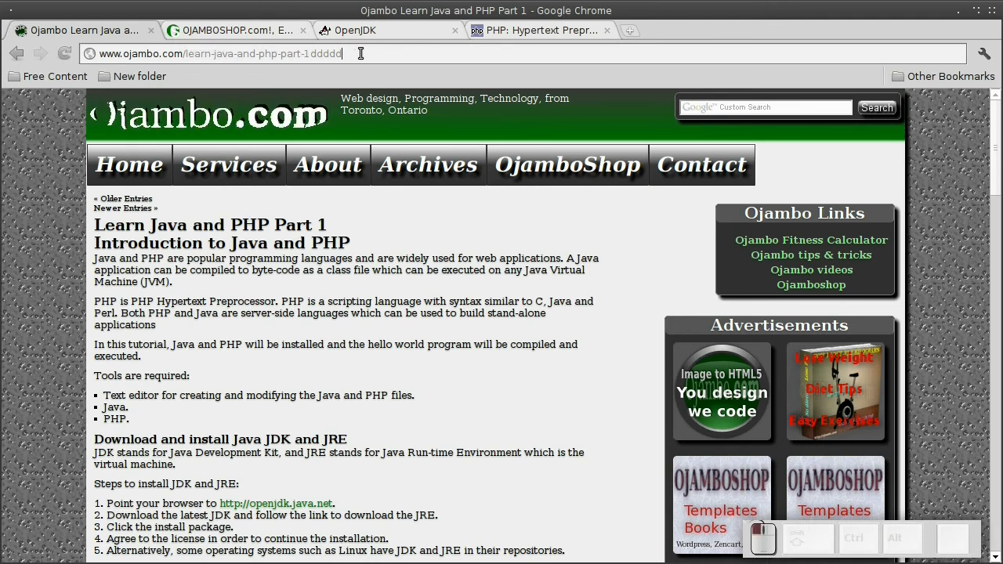
- Tidy the tutorial page address and scroll through the Ojambo Java and PHP tutorial
key("Backspace")
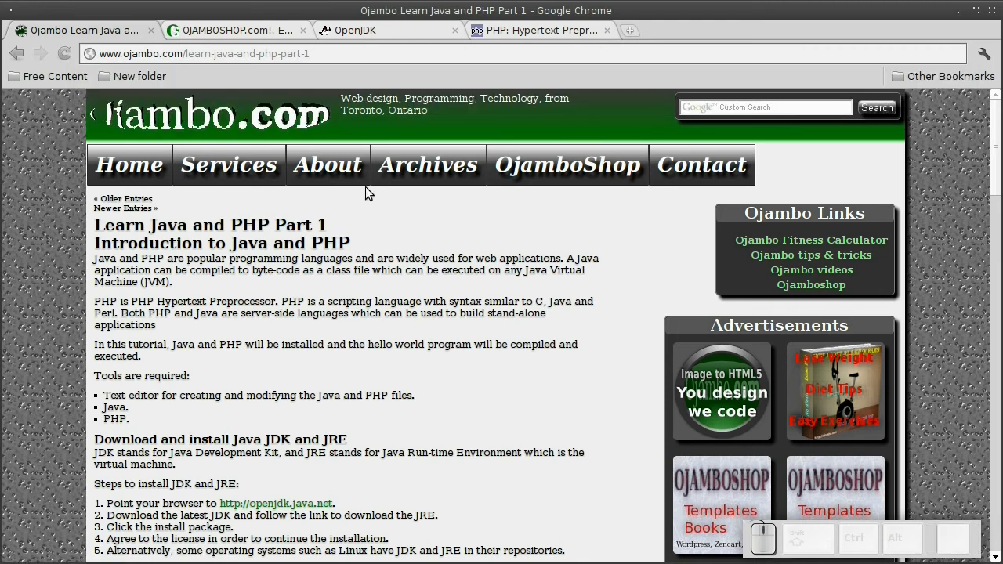
mouse_move(413, 370)
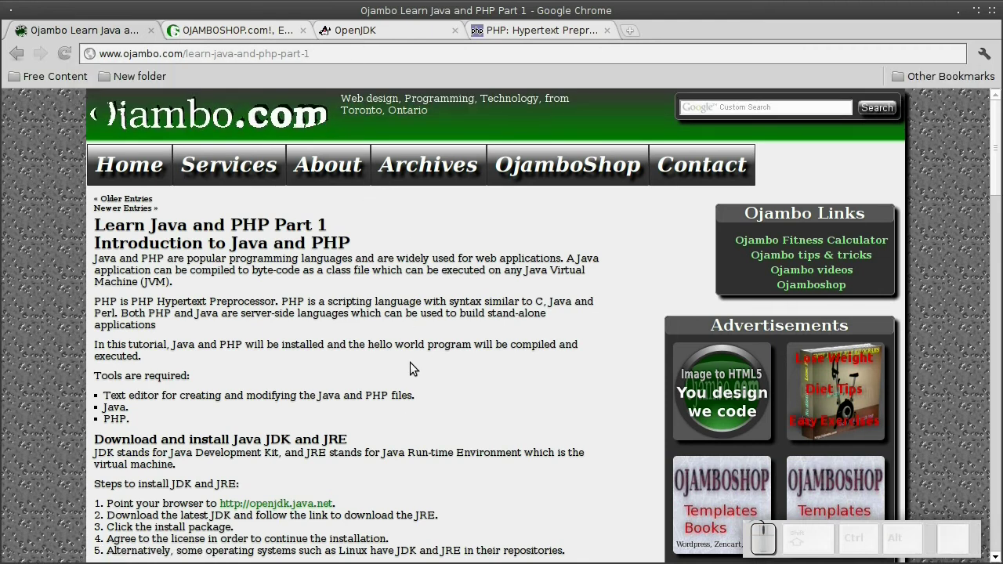
scroll("down", 3)
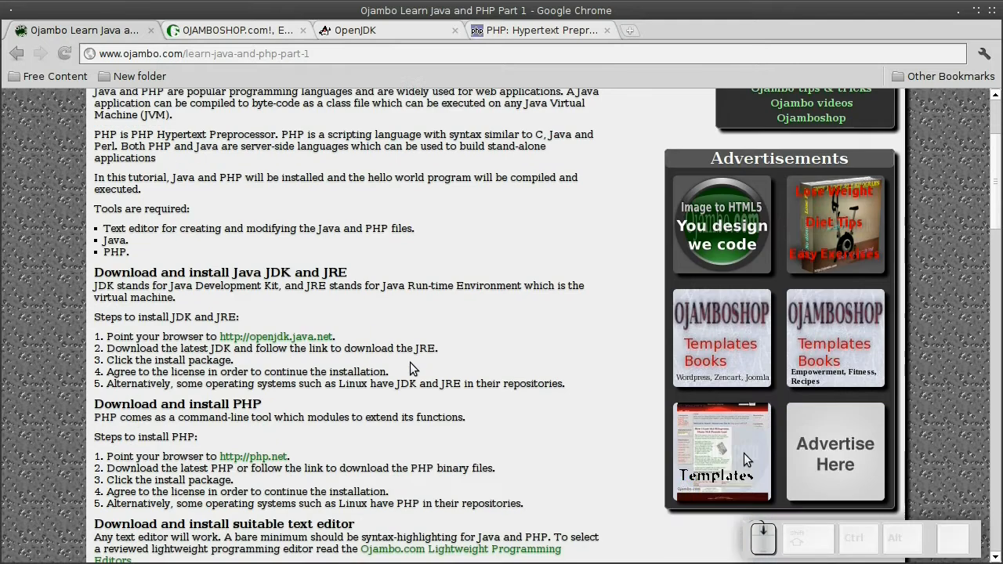
scroll("down", 3)
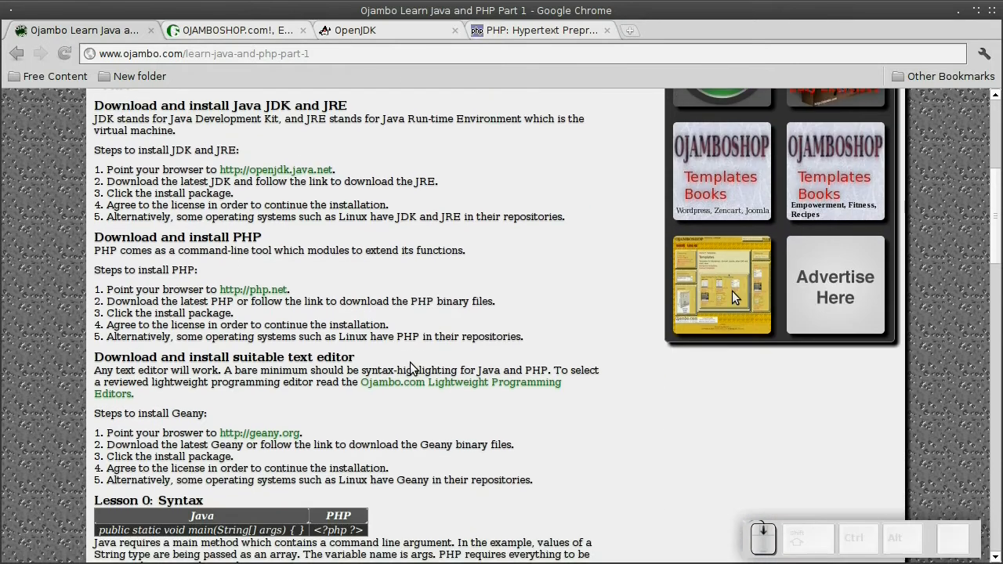
scroll("down", 3)
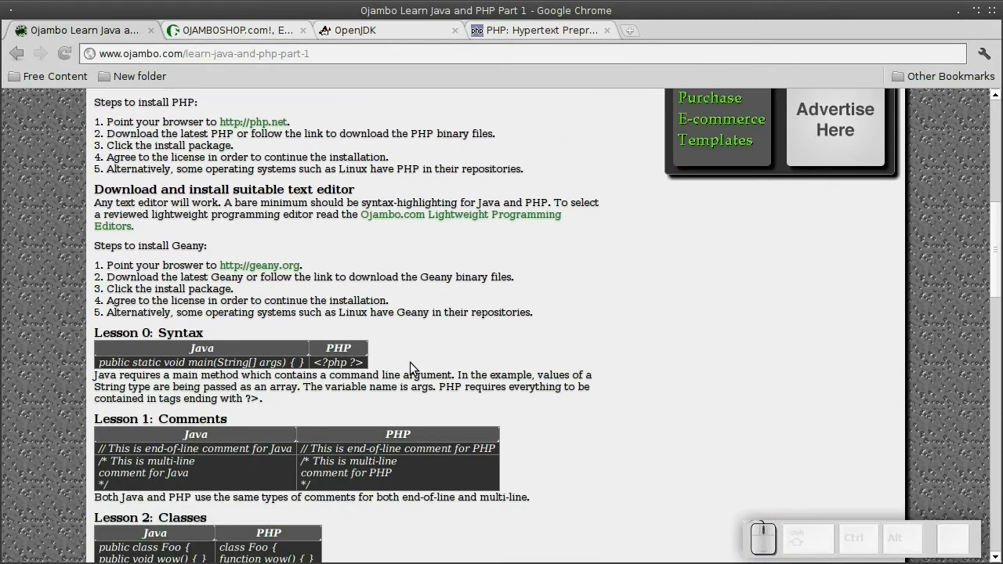
scroll("down", 3)
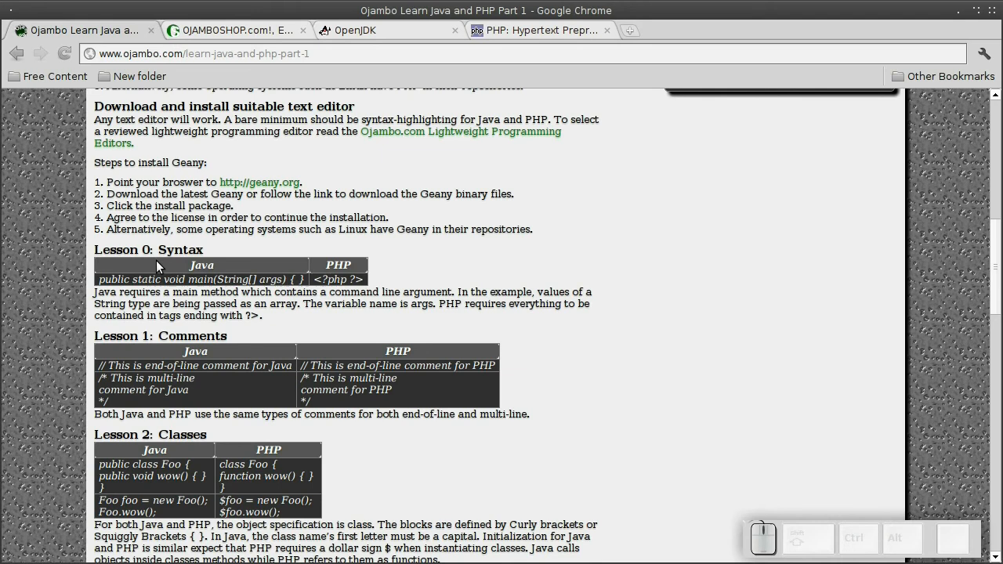
mouse_move(232, 419)
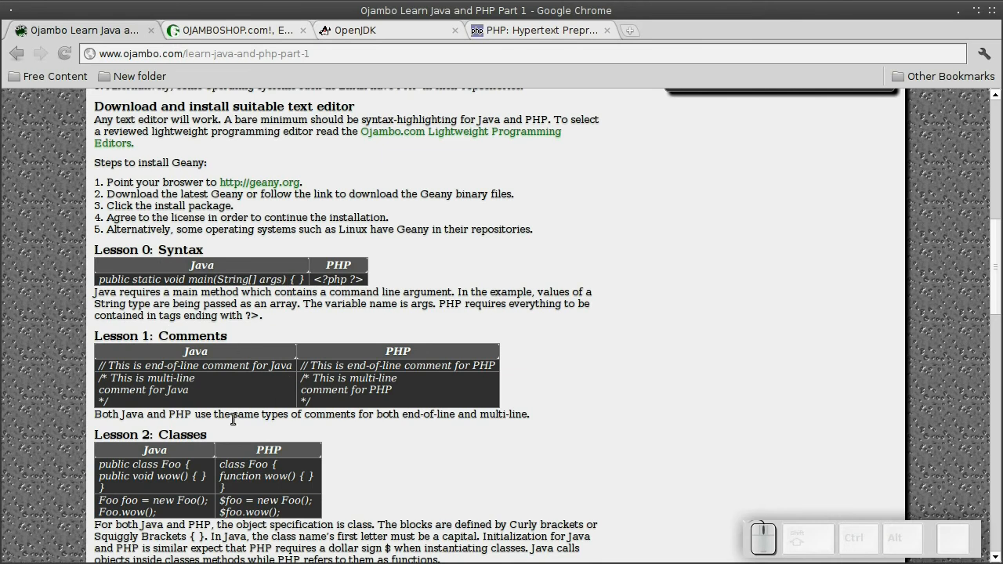
scroll("down", 3)
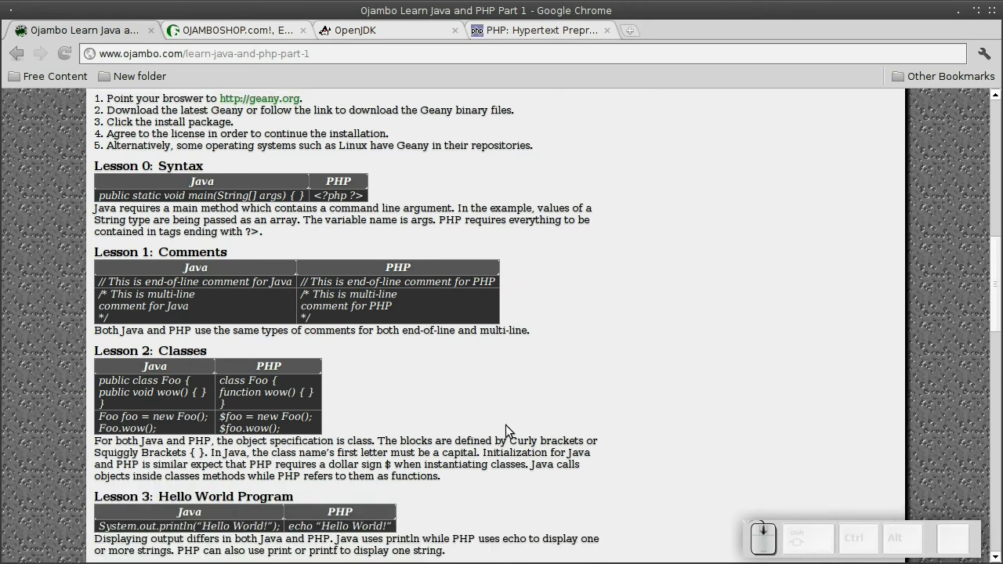
scroll("down", 3)
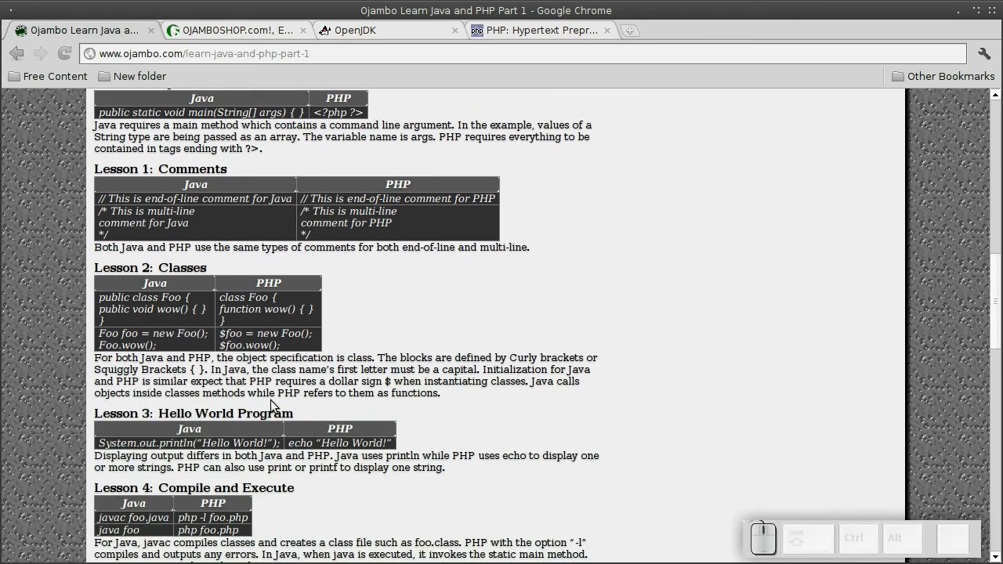
scroll("down", 3)
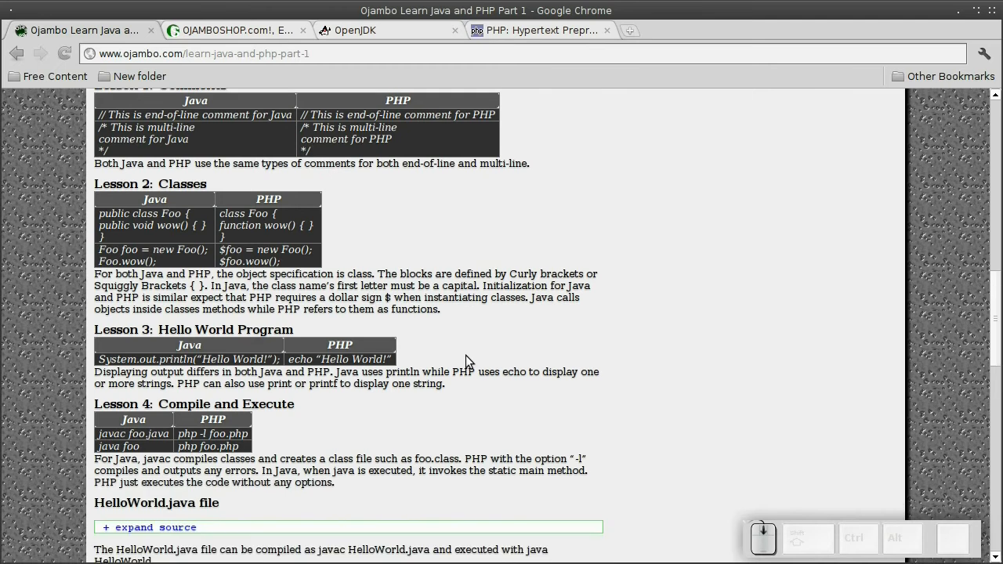
scroll("down", 3)
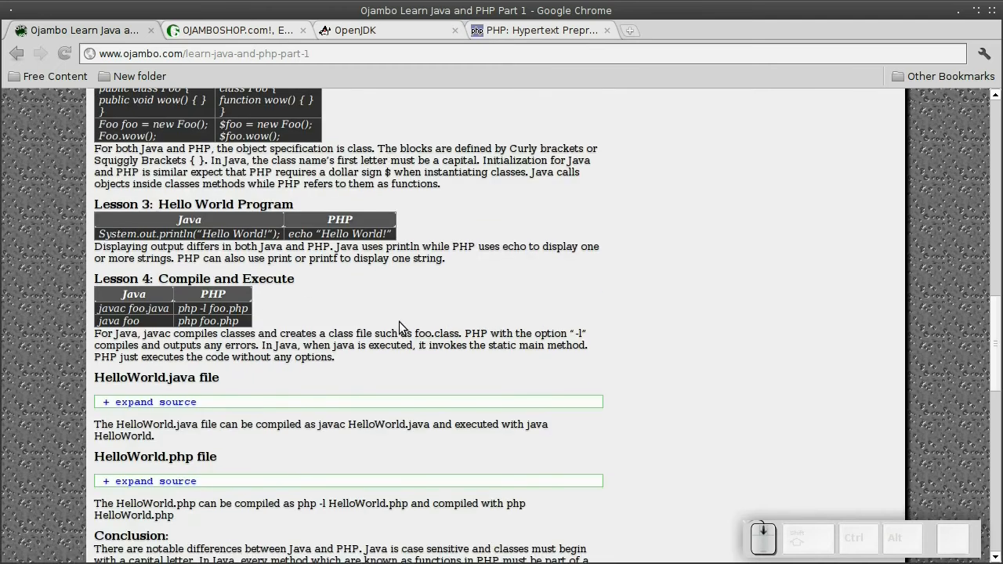
scroll("down", 3)
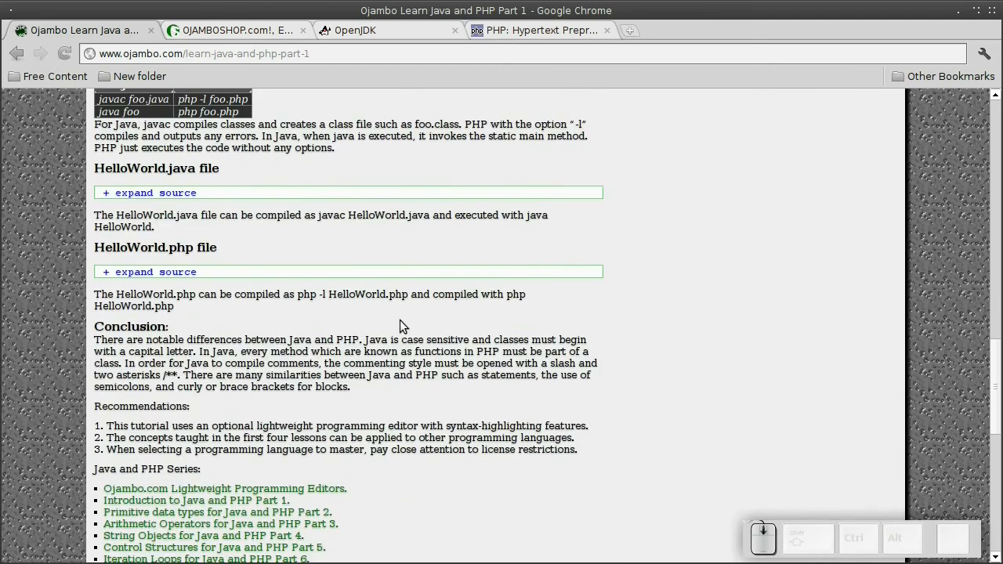
scroll("down", 3)
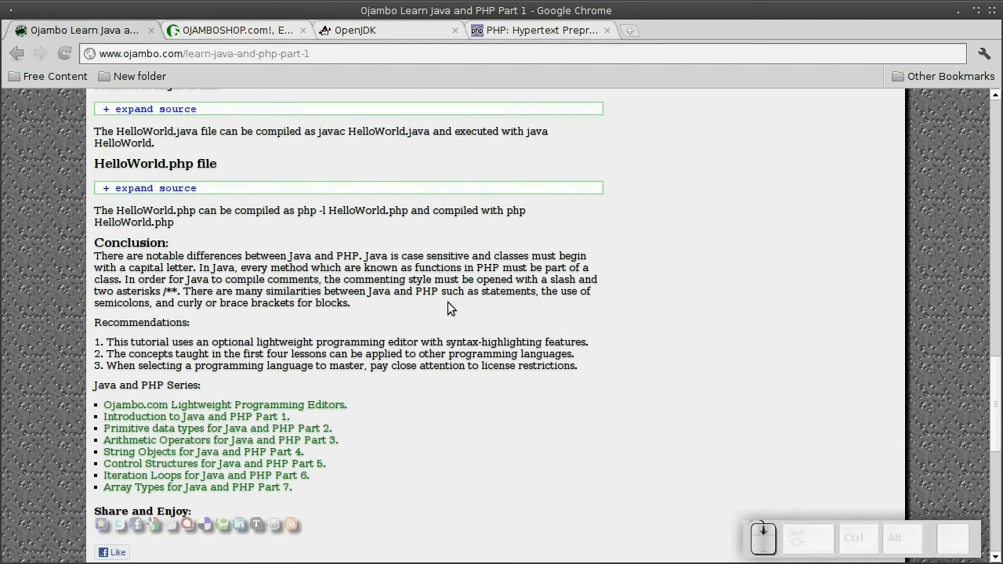
scroll("down", 3)
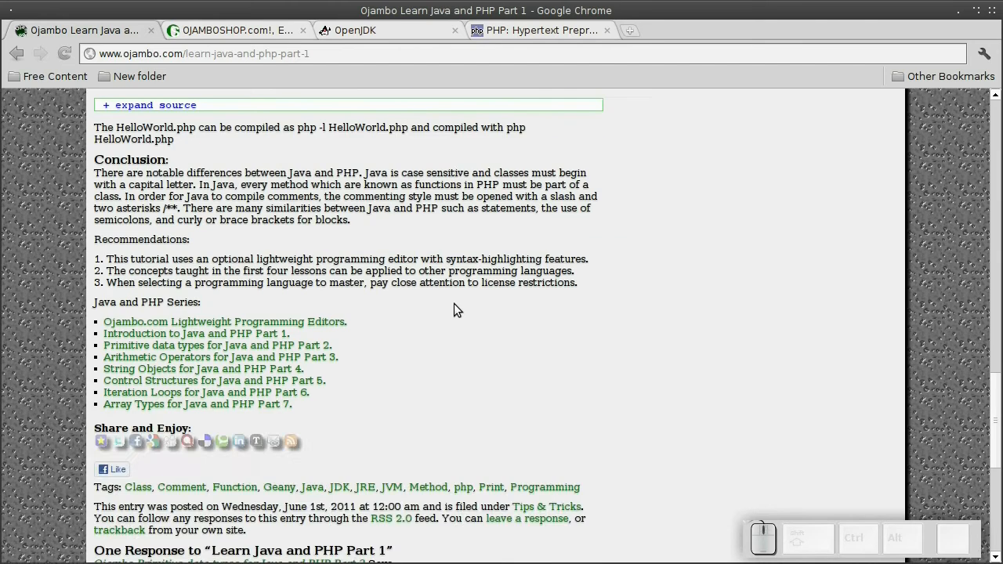
scroll("up", 3)
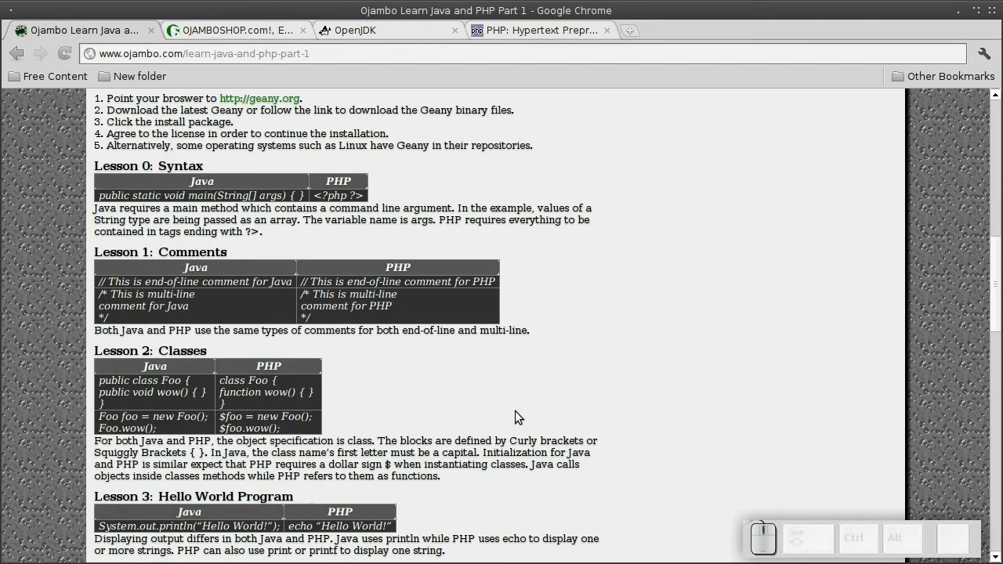
scroll("down", 3)
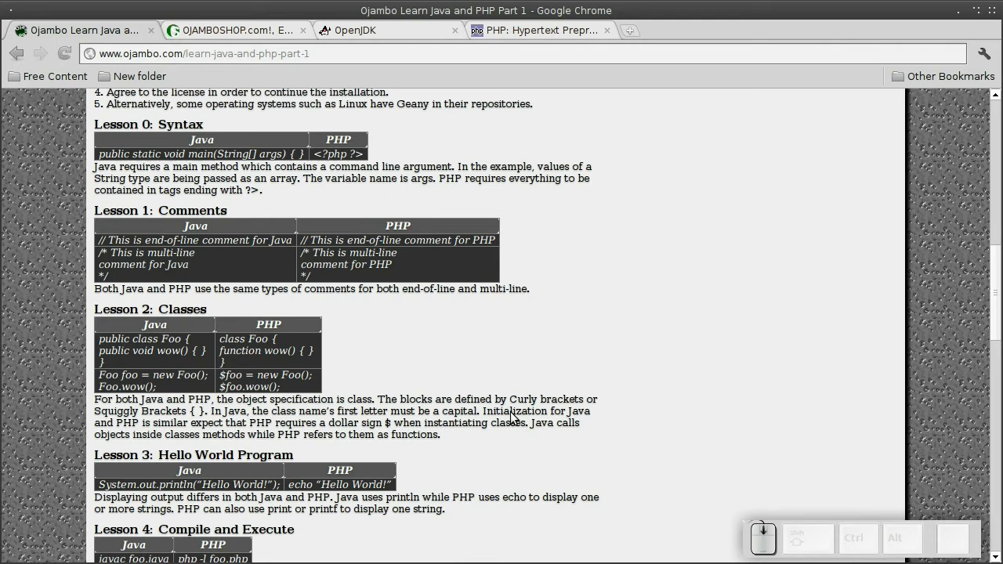
scroll("down", 3)
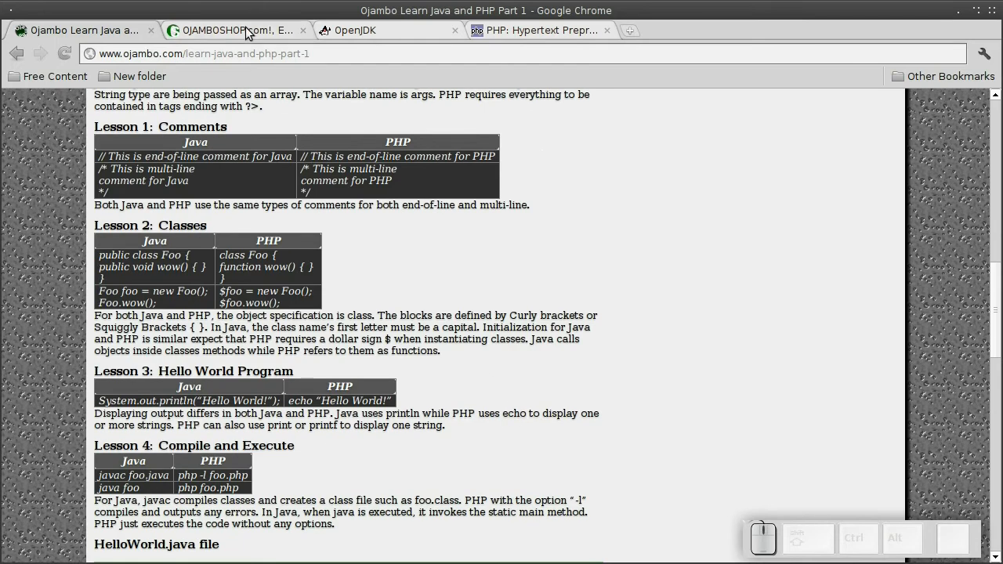
- View the OjamboShop store page, scrolling down and back up
left_click(235, 30)
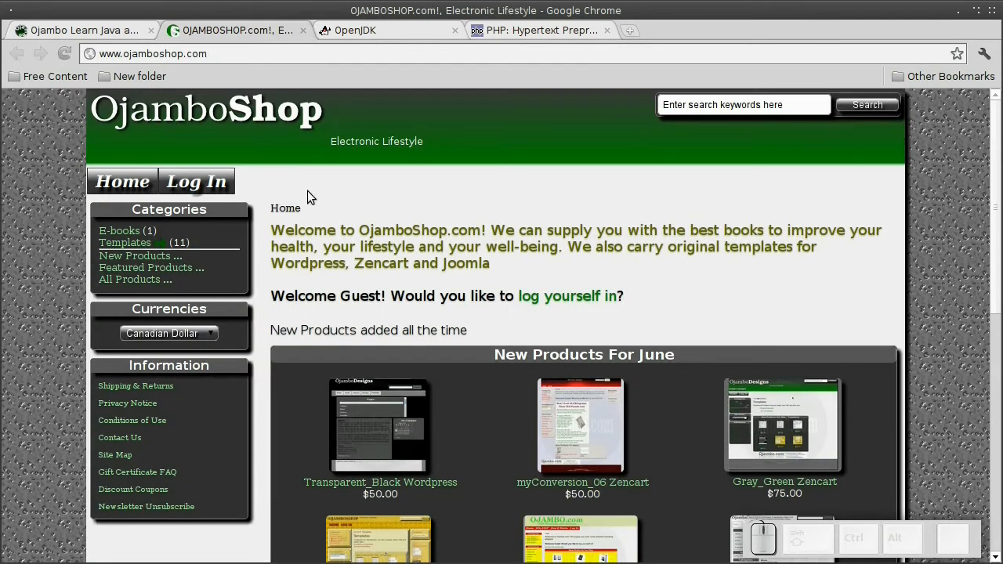
scroll("down", 3)
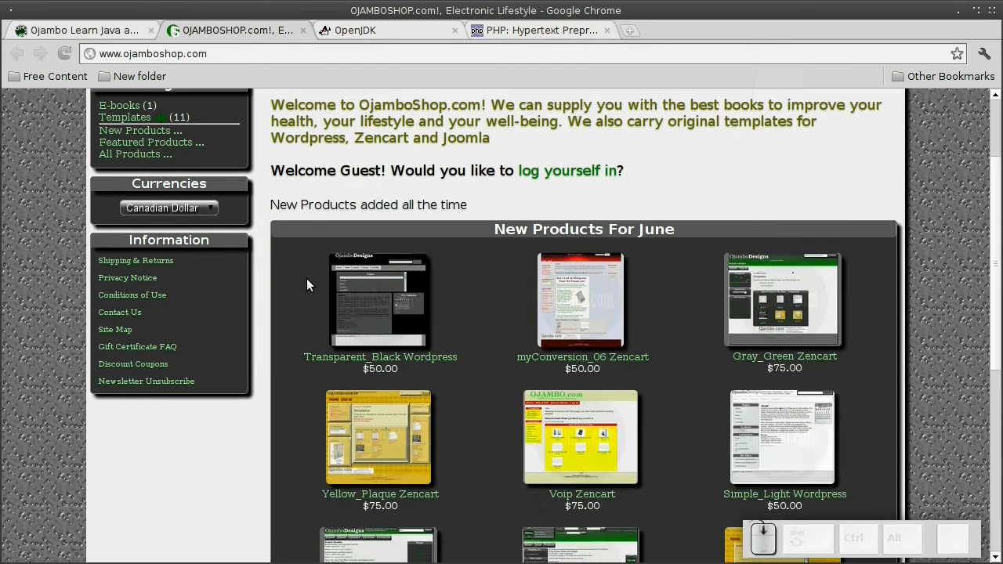
scroll("down", 3)
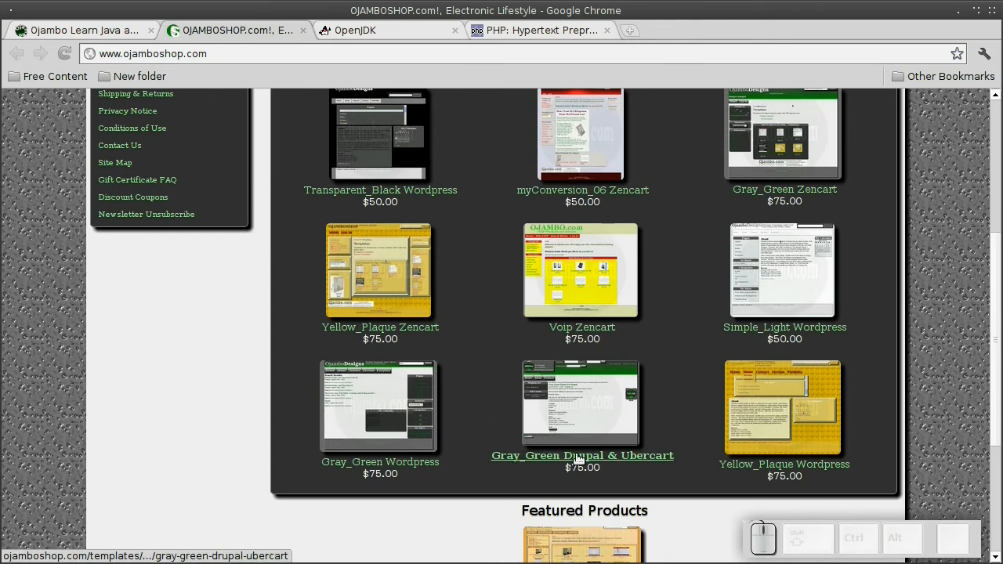
mouse_move(480, 374)
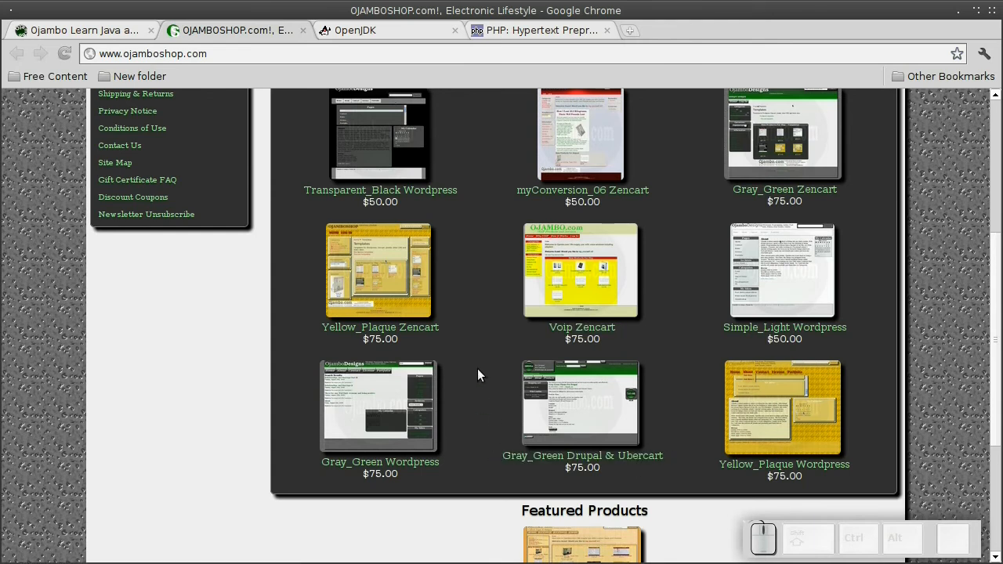
scroll("up", 3)
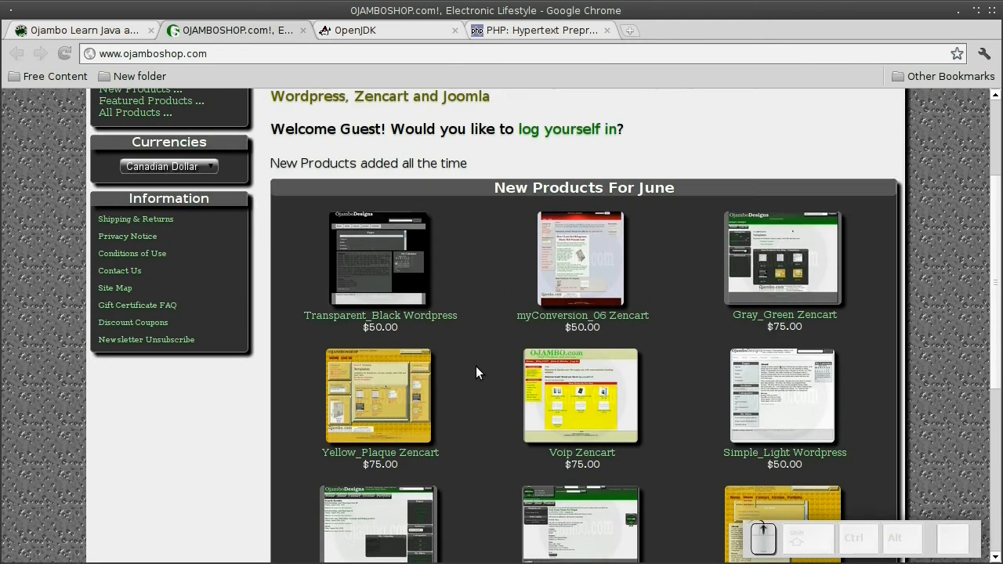
scroll("up", 3)
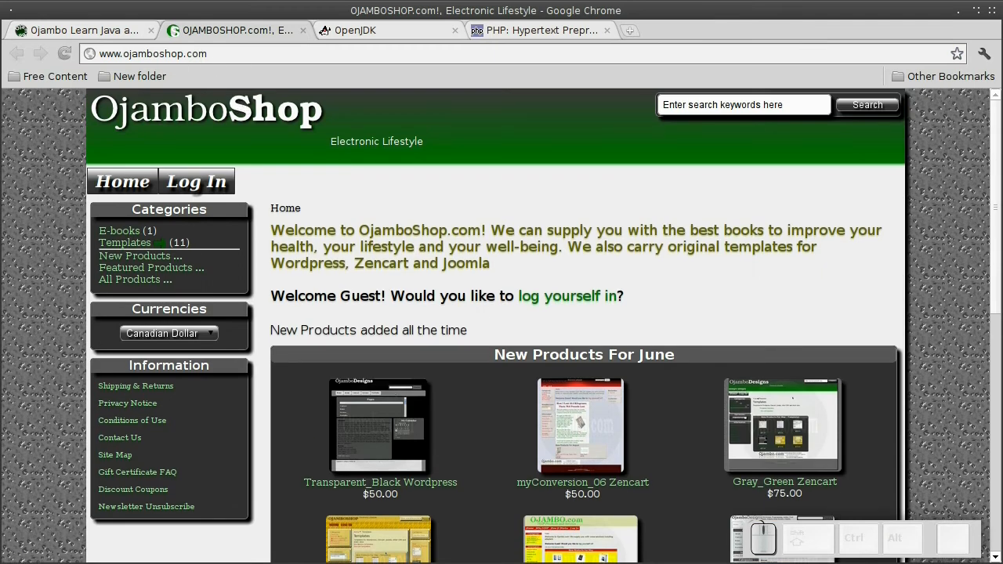
- Visit the tutorial, OpenJDK and php.net tabs in turn, ending on the PHP downloads page
left_click(78, 30)
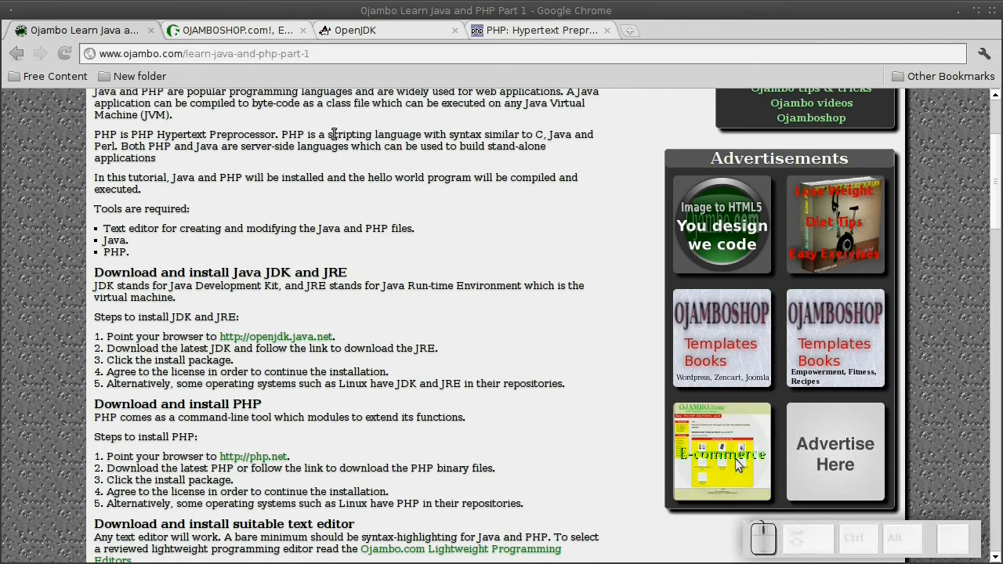
left_click(384, 30)
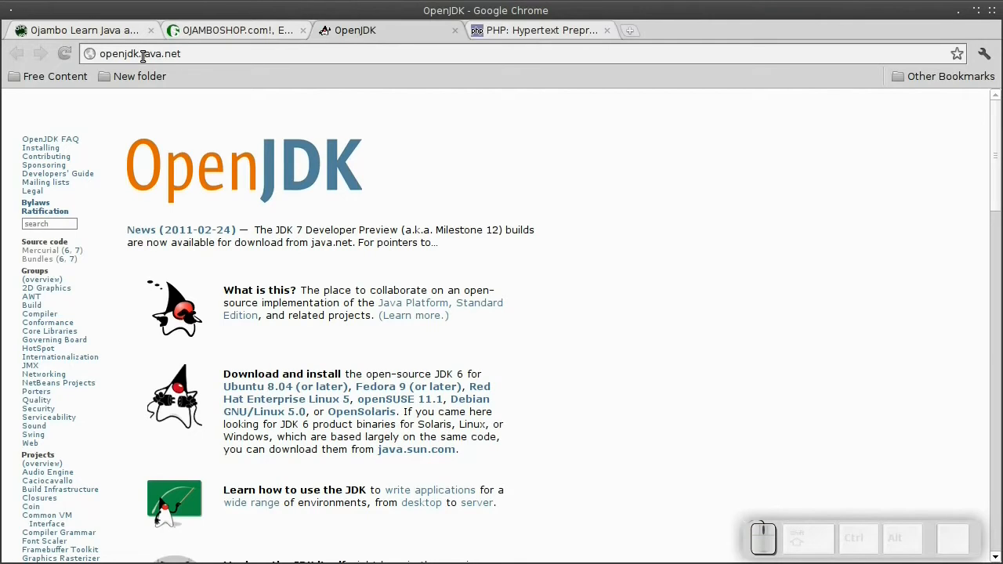
mouse_move(302, 264)
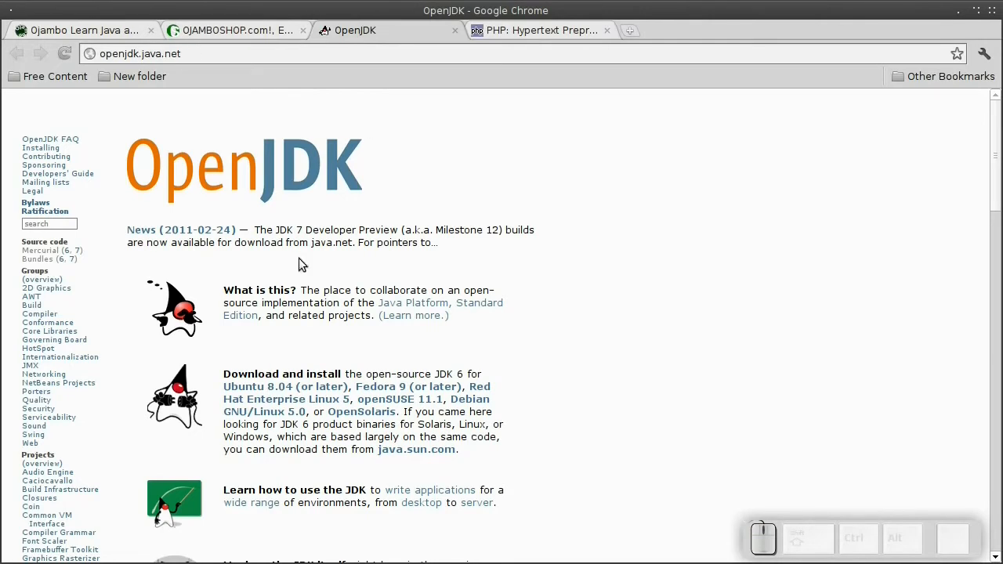
mouse_move(360, 410)
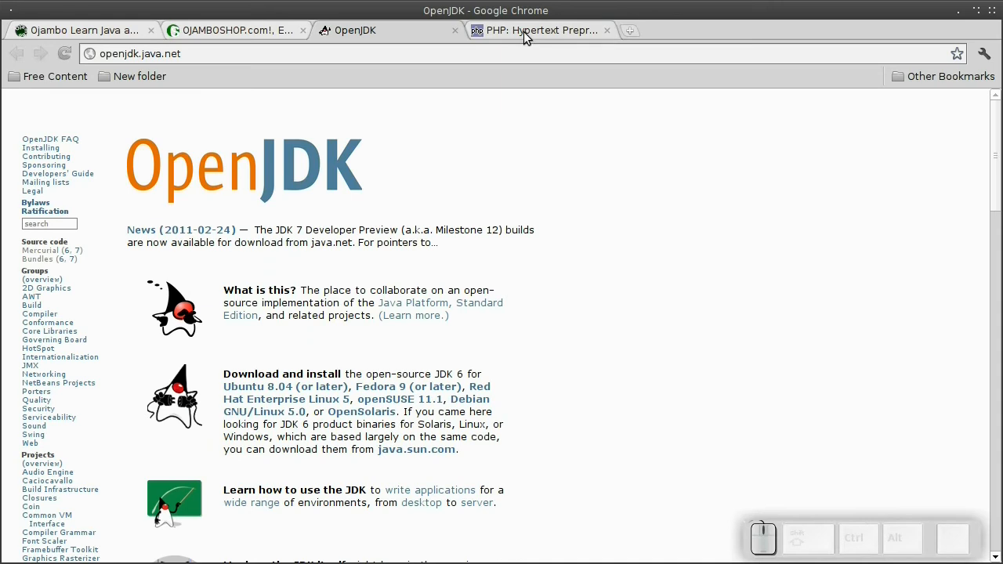
left_click(536, 30)
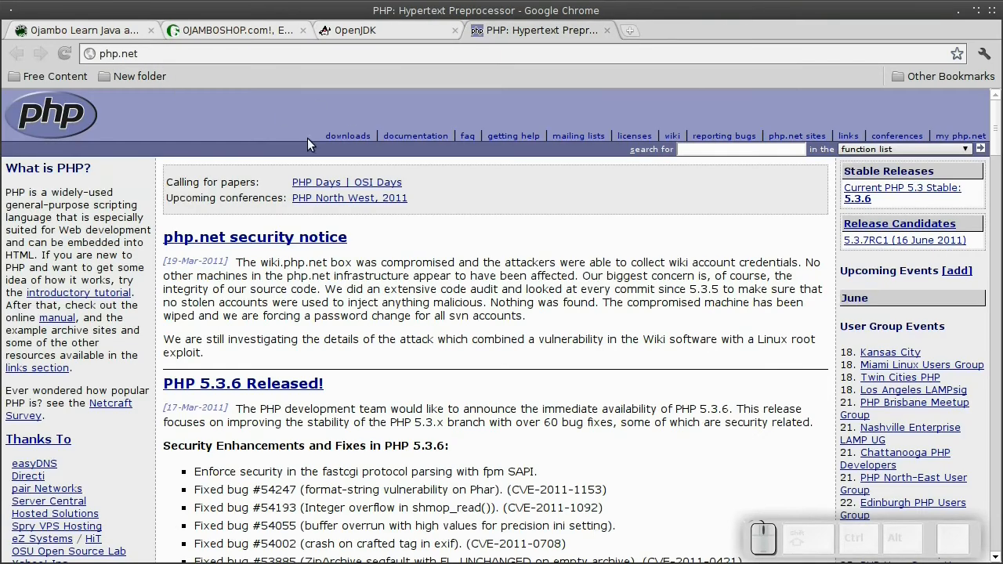
left_click(347, 135)
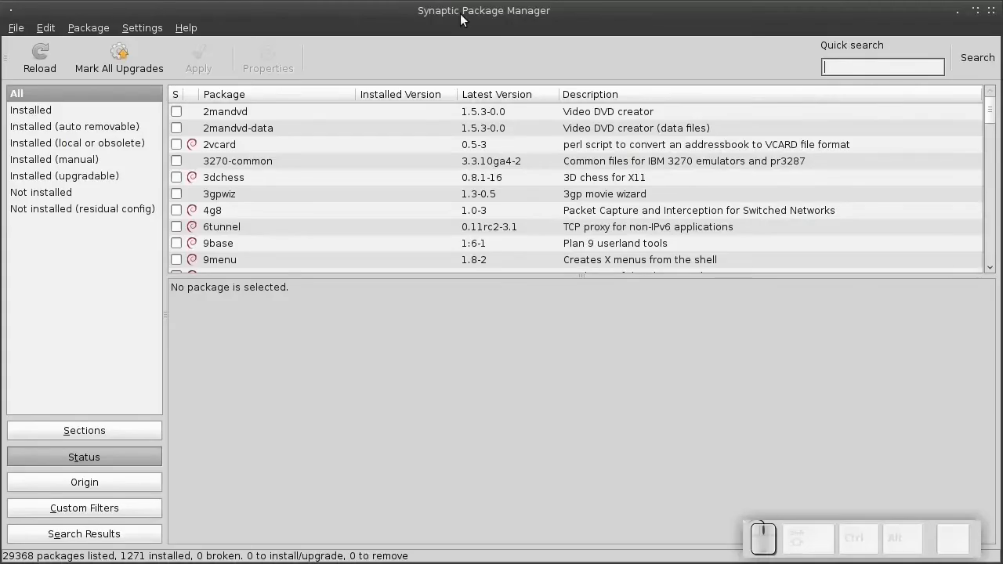
- Search Synaptic for 'Openj' and view details of the openjdk-6-jdk and openjdk-6-jre packages
left_click(976, 56)
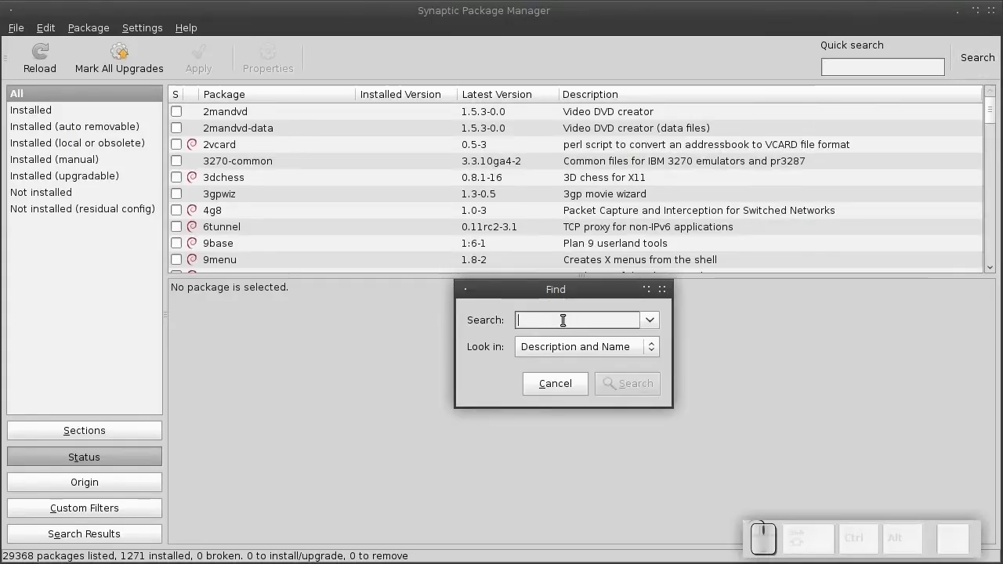
type("Openj")
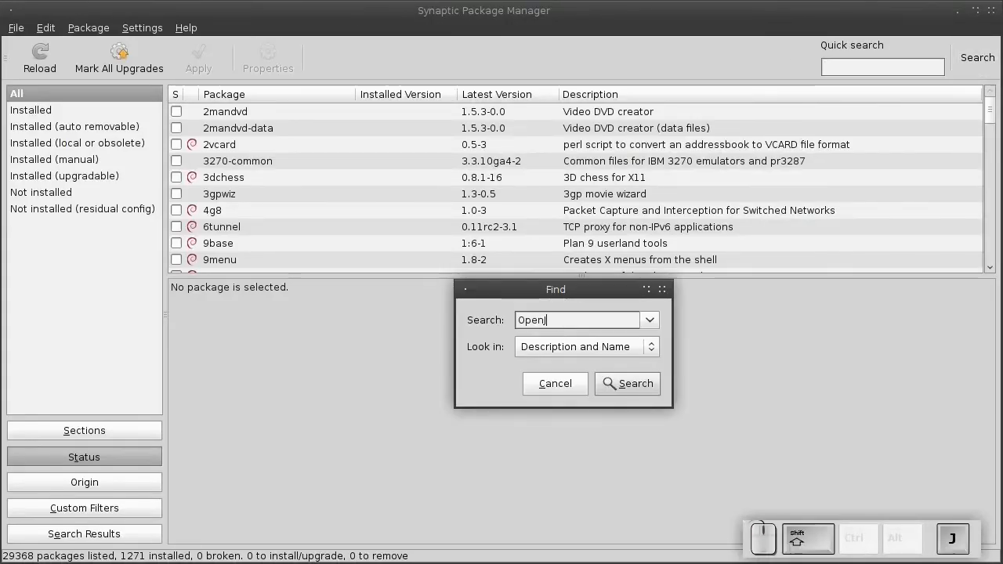
left_click(626, 382)
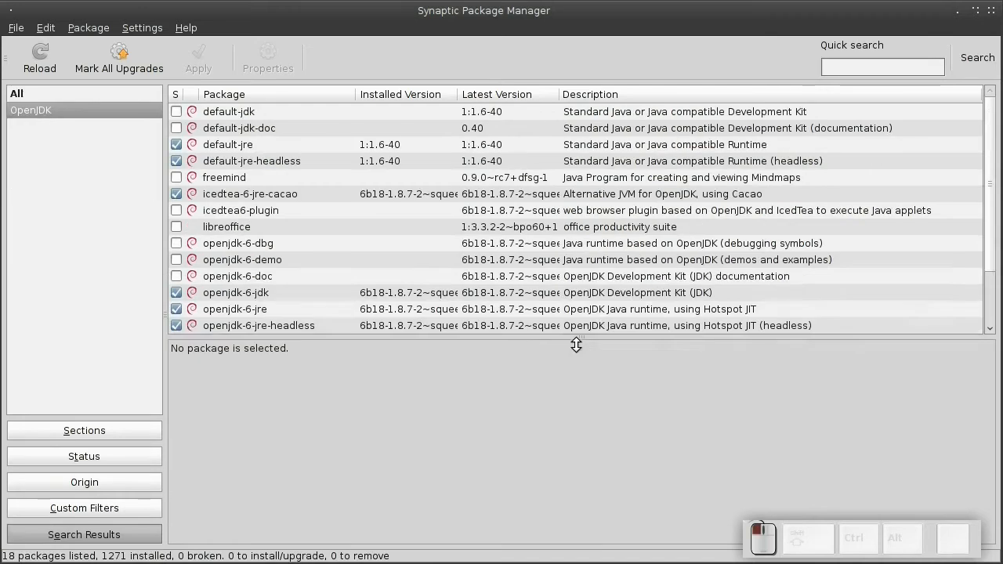
left_click(235, 293)
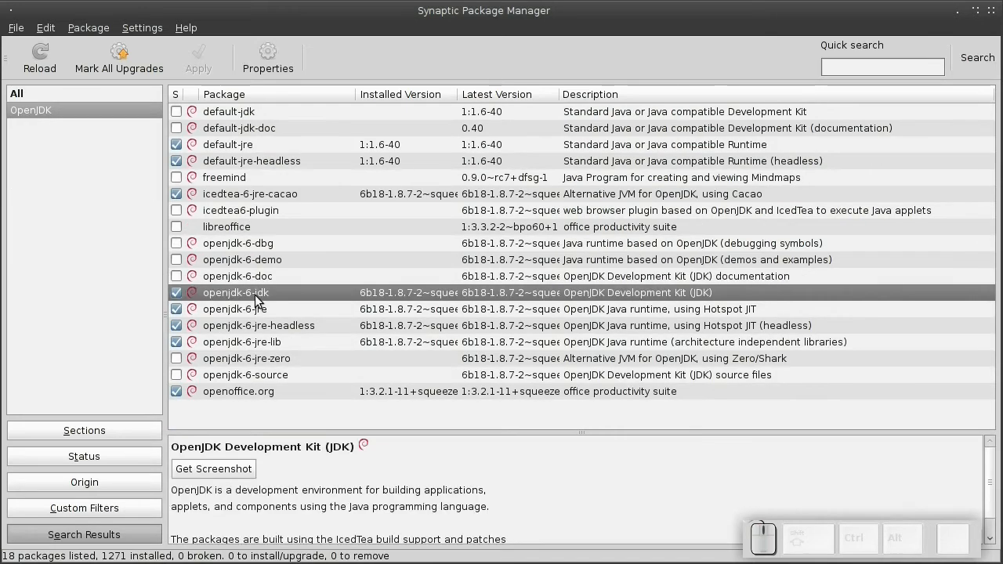
left_click(233, 309)
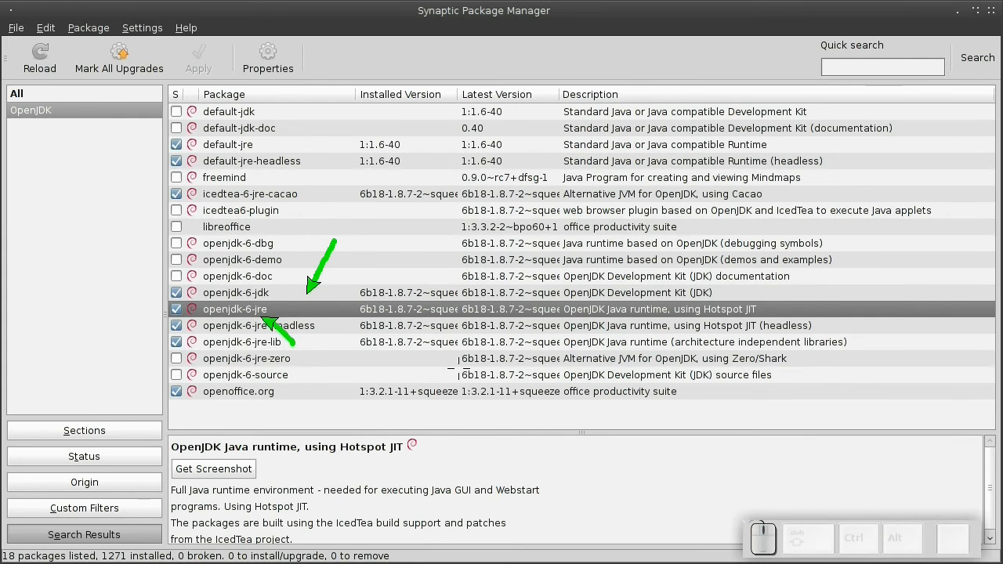
left_click(978, 57)
type("PHP")
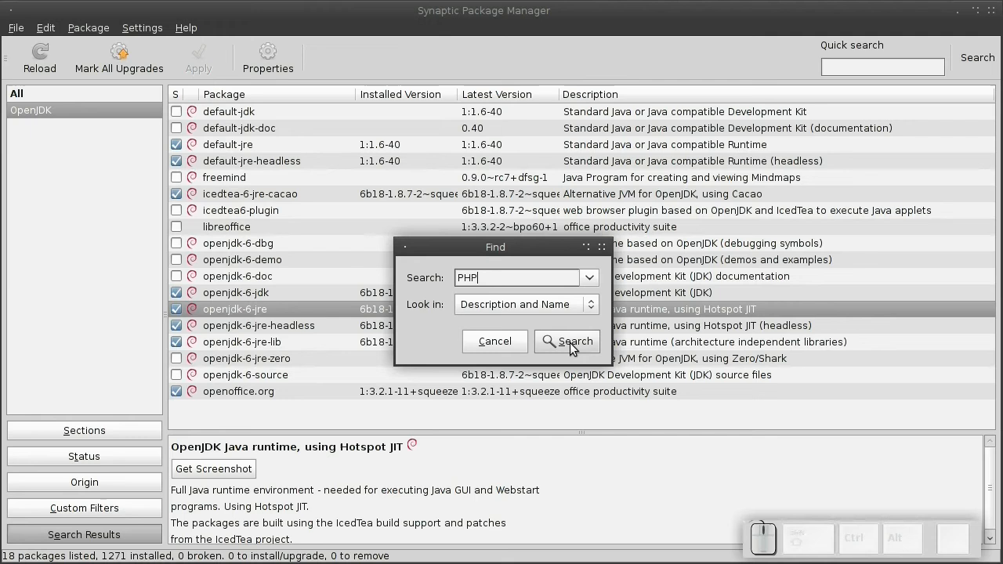
- Run the Synaptic search for PHP and scroll down its package results
left_click(567, 342)
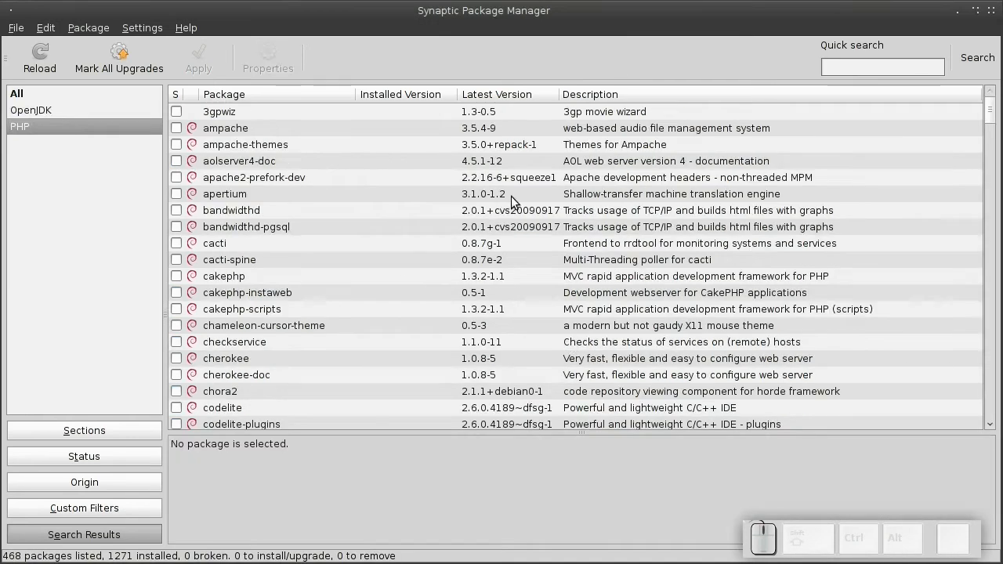
scroll("down", 3)
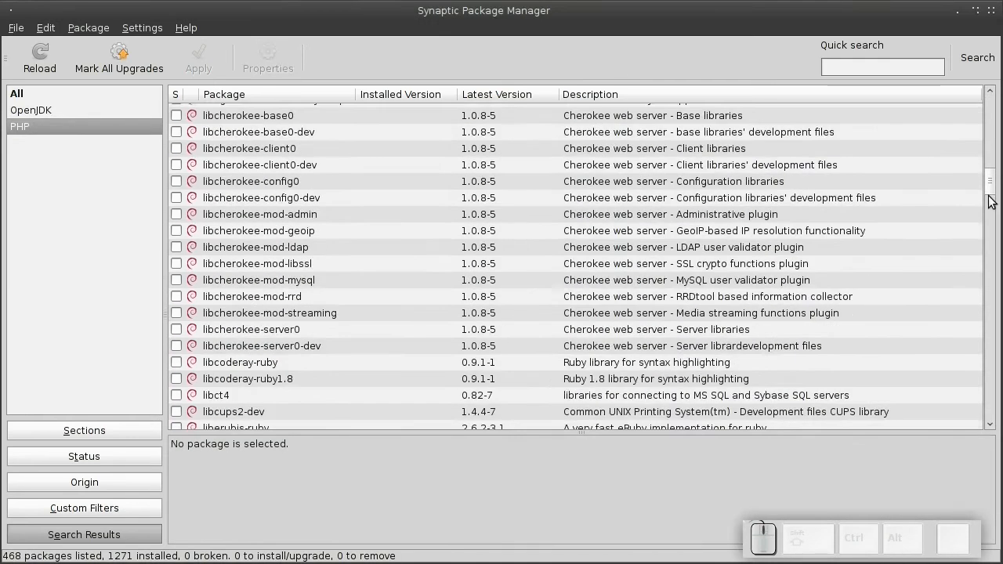
scroll("down", 3)
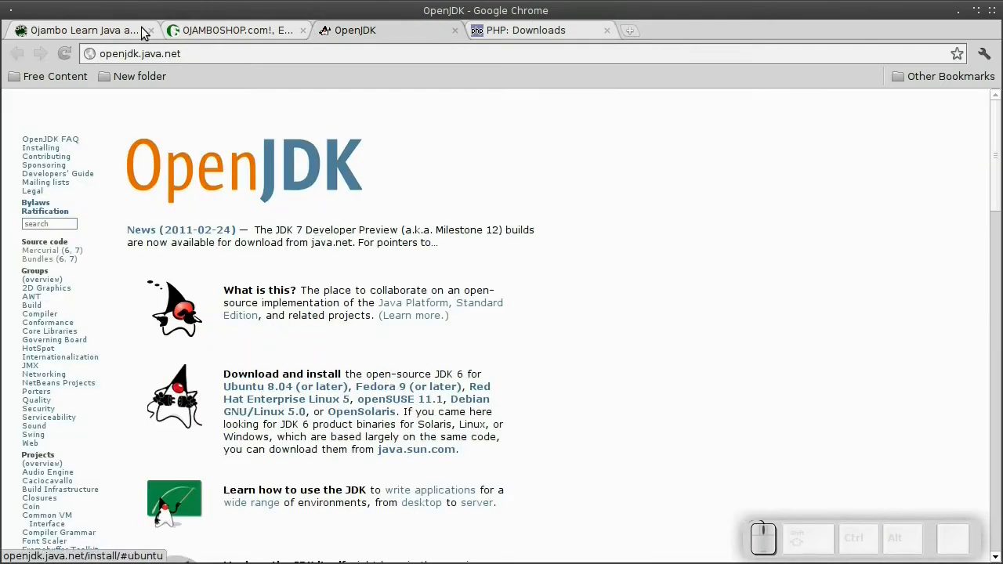
- From the Ojambo tutorial, open the Lightweight Programming Editors review and scroll through it
left_click(79, 29)
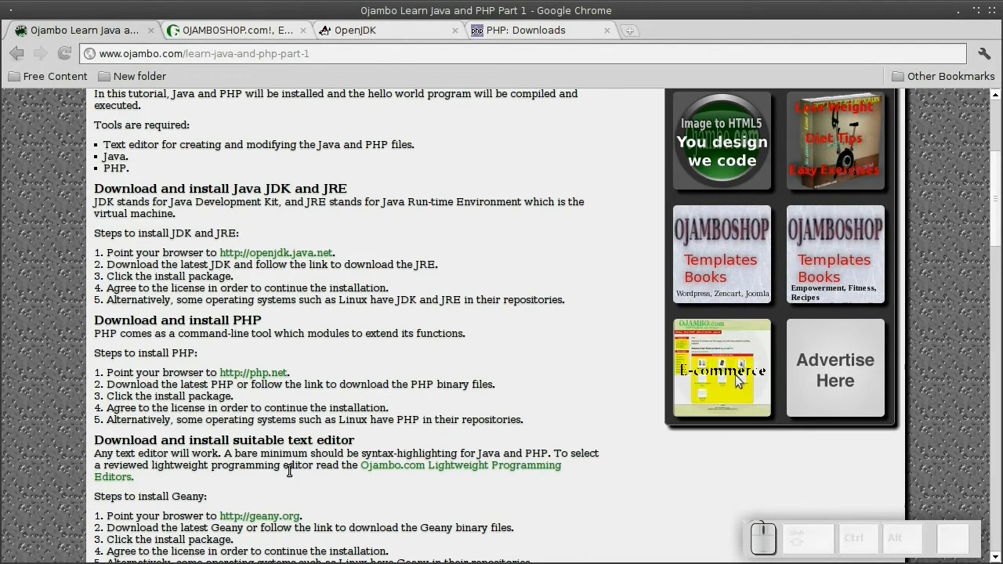
scroll("down", 3)
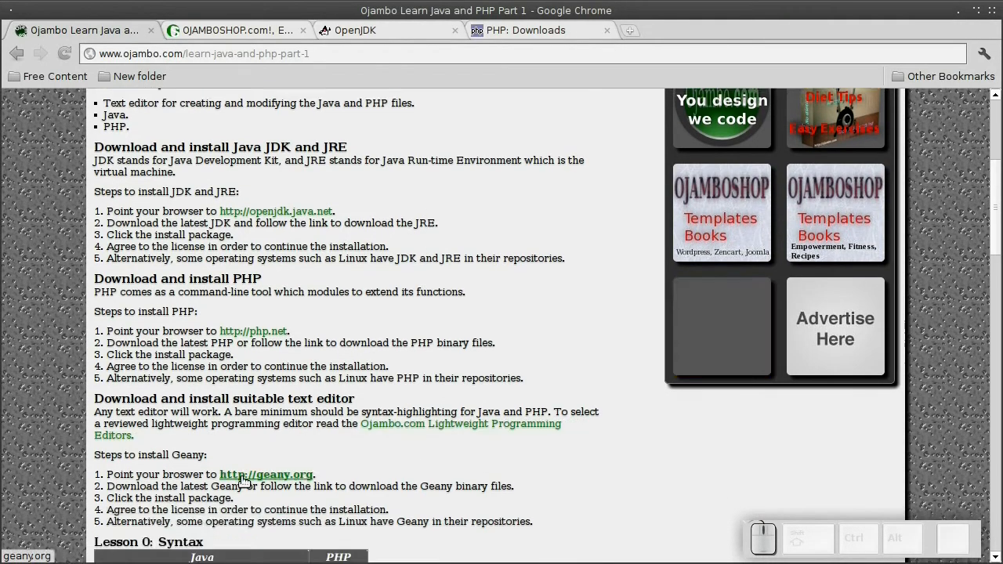
left_click(460, 423)
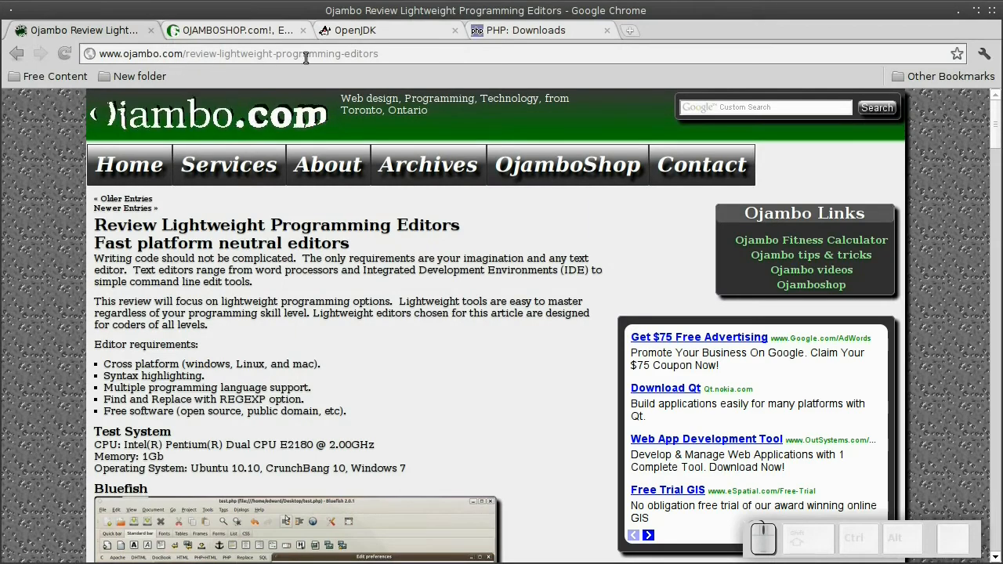
scroll("down", 3)
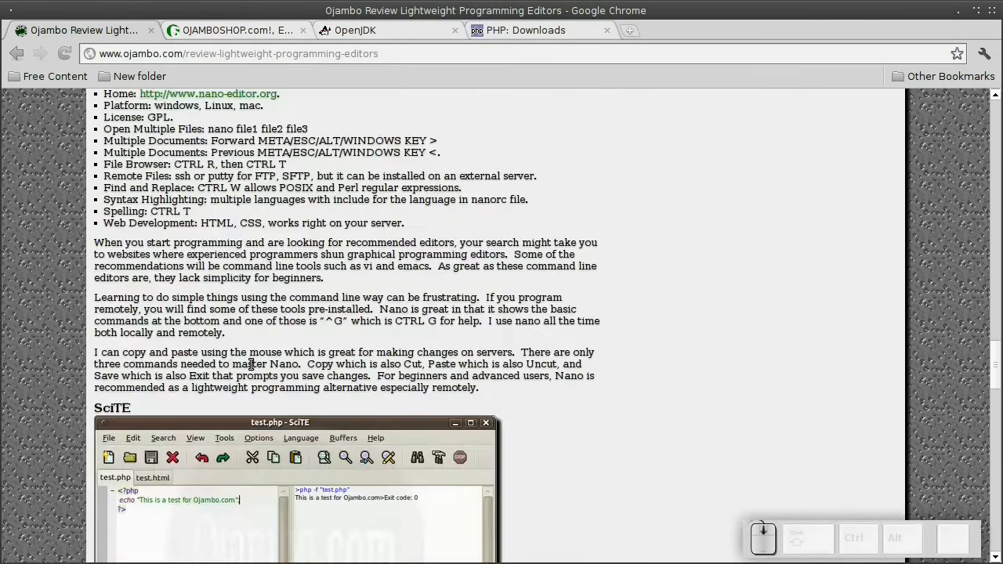
scroll("down", 3)
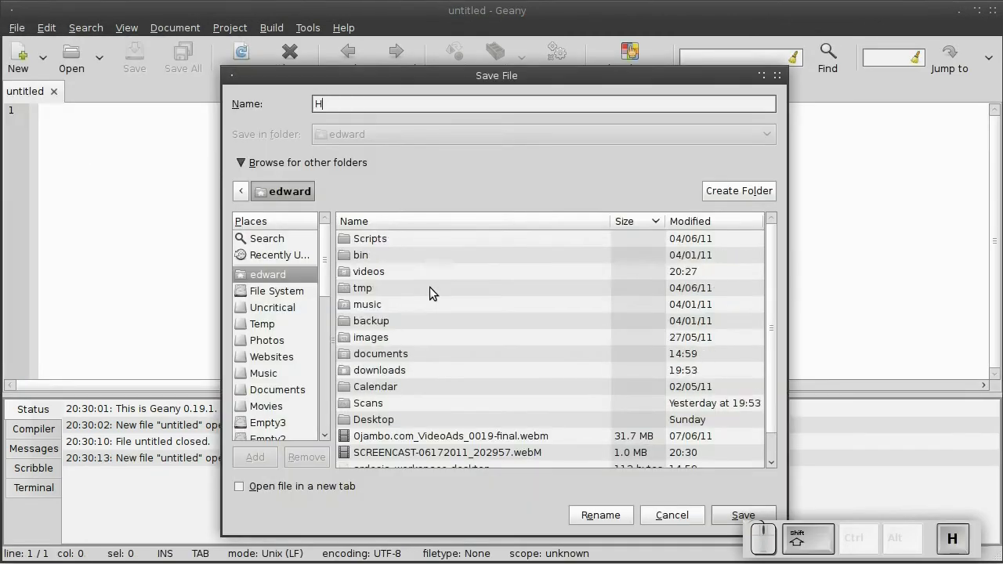
- Save the new document as HelloWorld.java
type("elloWo")
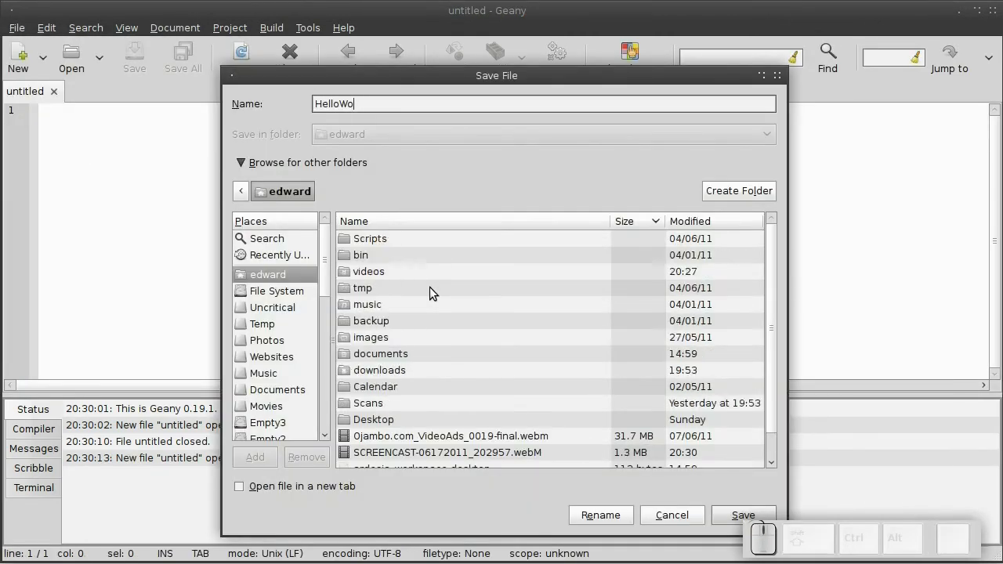
type("rld.java")
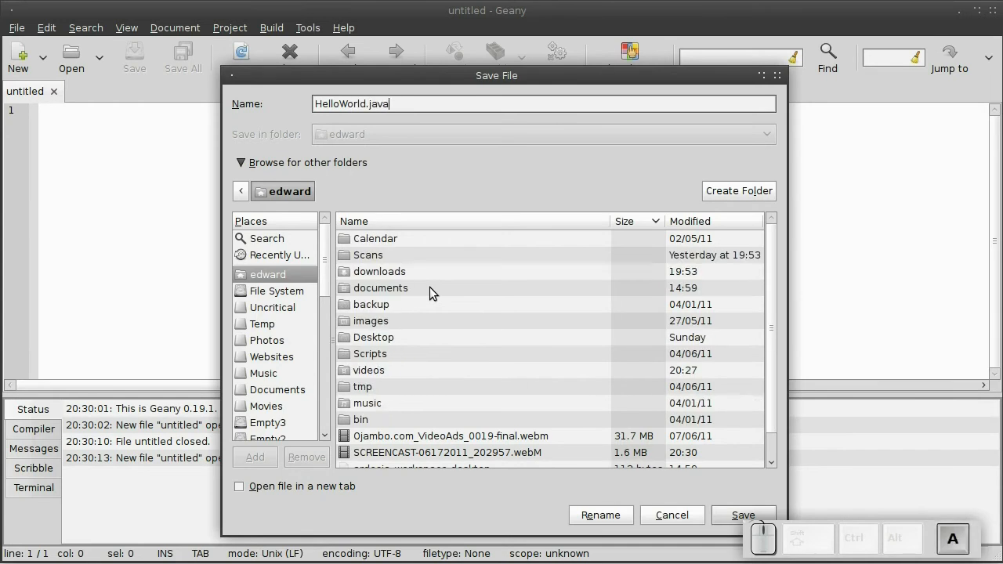
left_click(742, 514)
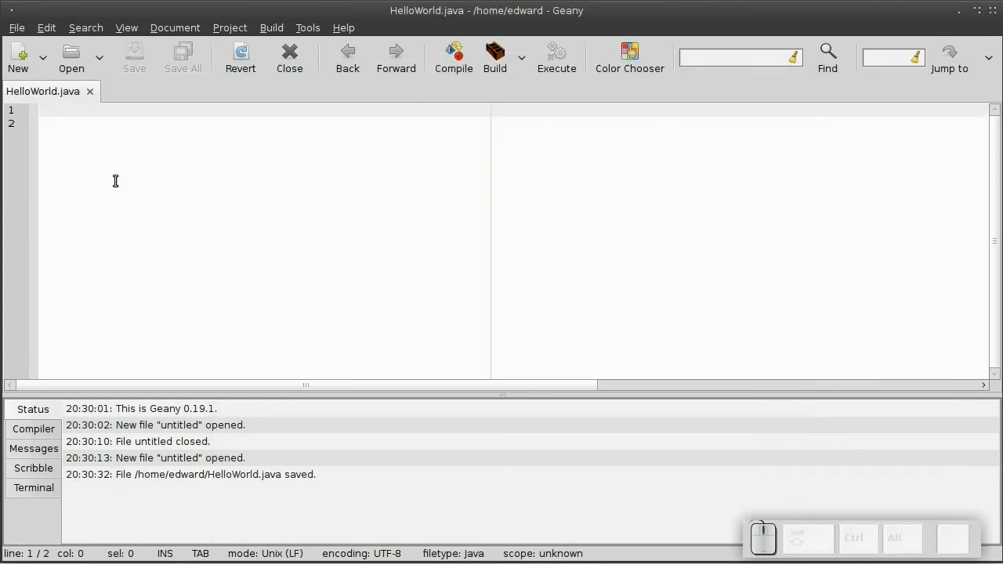
- Write 'public static void main(String[] args) {' in HelloWorld.java and start another blank document
type("pu")
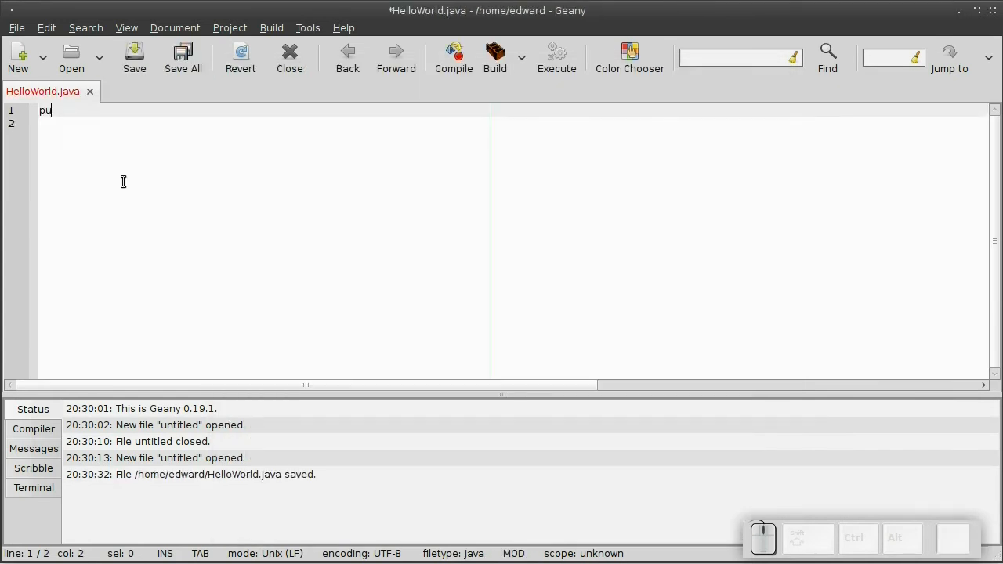
type("blic static")
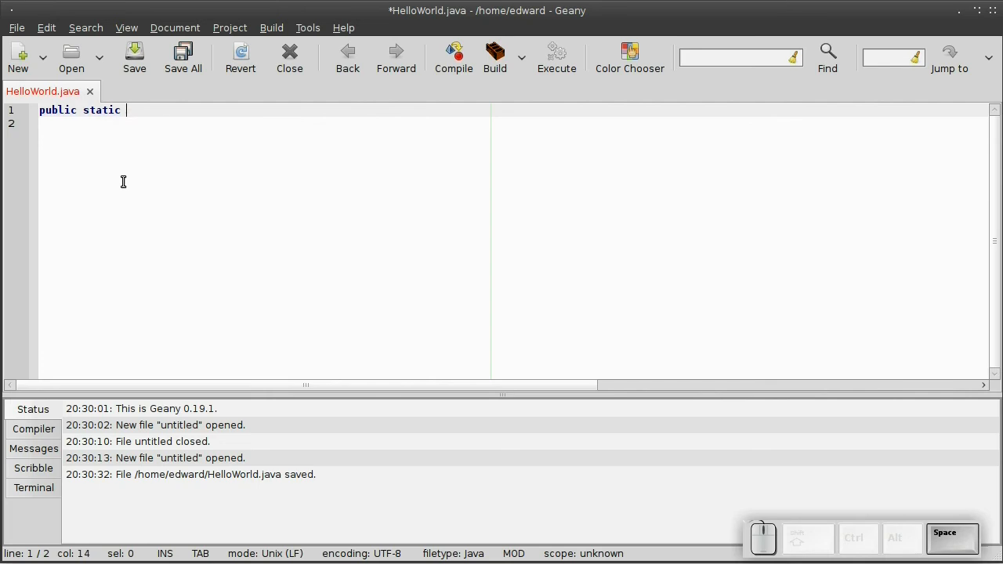
type("void main")
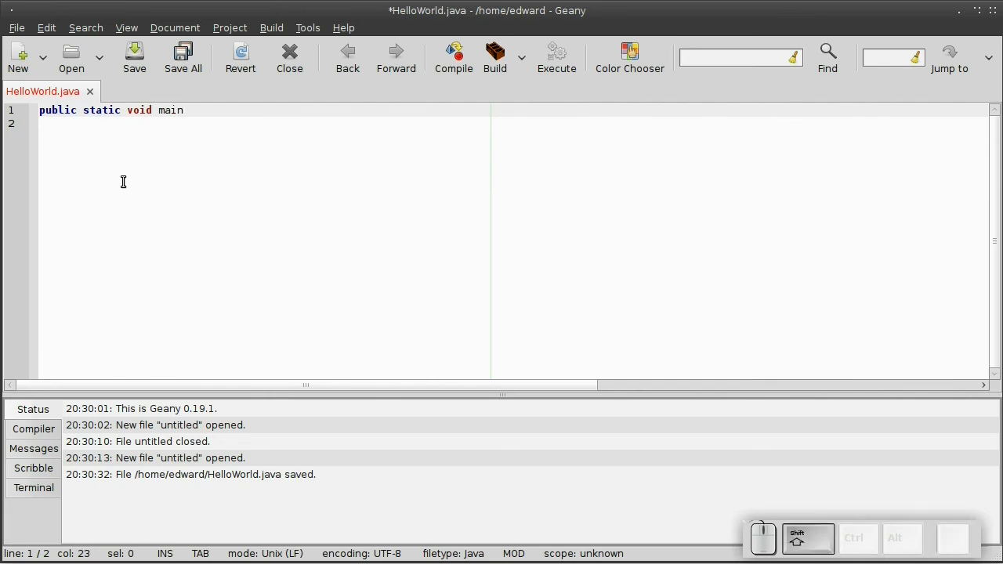
type("(String[]")
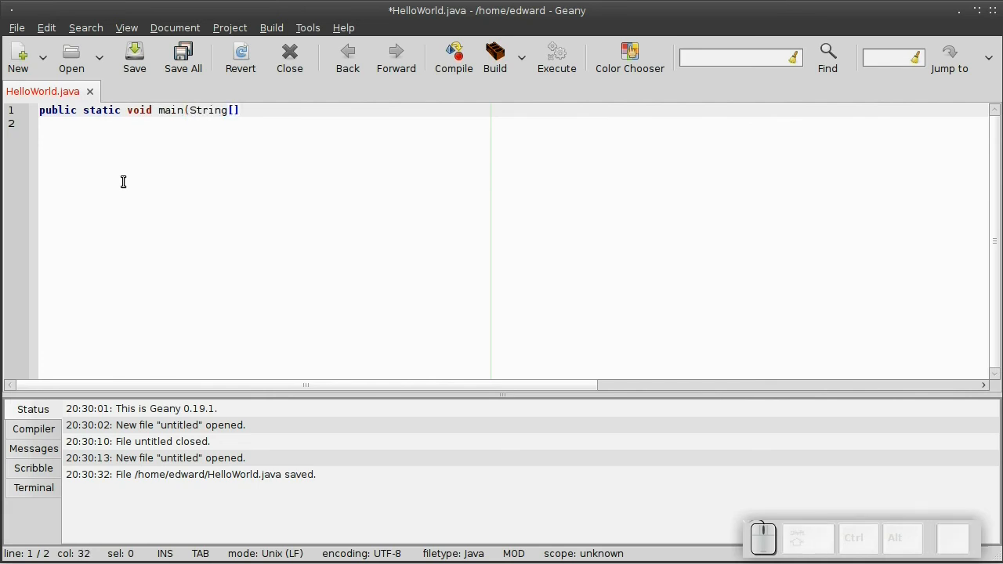
type("args) {")
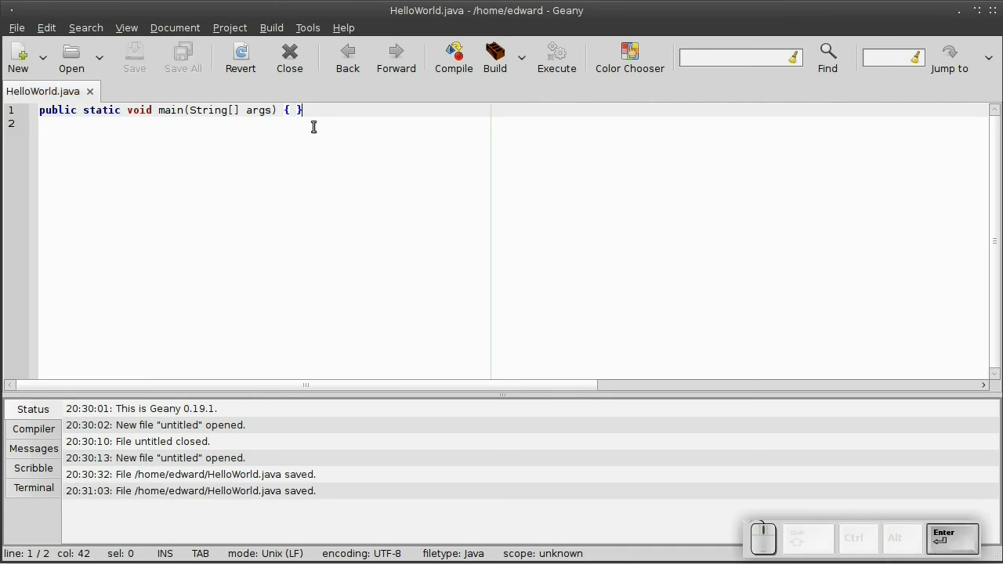
key("Return")
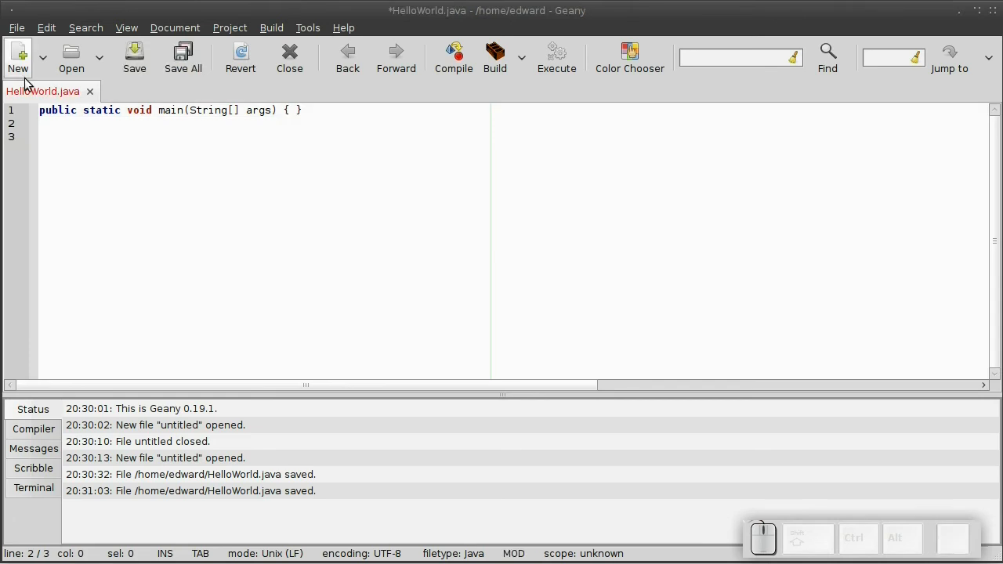
left_click(17, 57)
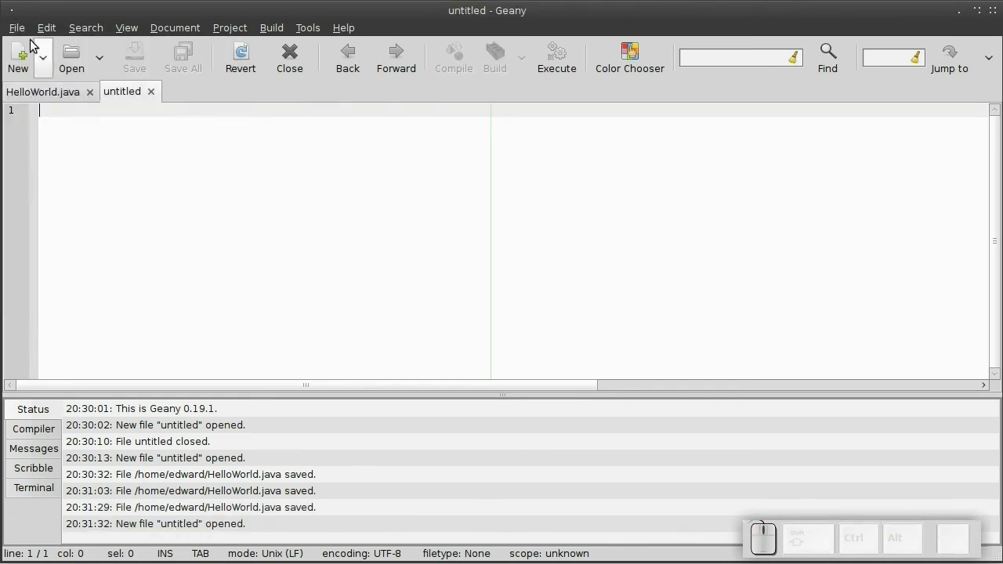
- Save the blank document as HelloWorld.php with a '<?php' opening tag, then return to HelloWorld.java
left_click(135, 58)
type("HelloWorld.p")
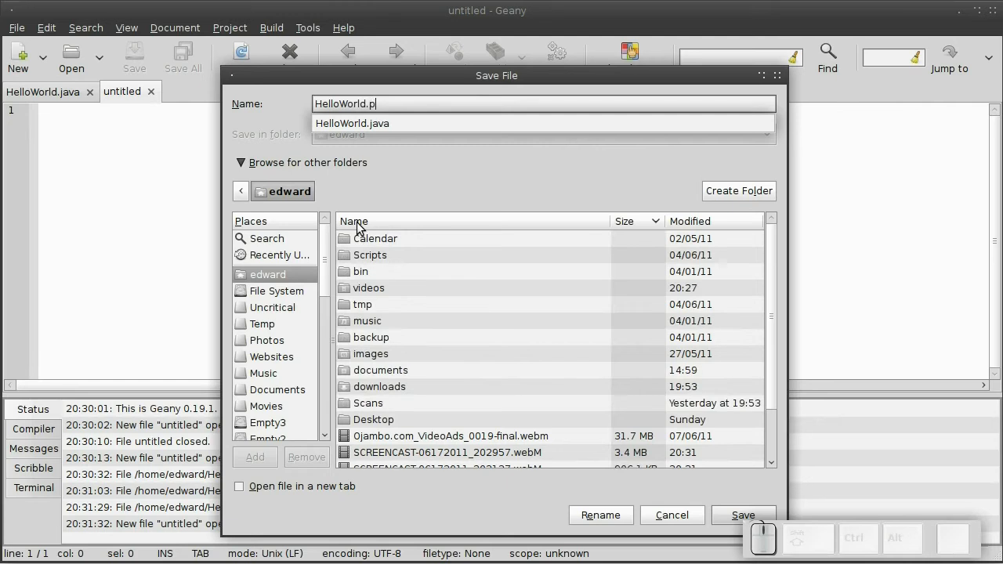
left_click(743, 514)
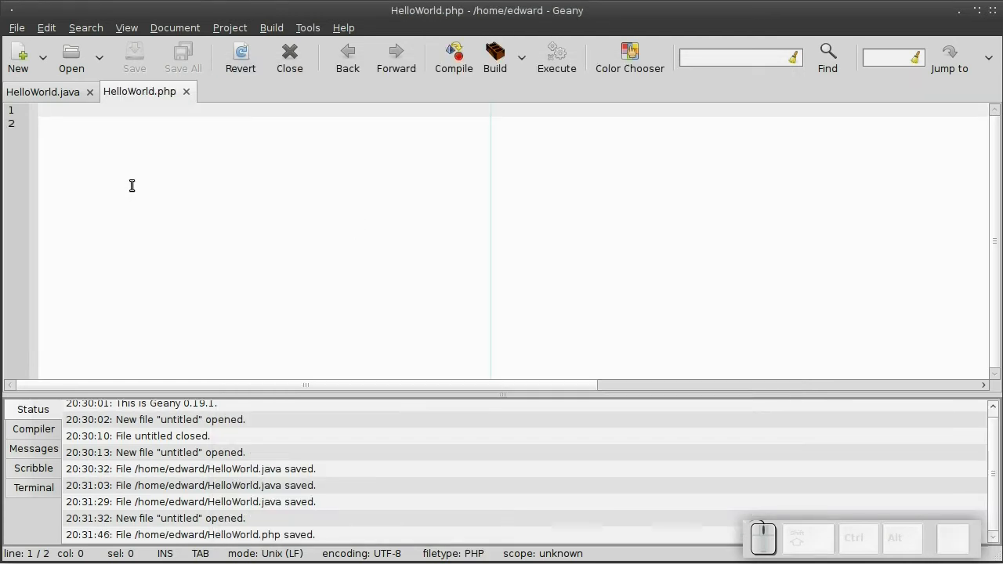
type("<?php ?>")
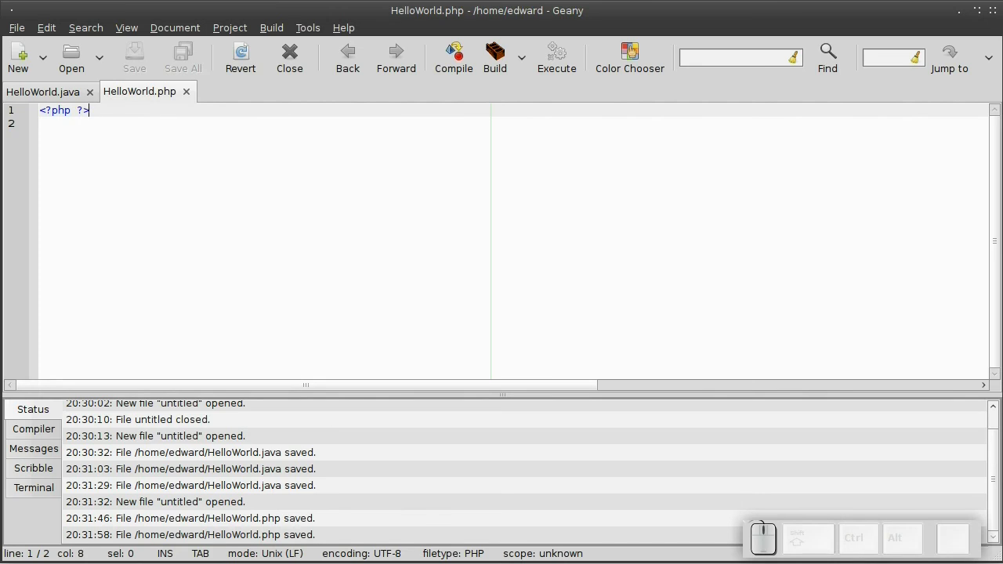
left_click(44, 91)
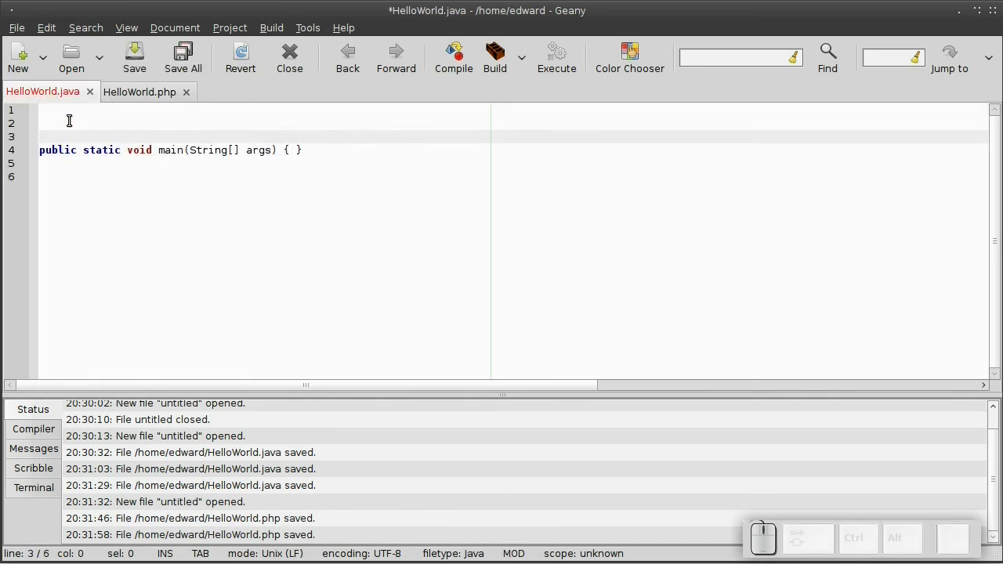
- Add a '// This is end-of-line comment' line to both HelloWorld.java and HelloWorld.php
type("// This is")
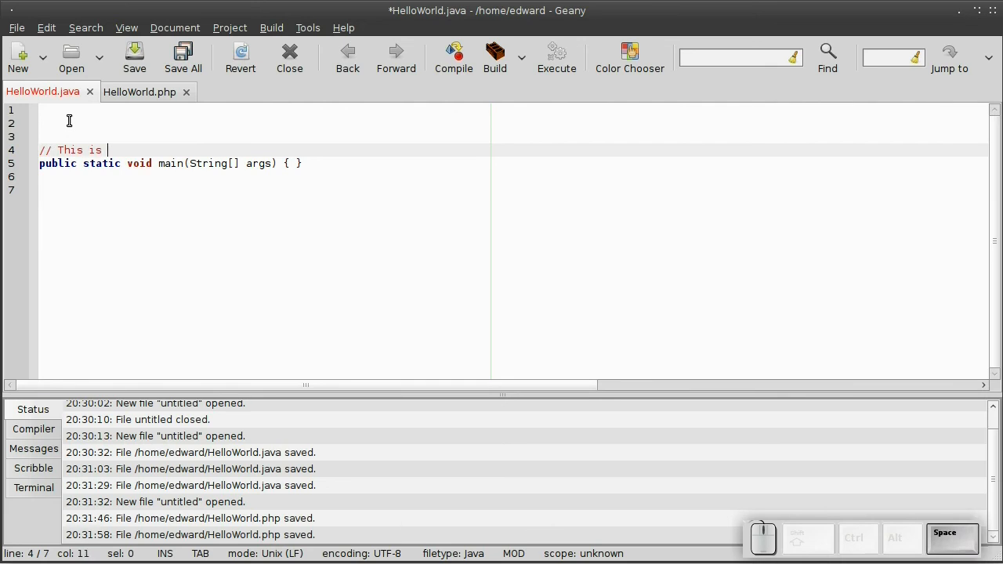
type("end-of-line comment for")
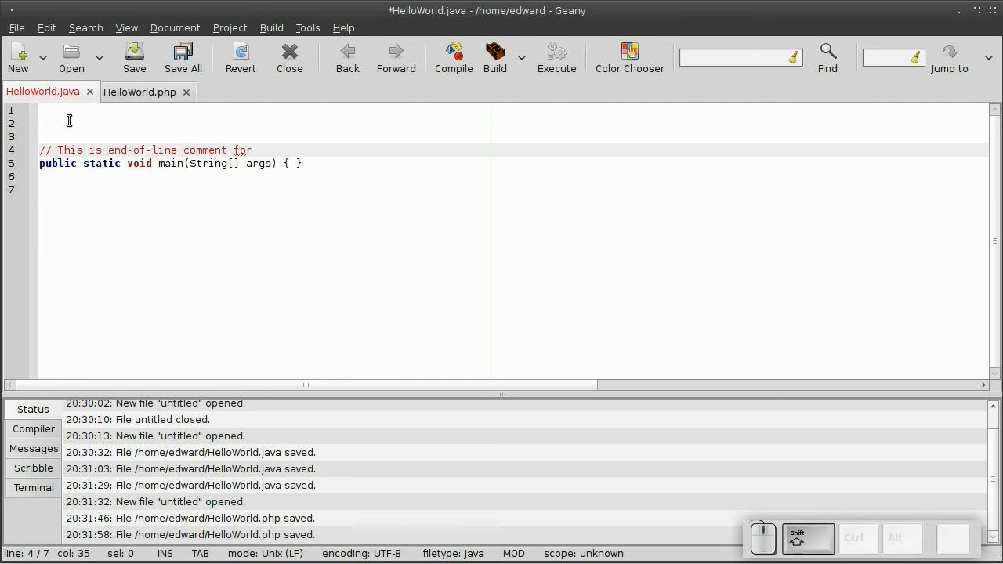
left_click(139, 91)
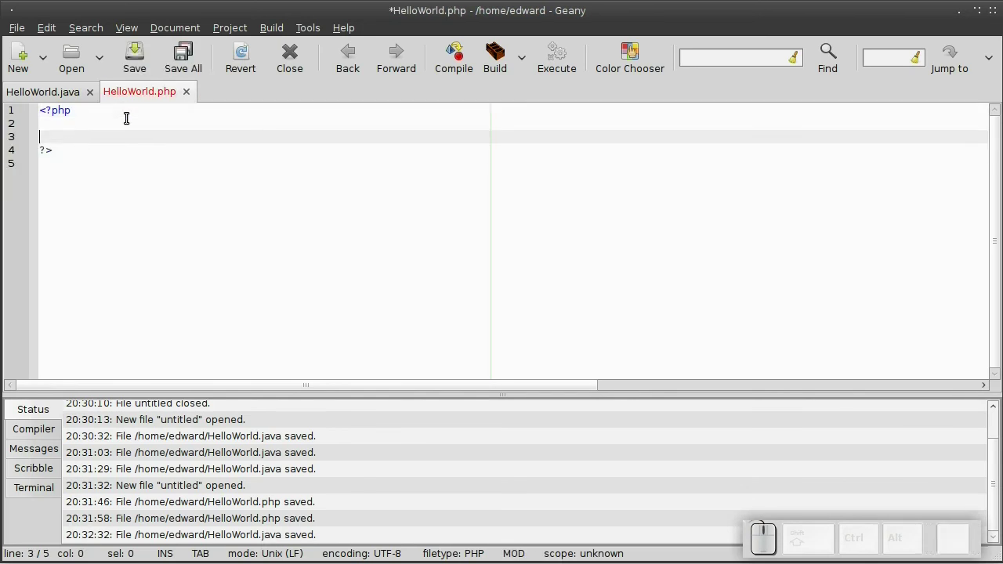
type("// This is e")
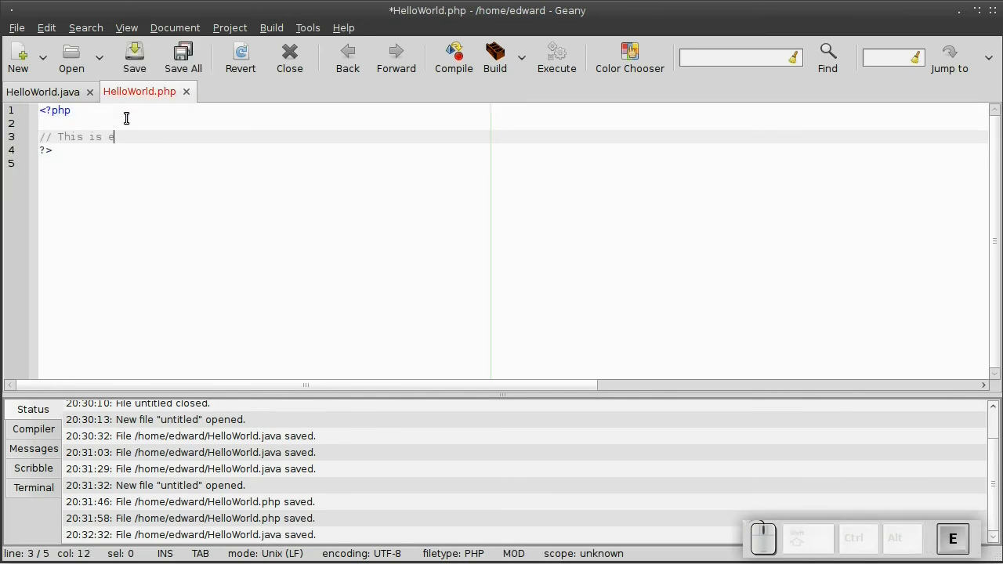
type("nd-of-line comment for")
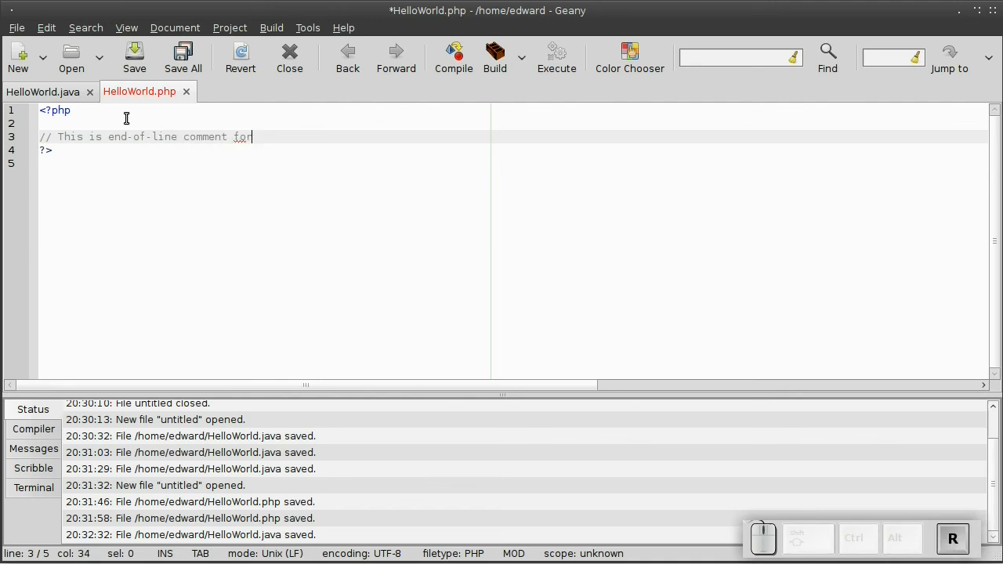
left_click(44, 91)
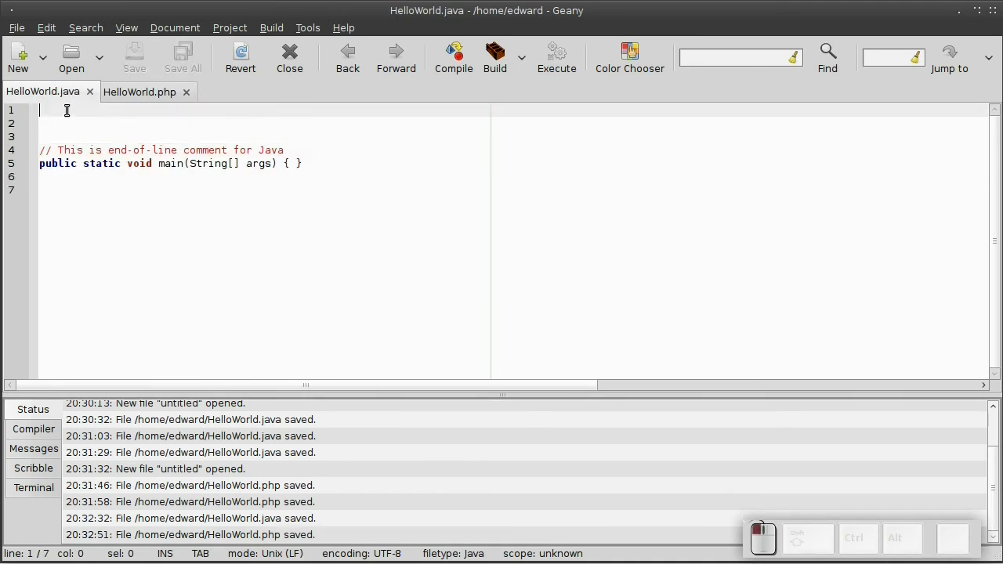
- Add a '/* This is a multi-line comment */' to both files, saving HelloWorld.java
type("/* This is multi-line")
type("* comment for Java")
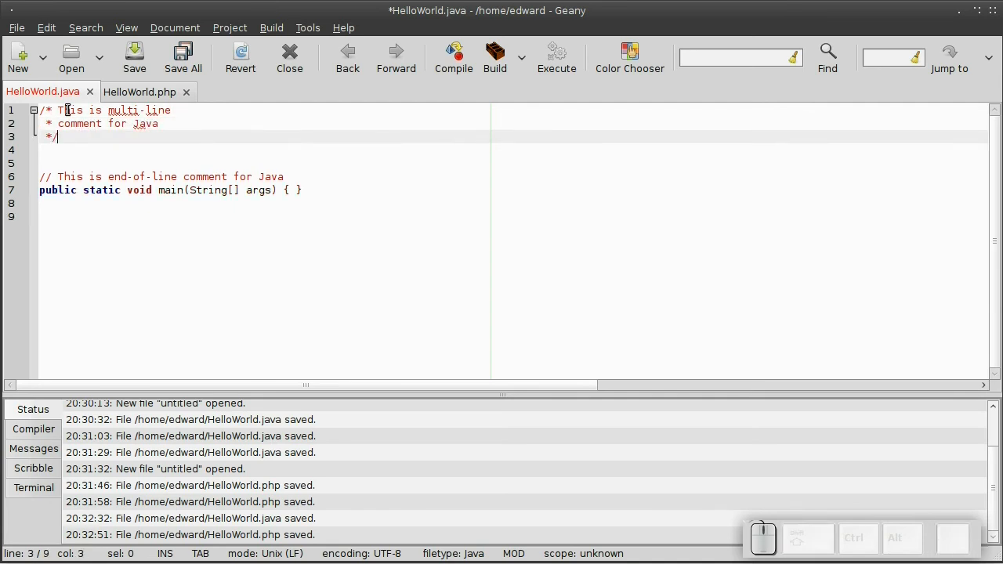
left_click(135, 57)
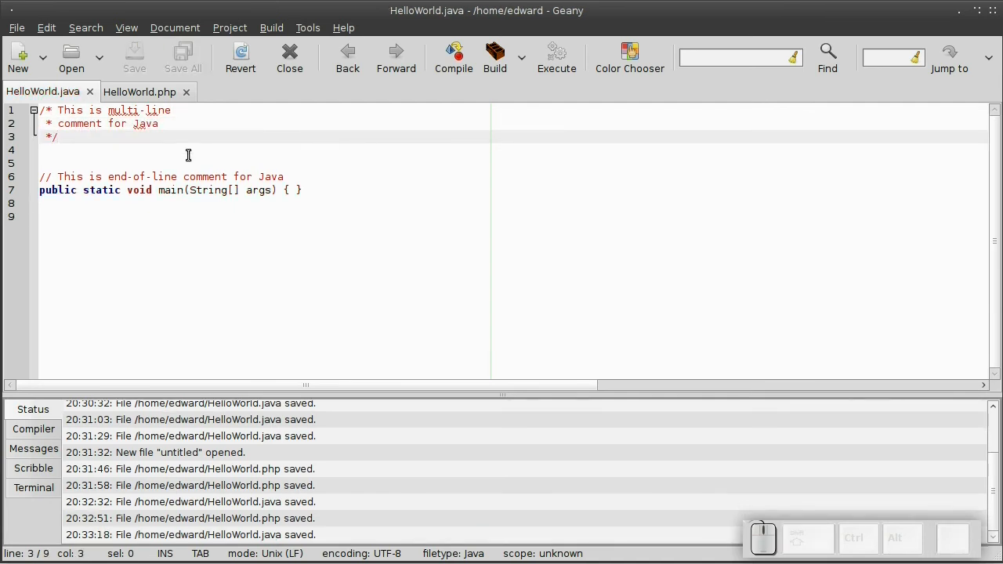
left_click(140, 91)
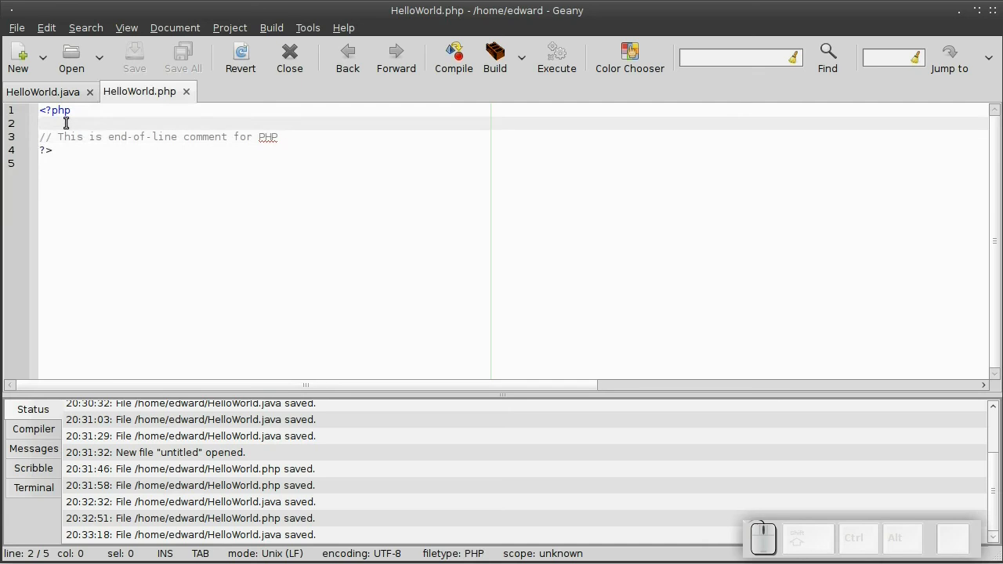
type("/* This is a")
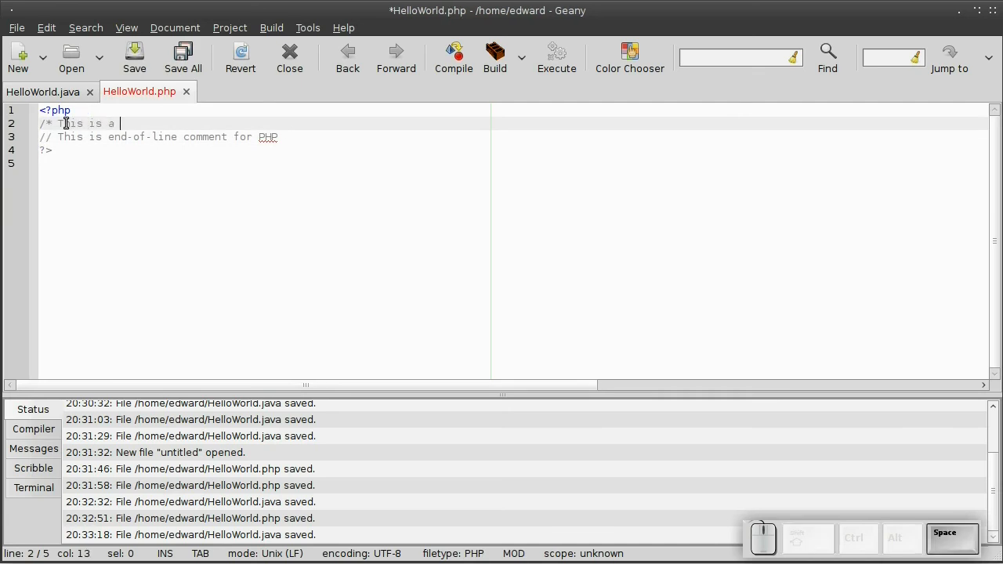
type("multi-line com")
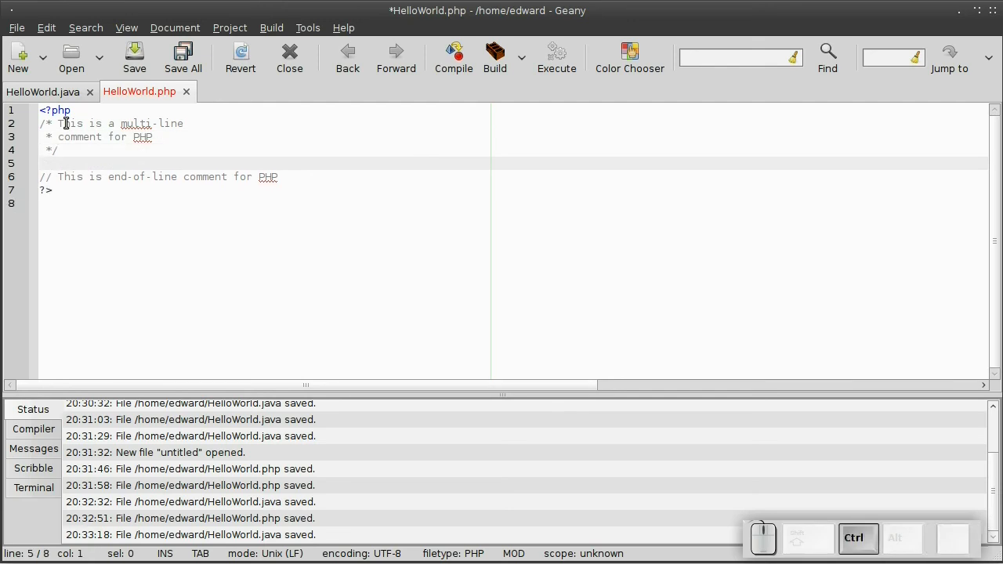
left_click(44, 91)
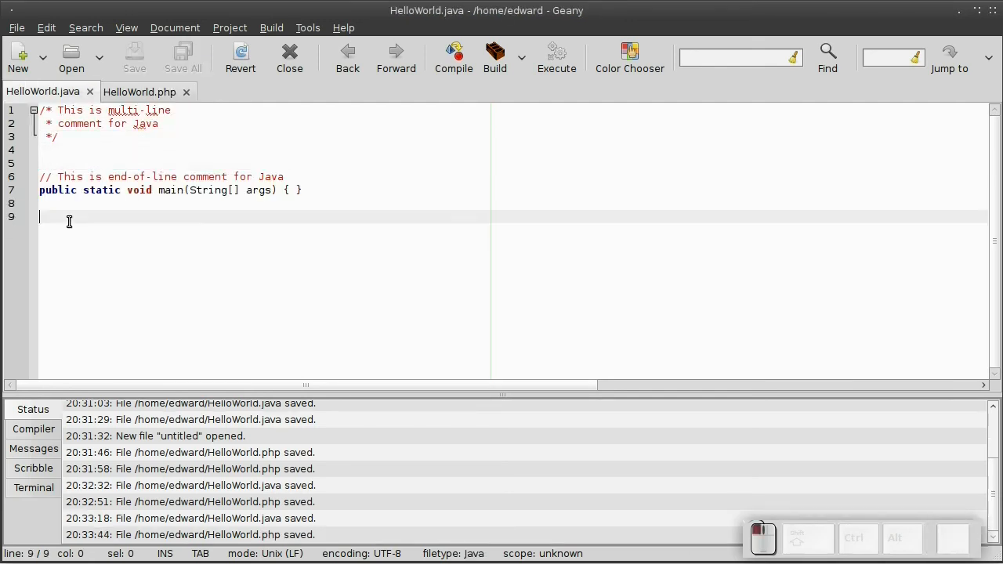
- Declare 'public class Foo {' with a 'public void wow()' method in HelloWorld.java
type("public class")
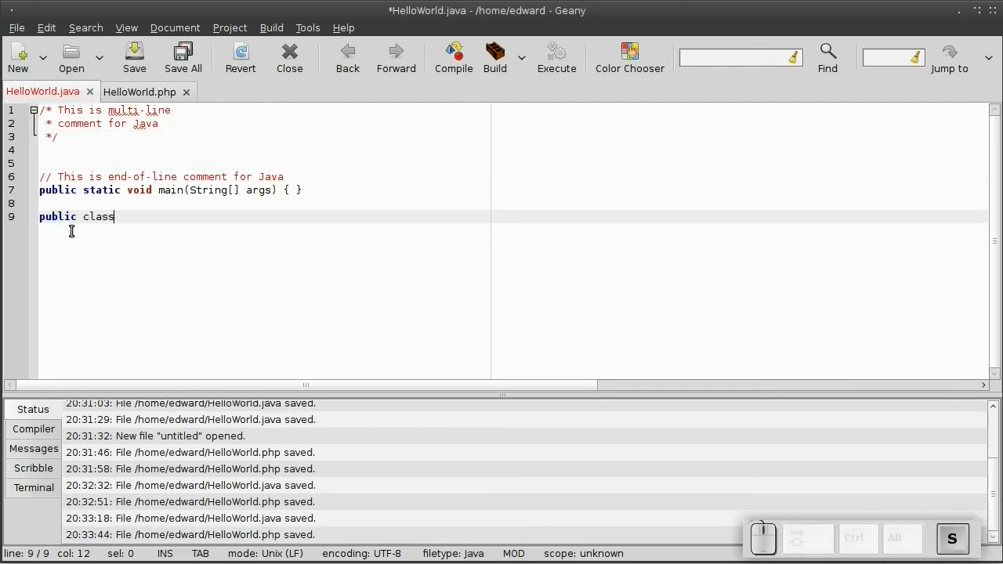
type("Foo {")
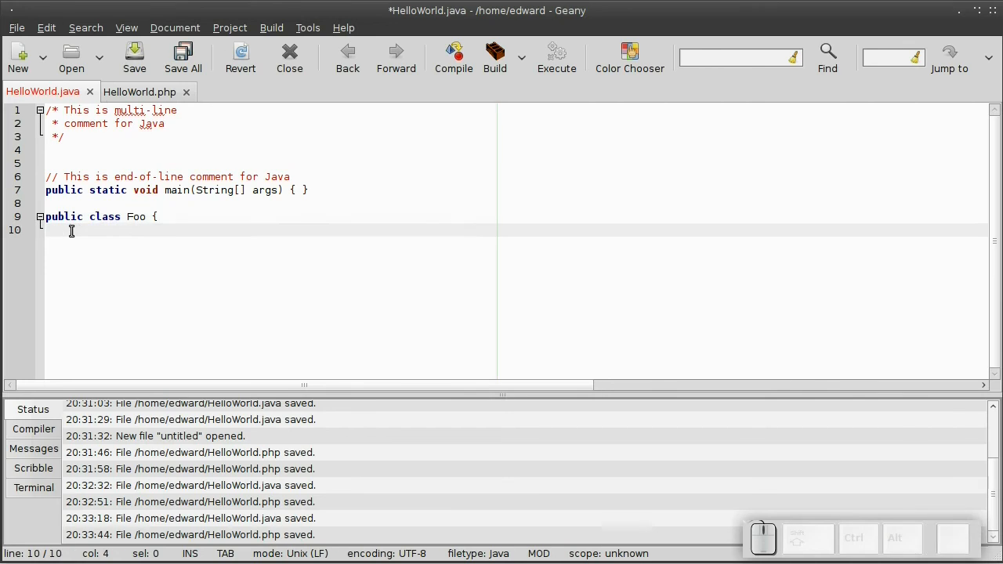
type("public void w")
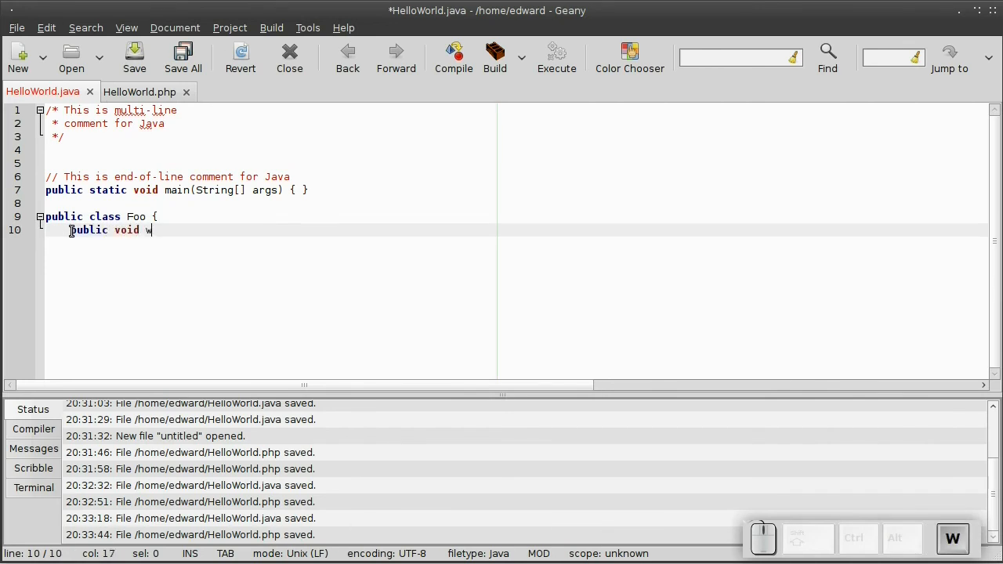
type("ow (")
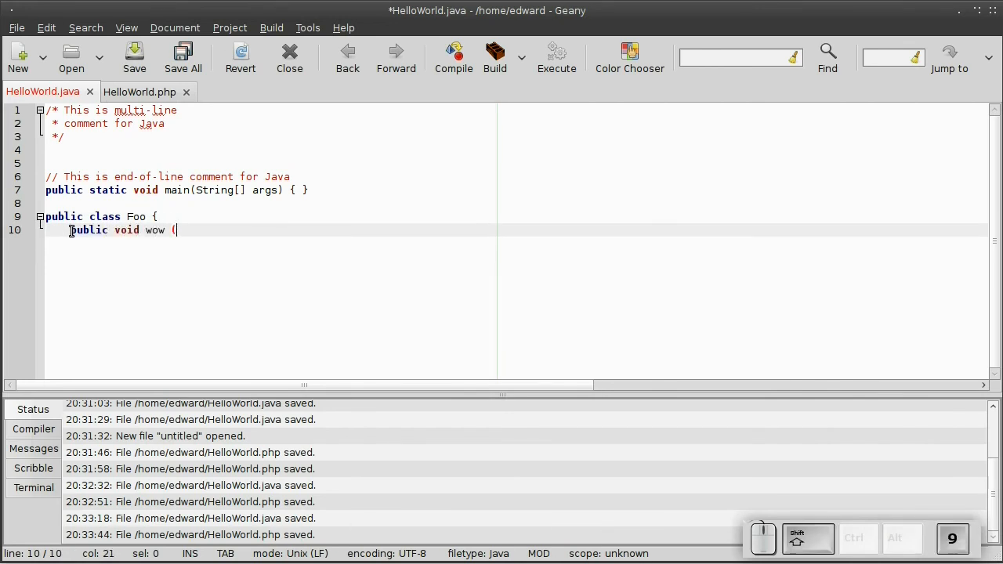
type(")")
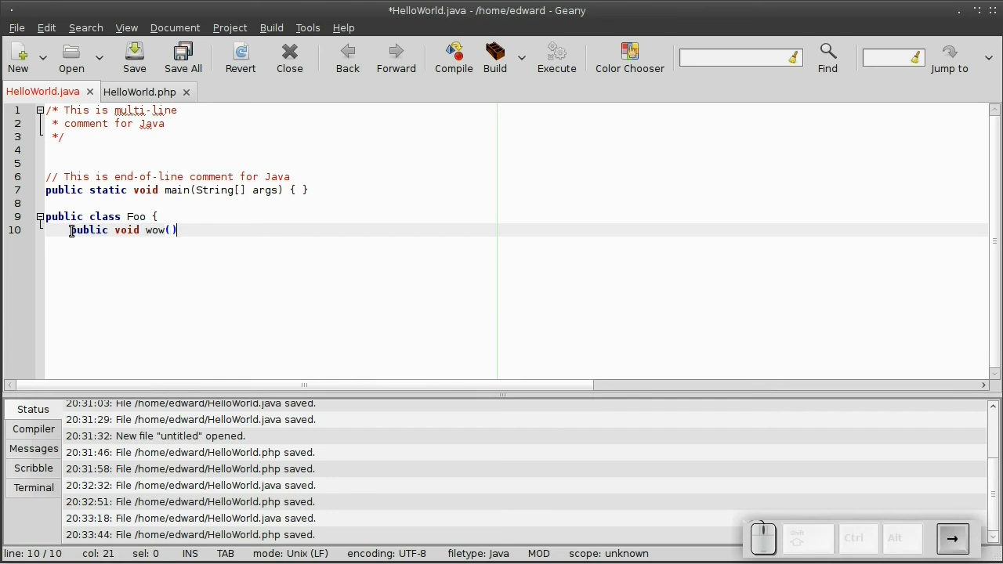
type("{")
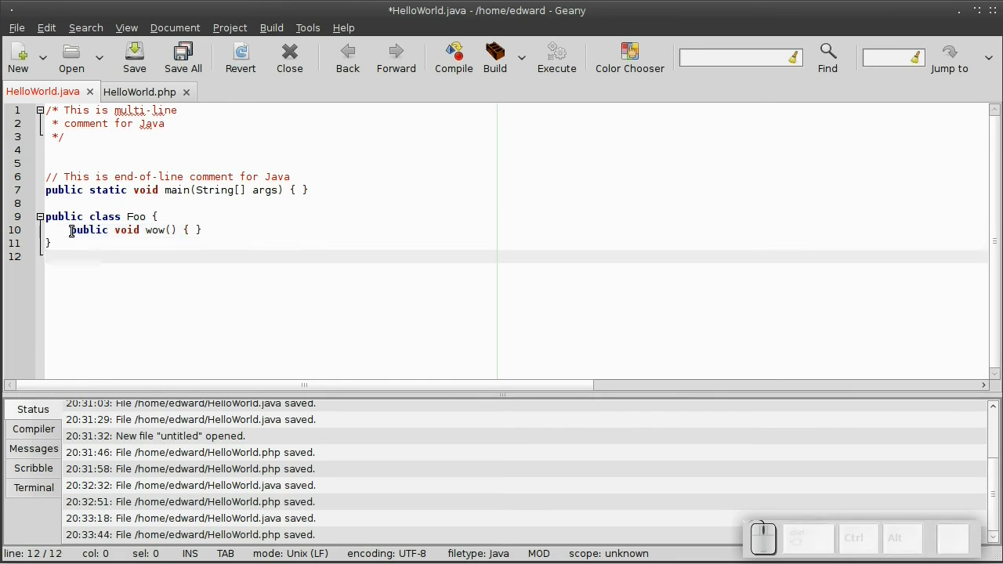
- Create 'Foo foo = new Foo();' and call wow, then switch to HelloWorld.php
type("Foo foo =")
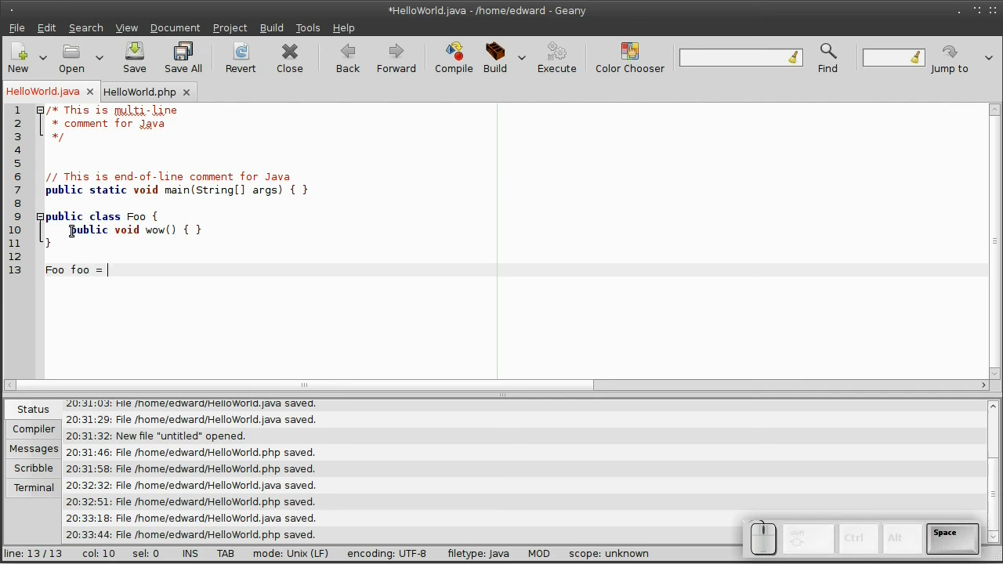
type("new Foo();")
type("Foo.wow")
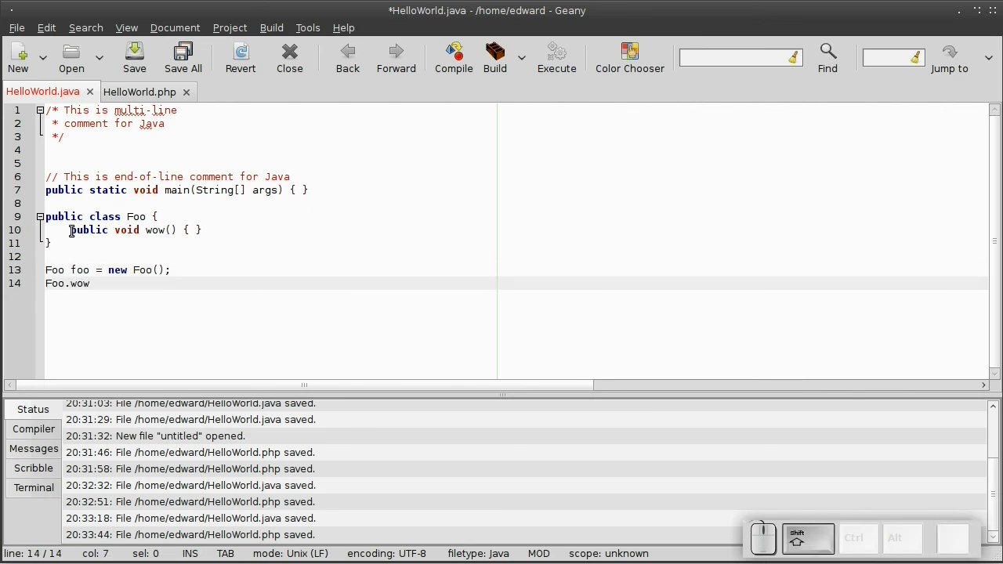
type("();")
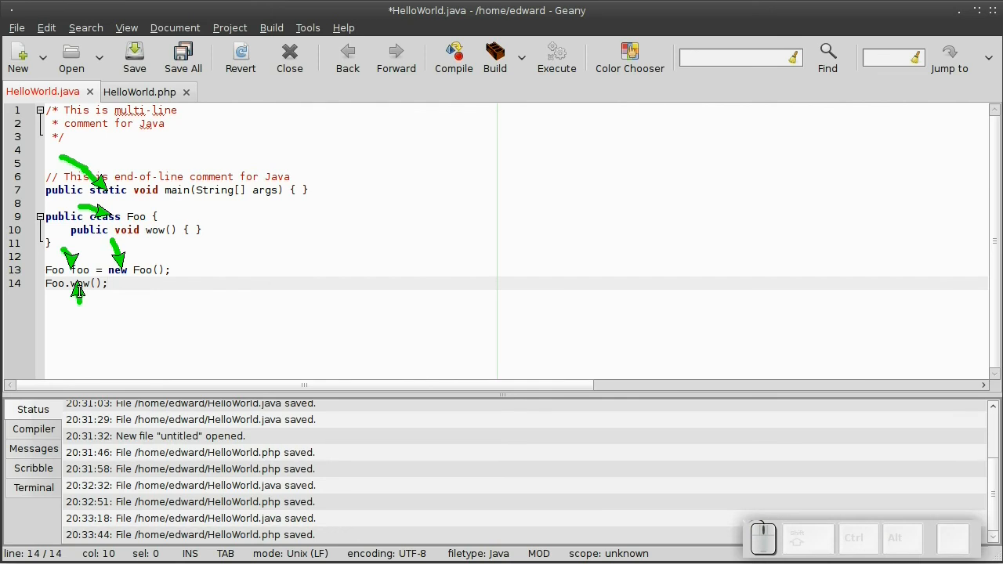
left_click(140, 91)
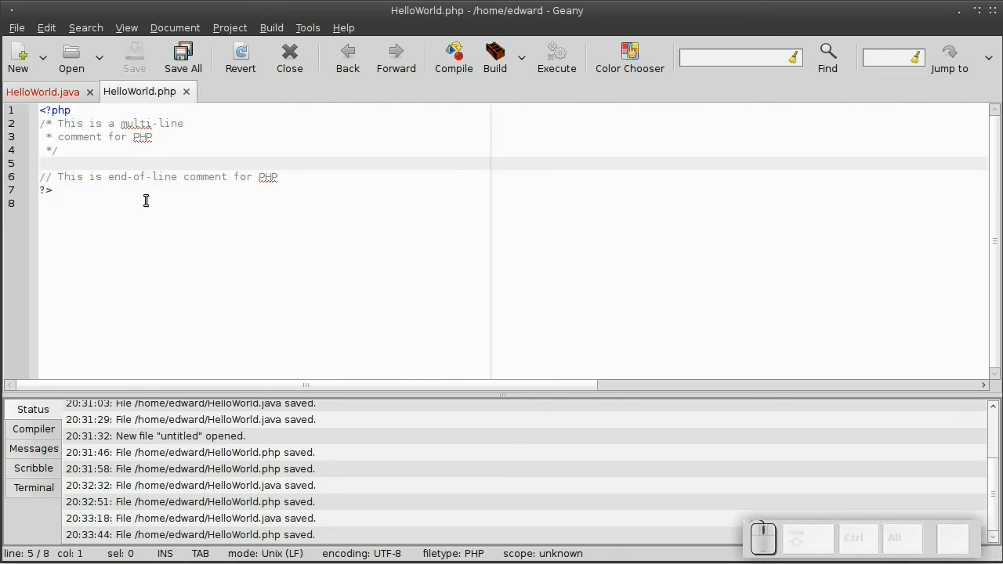
- Write a PHP Foo class, '$foo = new Foo();' and '$foo.wow();' in HelloWorld.php, then return to HelloWorld.java
type("class Foo {")
type("function wow")
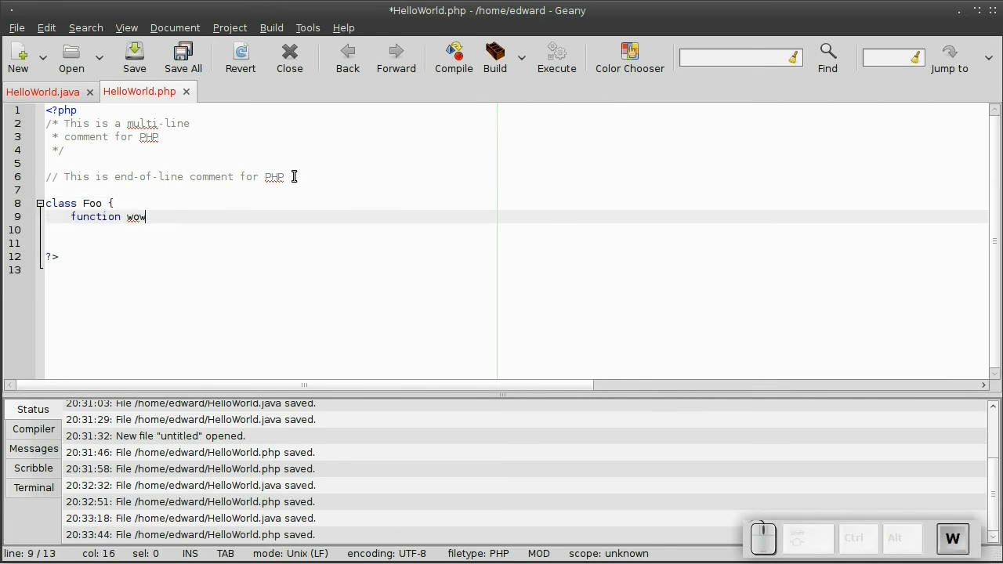
type("() { ")
key("Return")
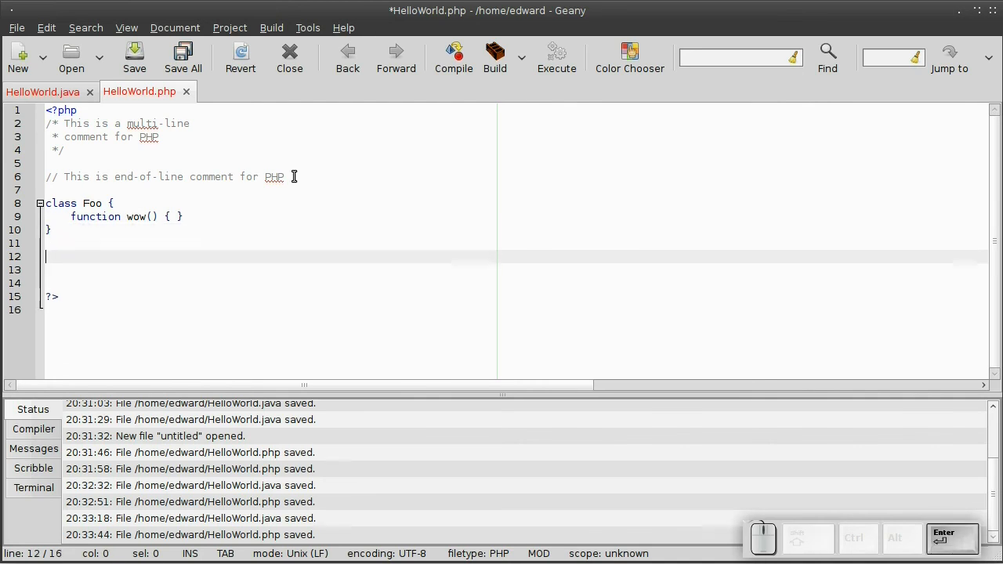
type("$foo = new")
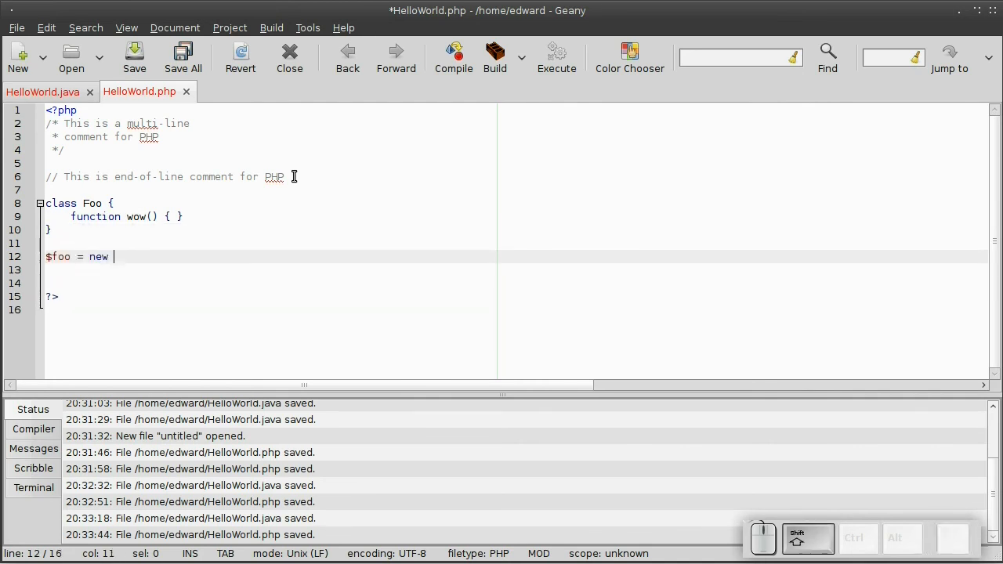
key("Return")
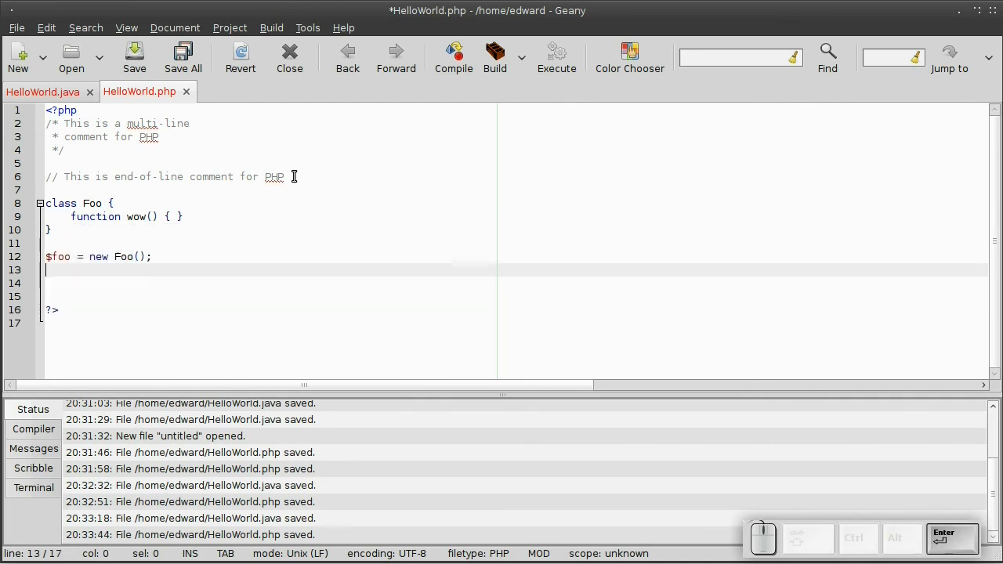
type("$foo.")
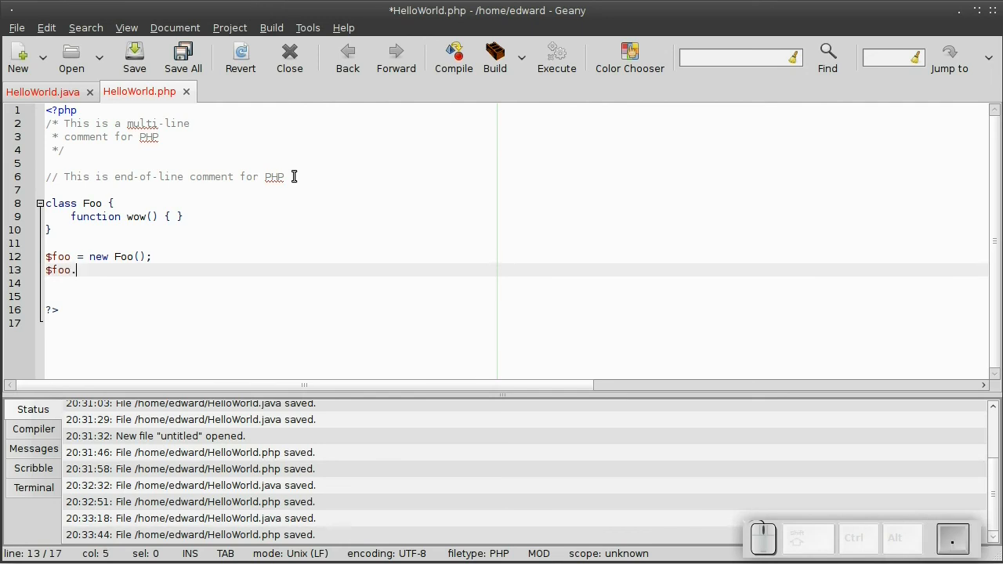
type("wow();")
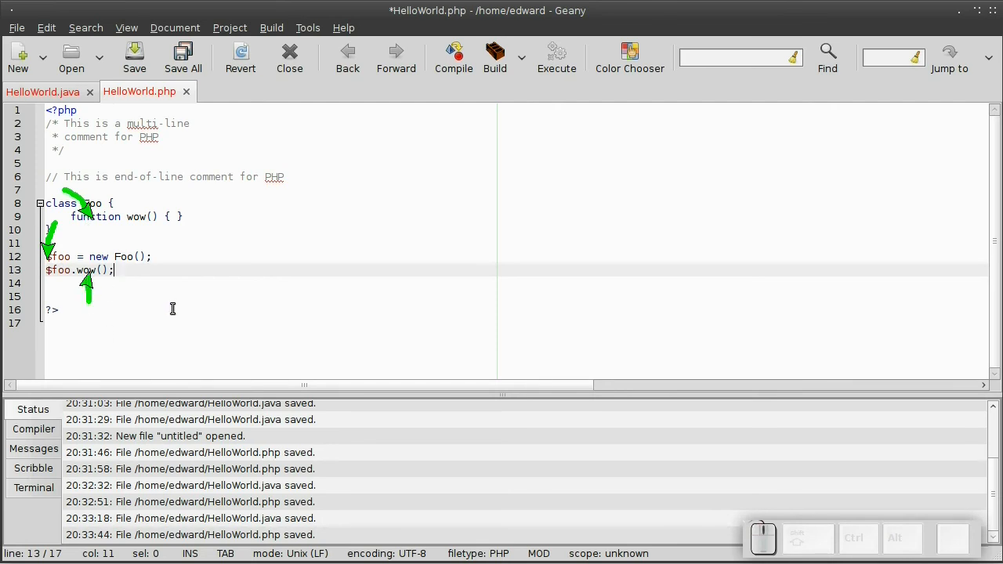
left_click(44, 91)
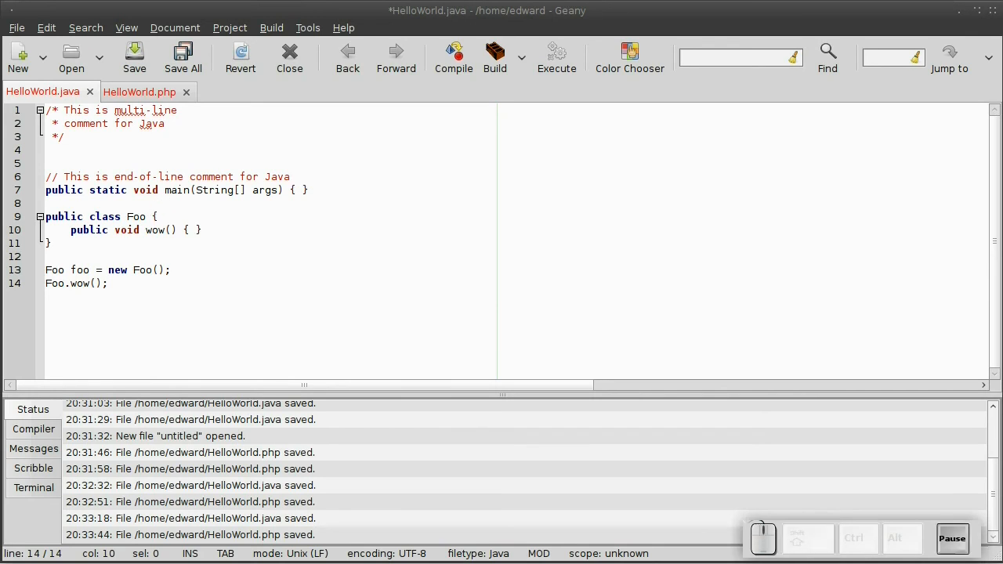
- Replace the Java sample with a header comment: Ojambo.com Hello World, Copyright 2011 Edward, 'This class displays Hello World'
key("ctrl+a")
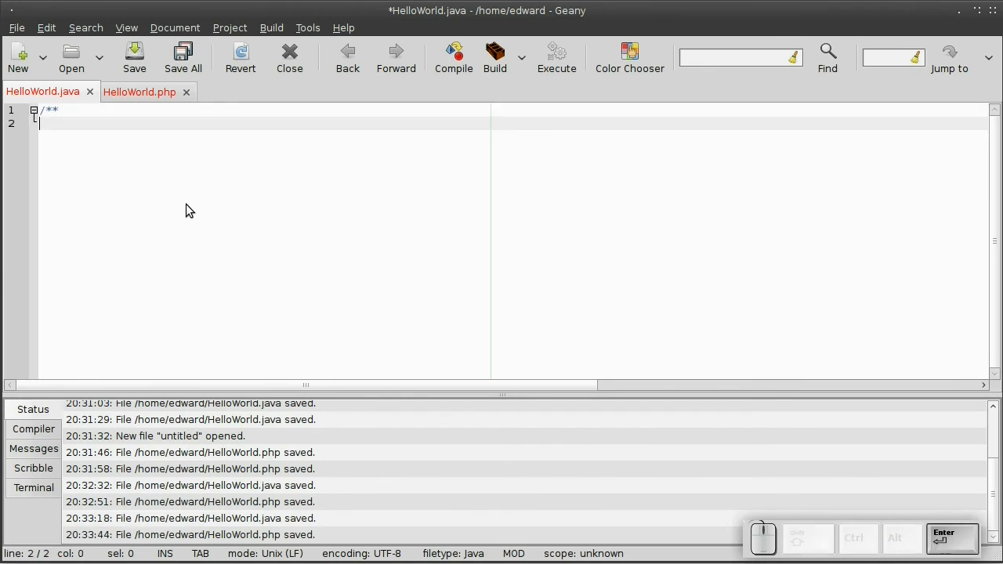
type("Ojambo.")
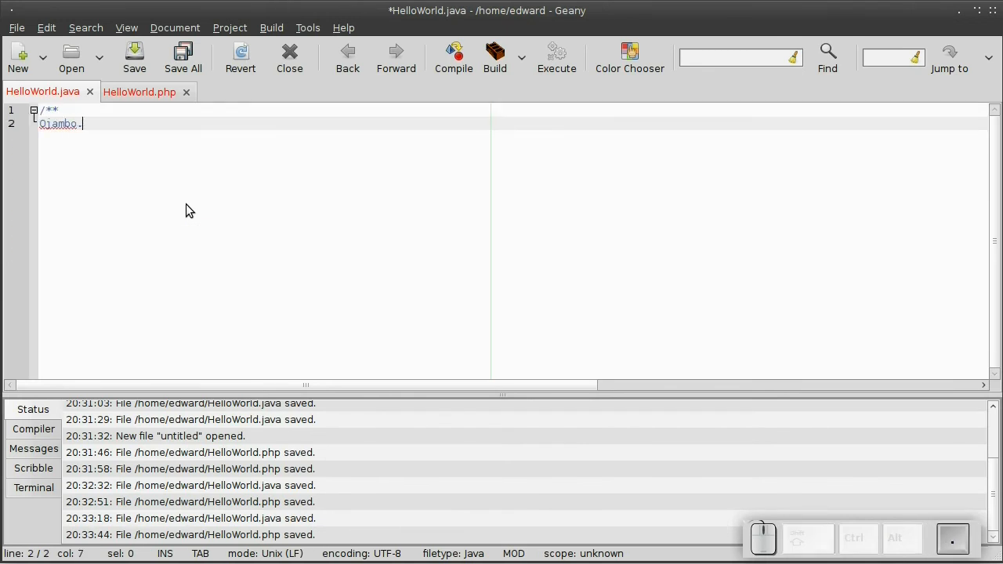
type("com Hello World")
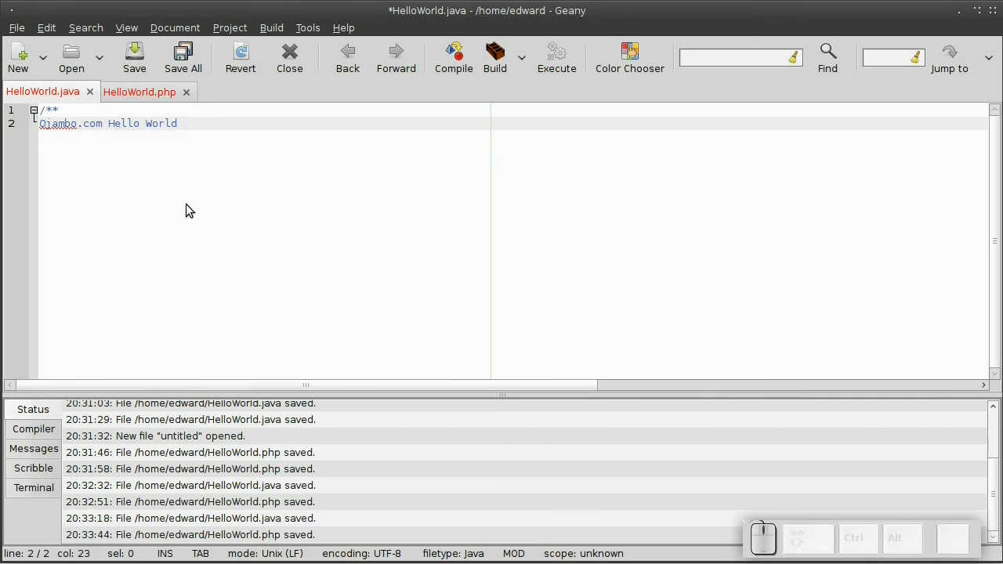
key("Return")
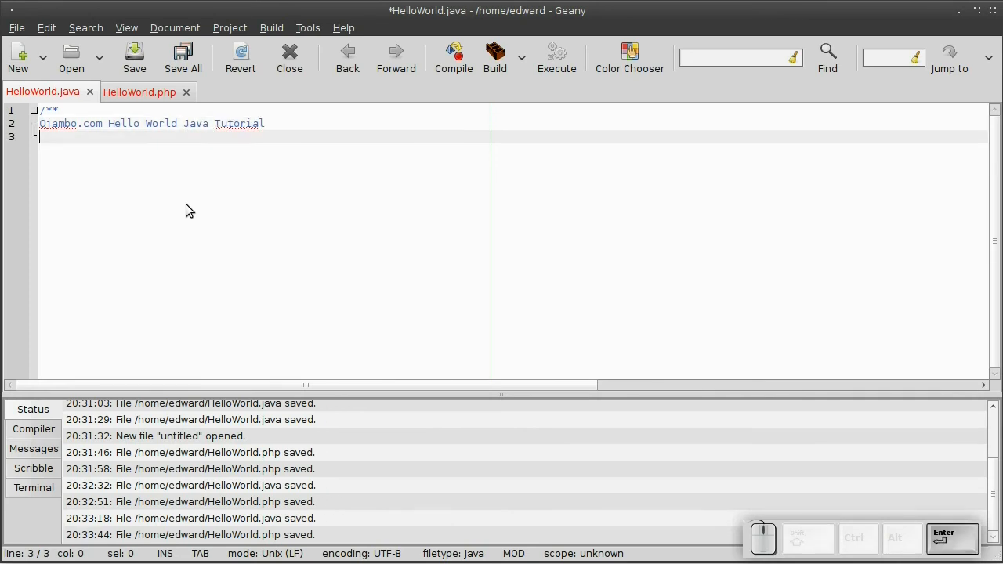
type("HelloWorld.java Cop")
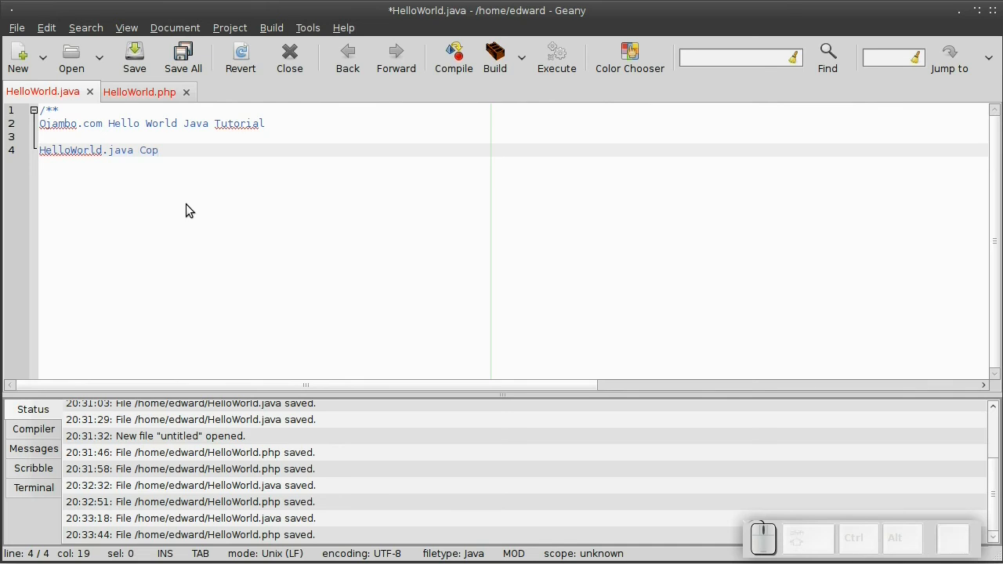
type("yright 2")
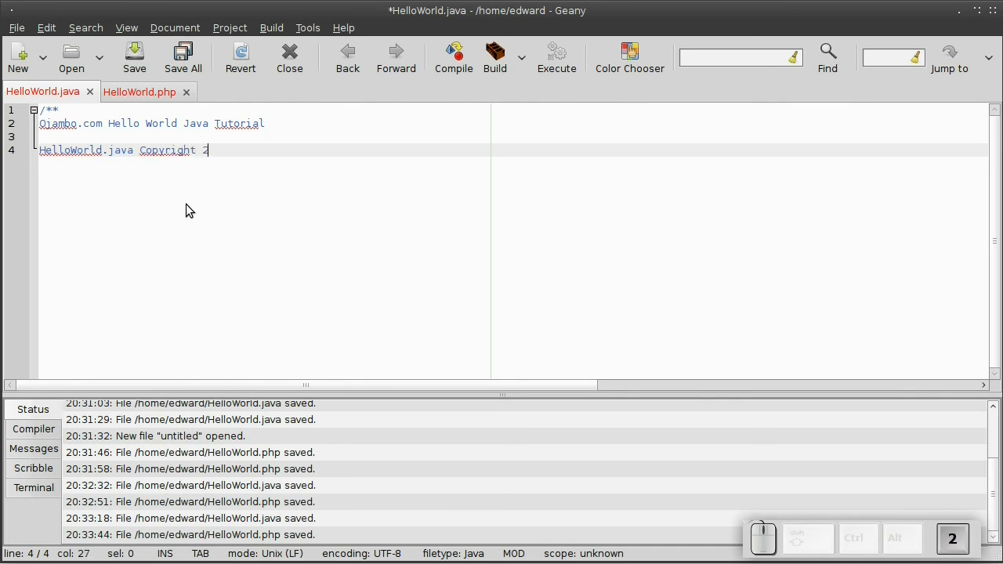
type("011 Edward")
type("//")
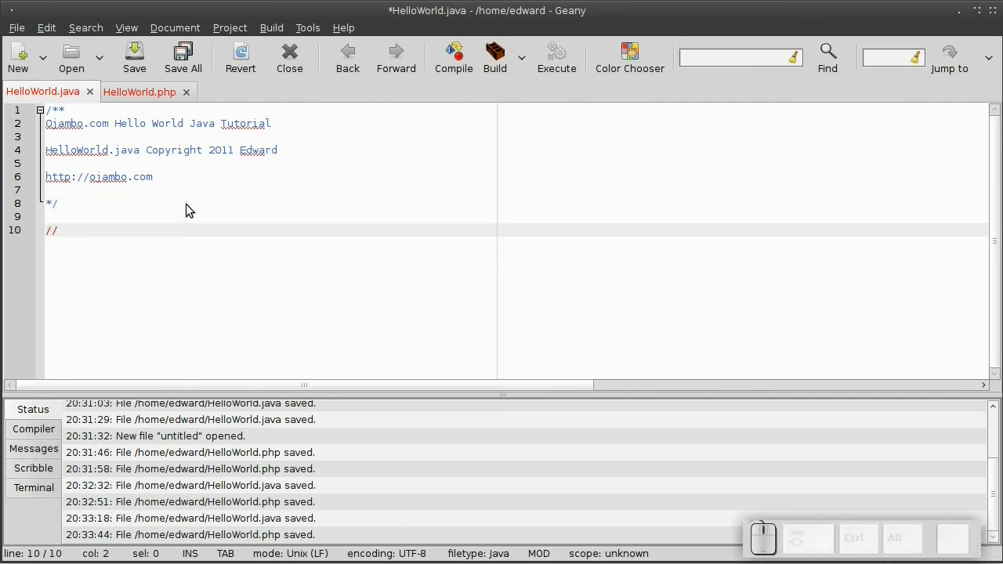
type("This class displa")
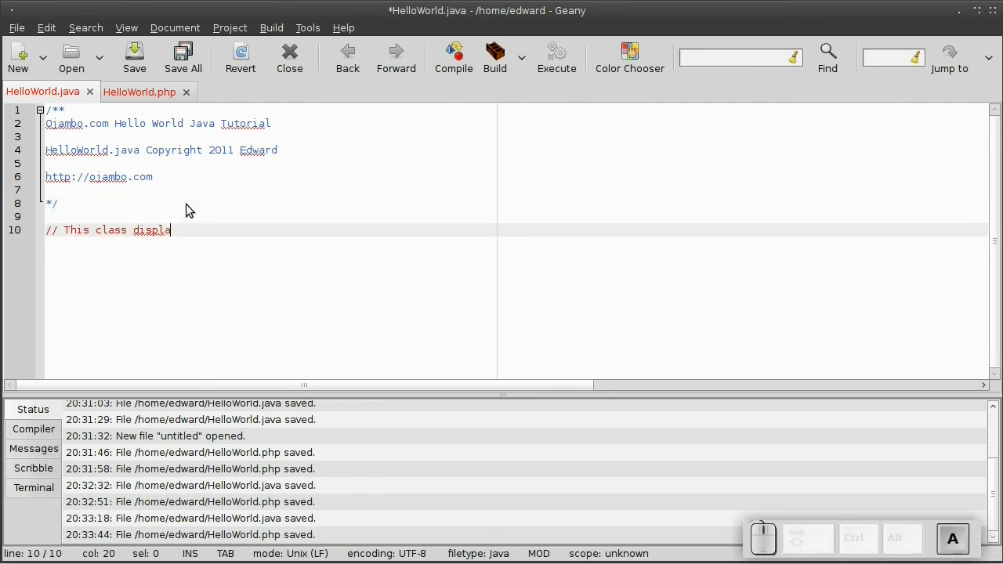
type("ys Hello World")
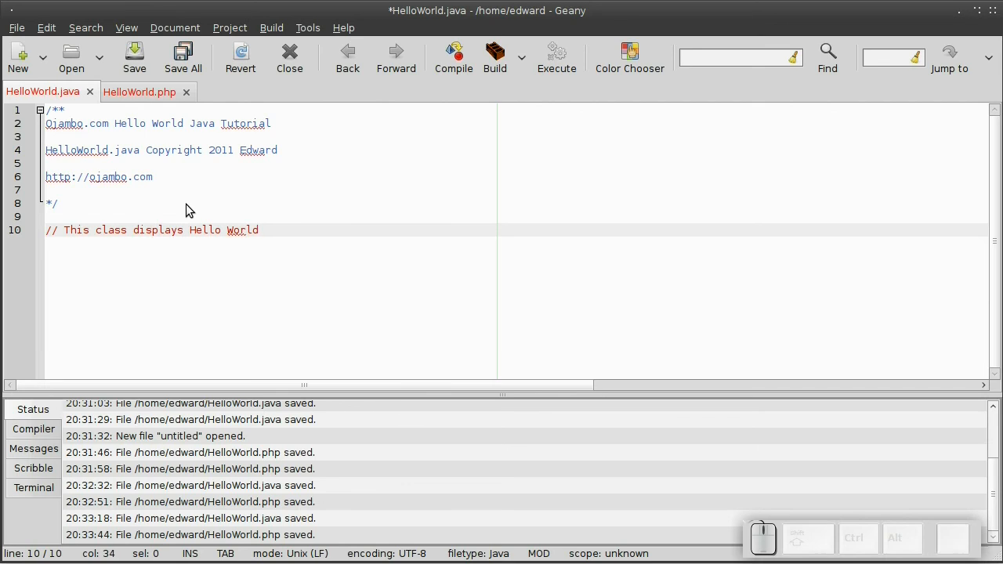
key("Return")
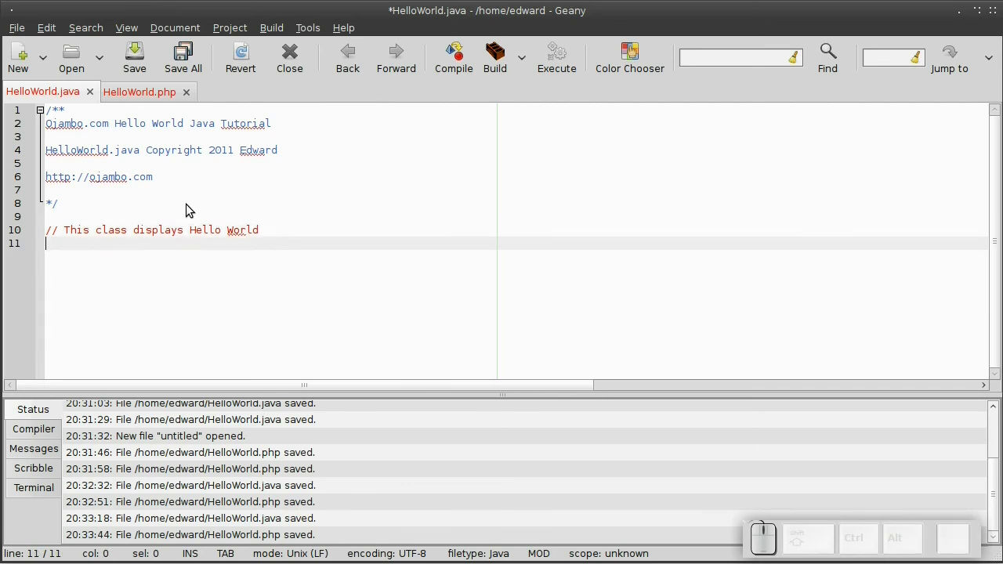
- Declare 'public class HelloWorld' and its 'public static void main' method with a '// Main Method' comment
type("public class HelloWord { //")
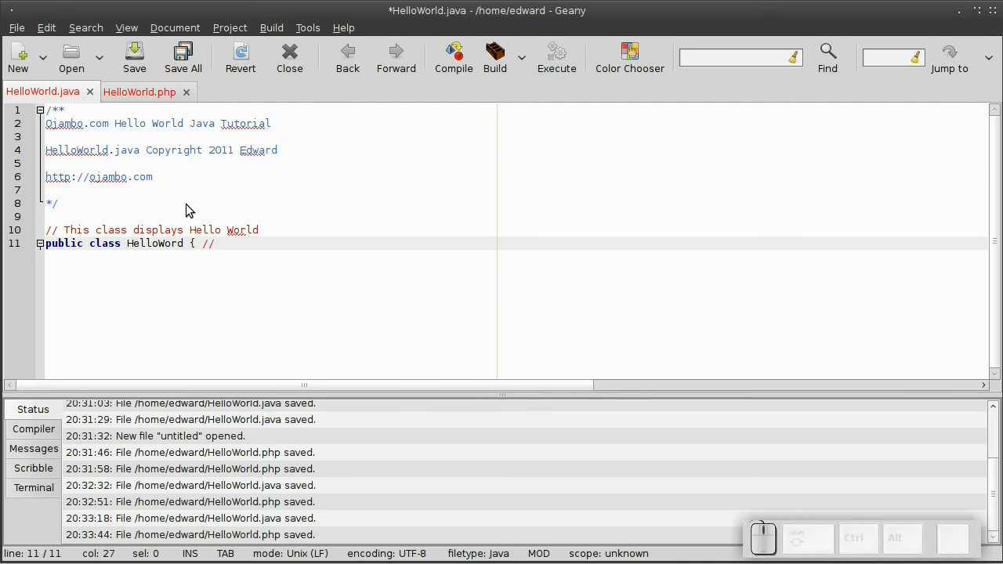
type("This class is called HelloWorld")
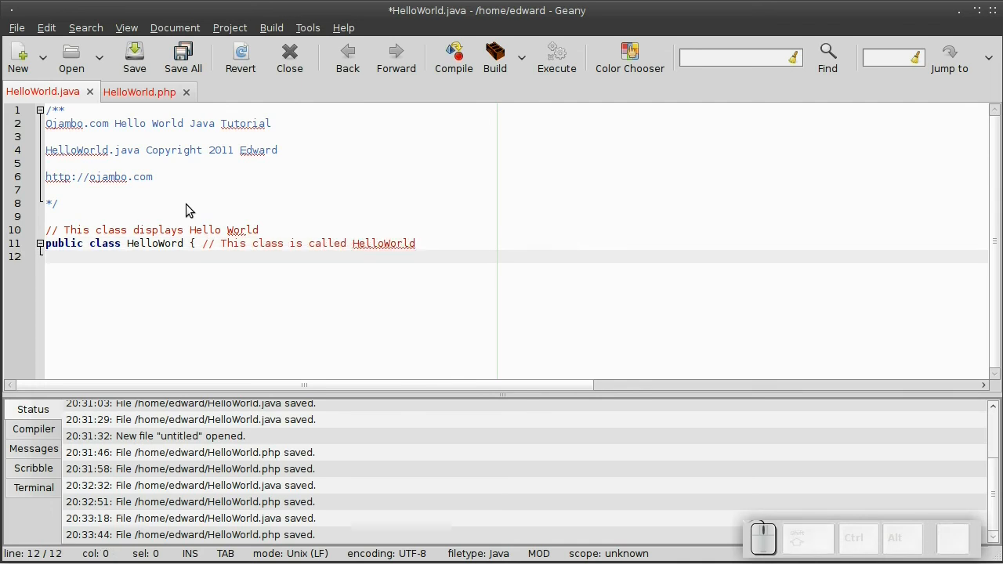
type("public")
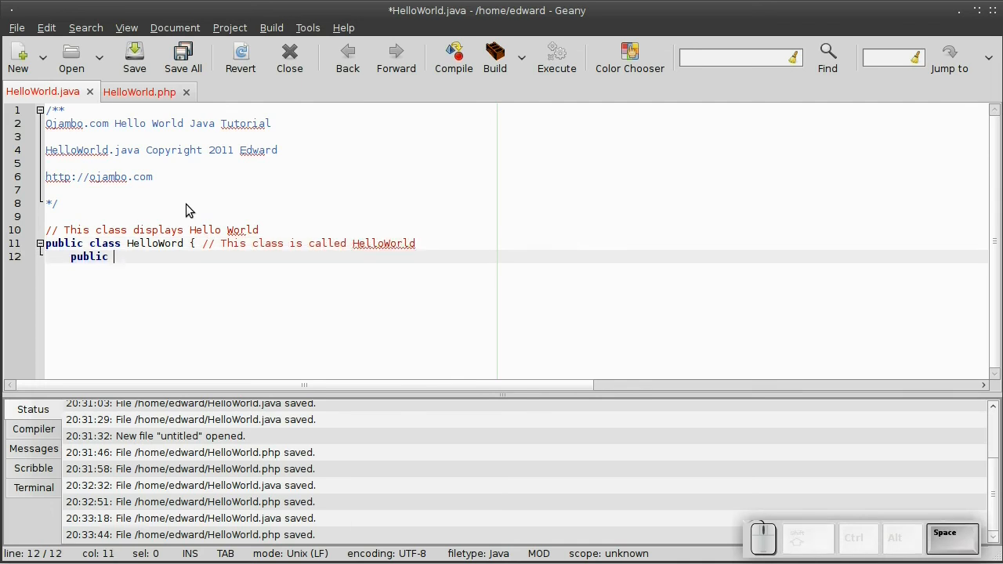
type("static void main(String[] args")
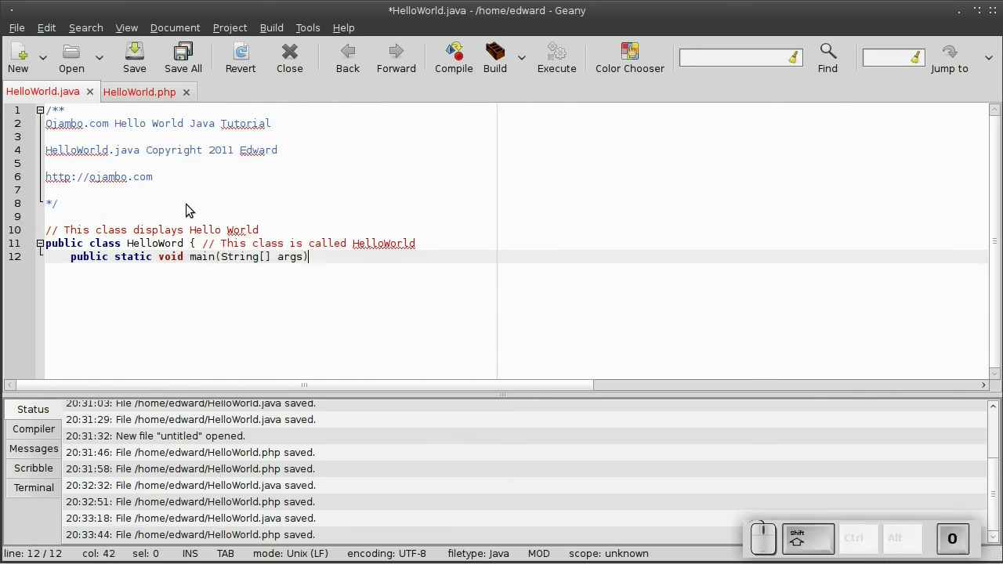
type("{ // Main")
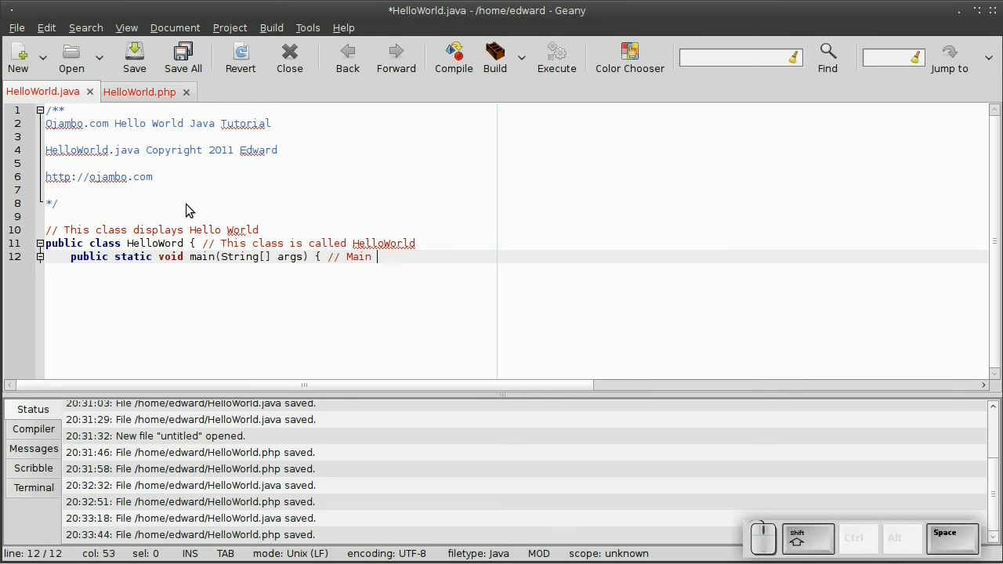
type("Method")
type("System.")
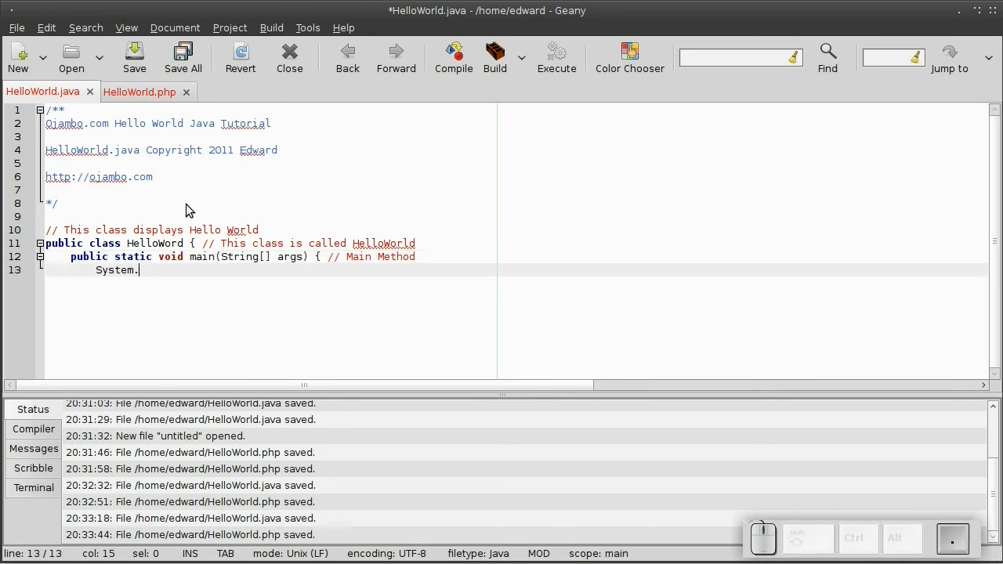
- Print "Hello World!" with System.out.println and a trailing comment, close the braces and save HelloWorld.java
type("out.printl")
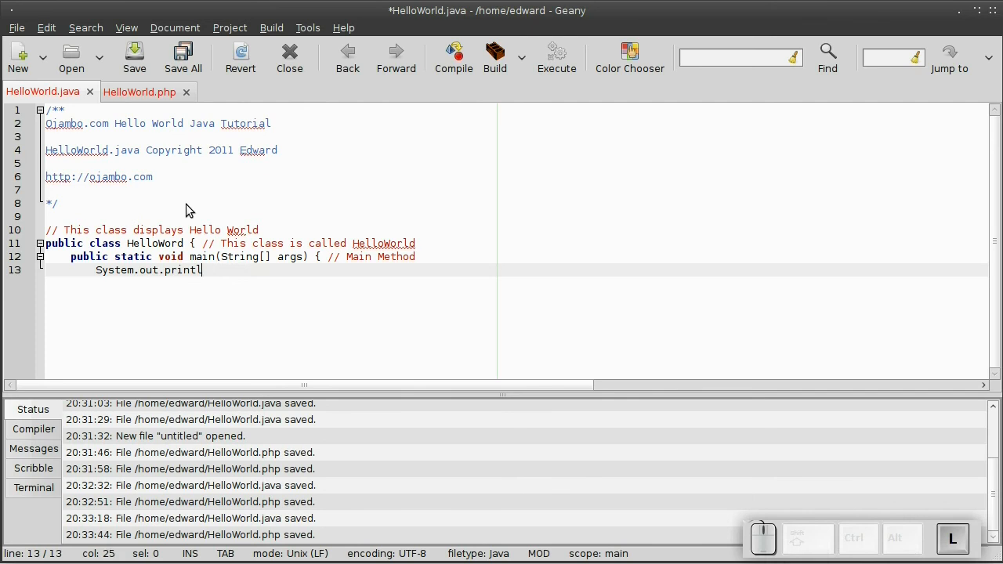
type("(\"Hello W")
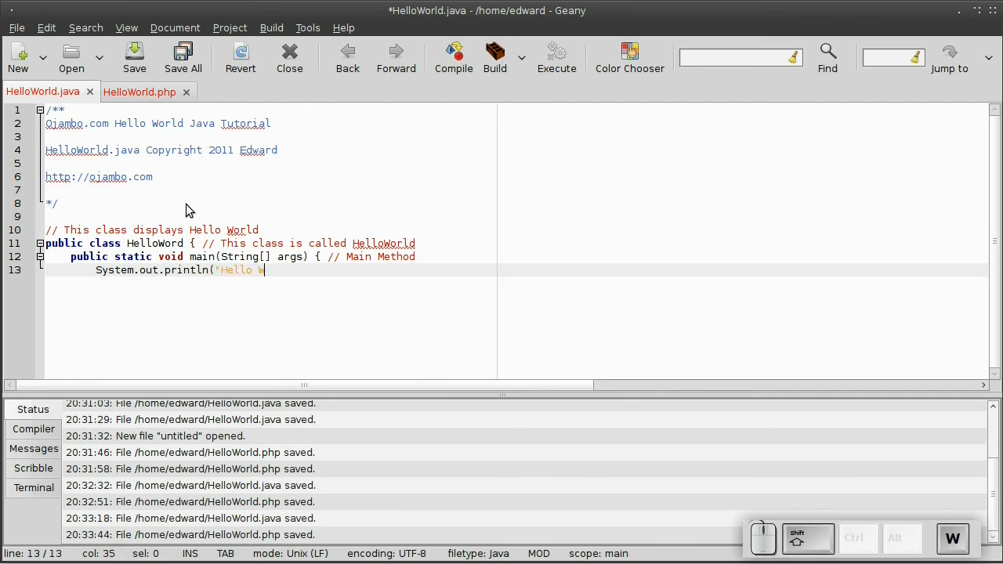
type("orld!\")")
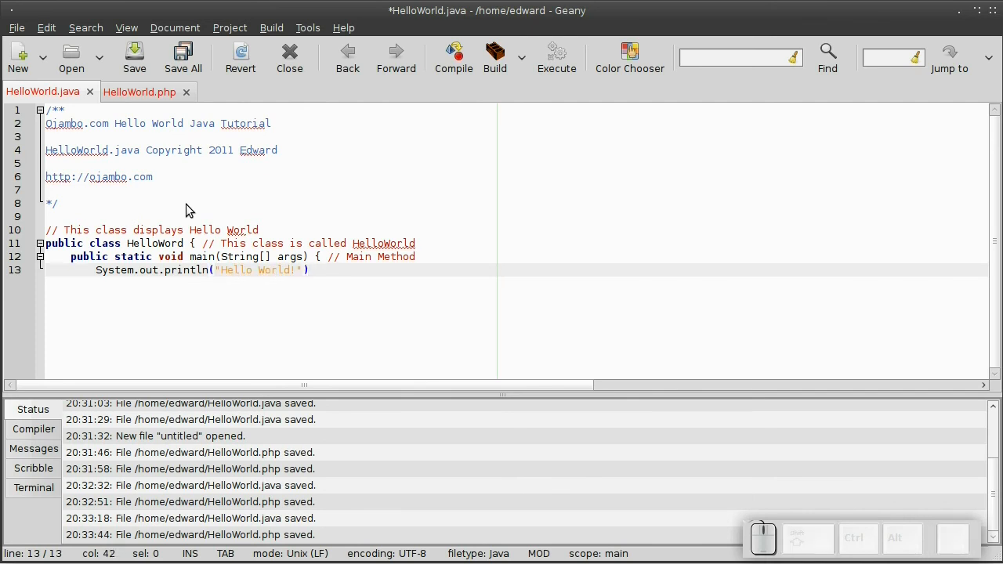
type("; //Print the str")
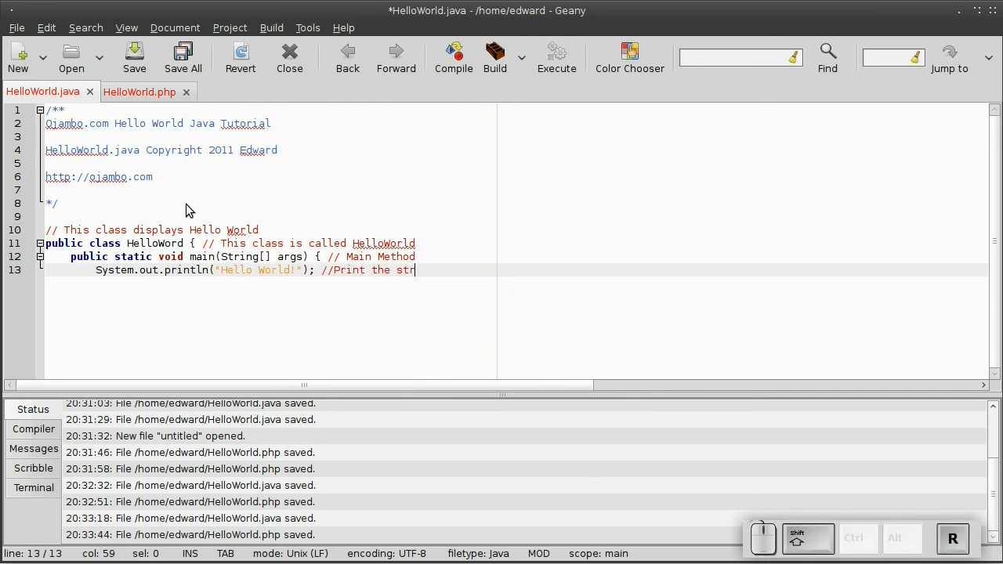
type("ing Hello World!")
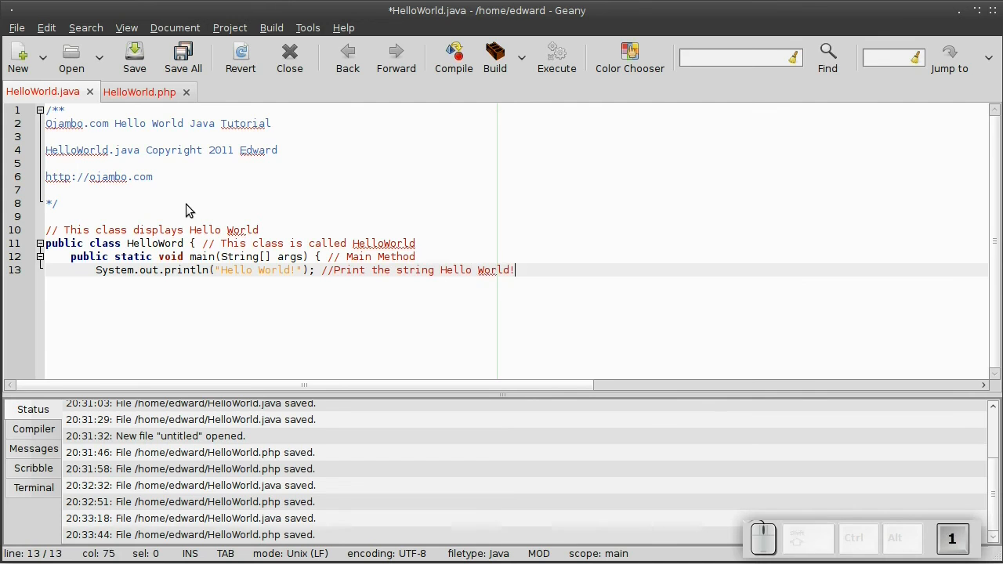
key("Return")
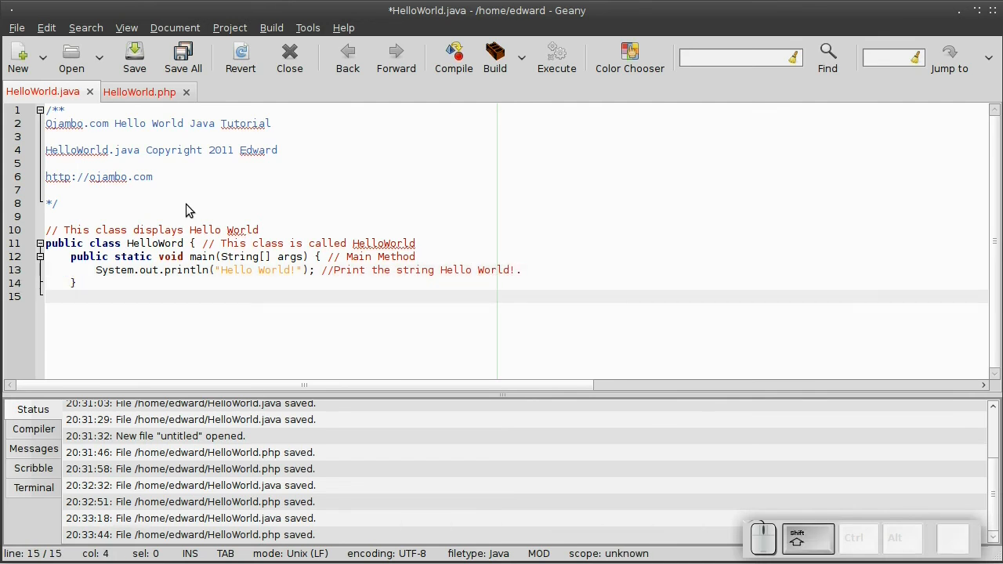
left_click(135, 57)
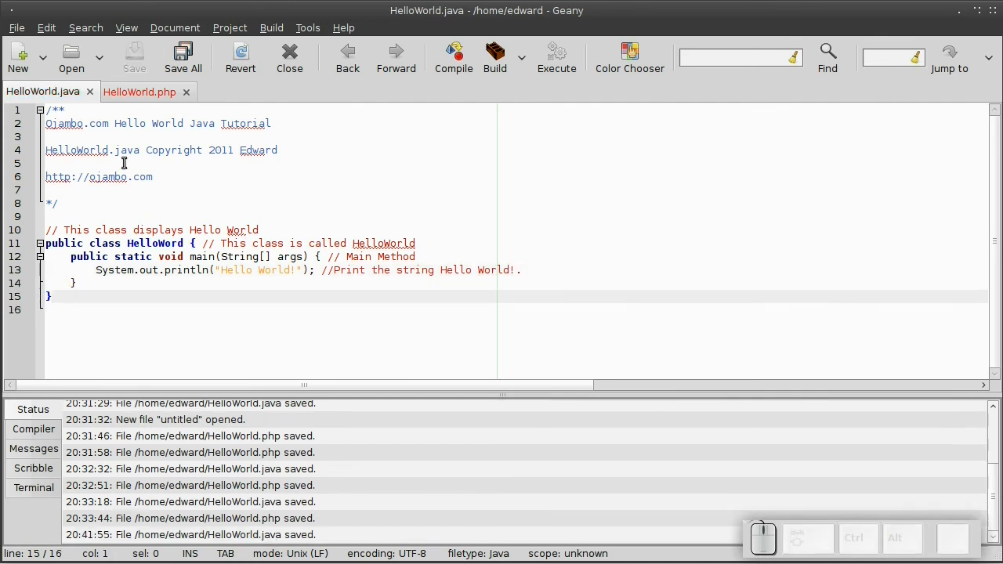
- Add the Ojambo.com Hello World PHP Tutorial header and '//This displays Hello World' comment to HelloWorld.php
left_click(139, 91)
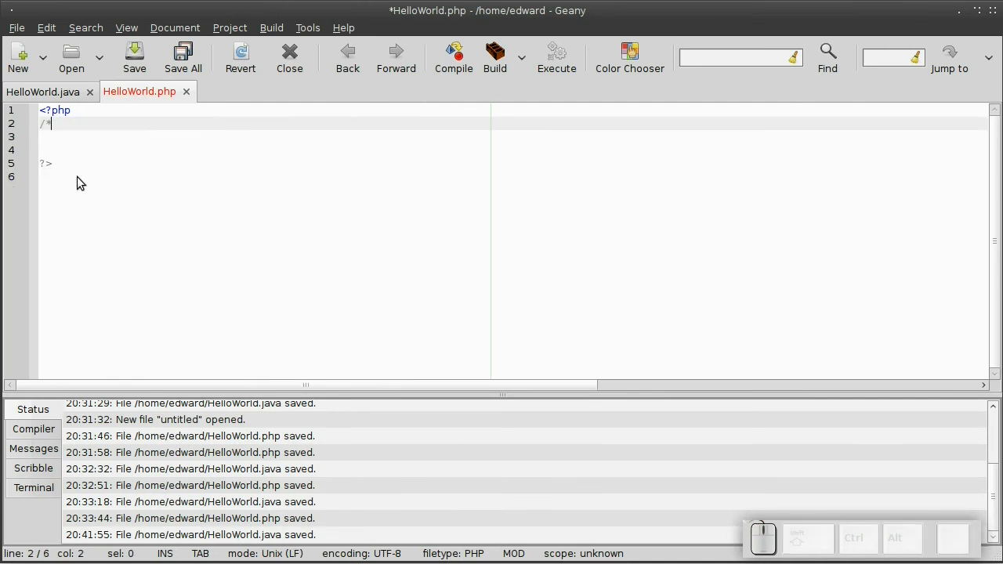
type("Ojambo.com H")
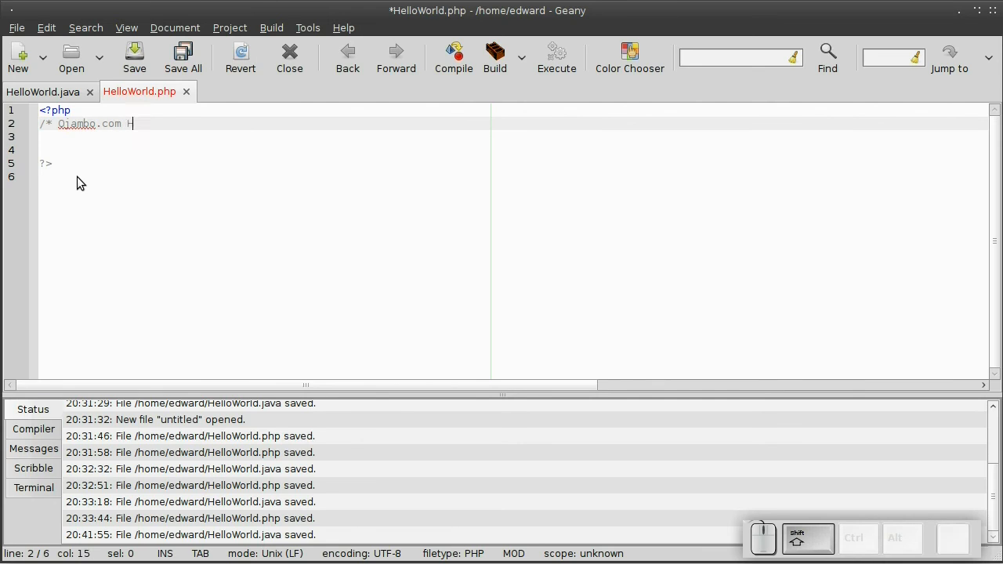
type("ello World PHP Tutorial")
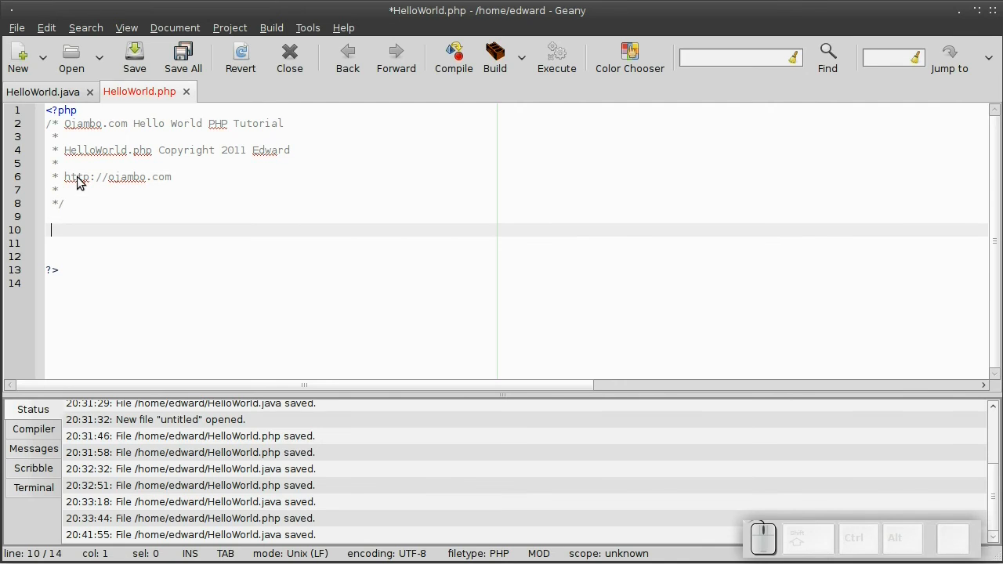
type("//T")
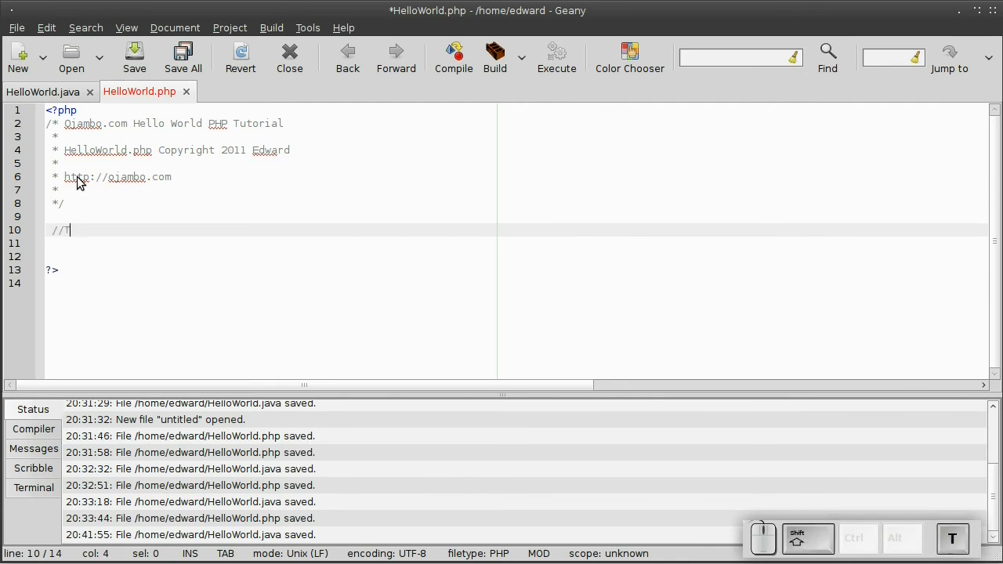
type("his displays")
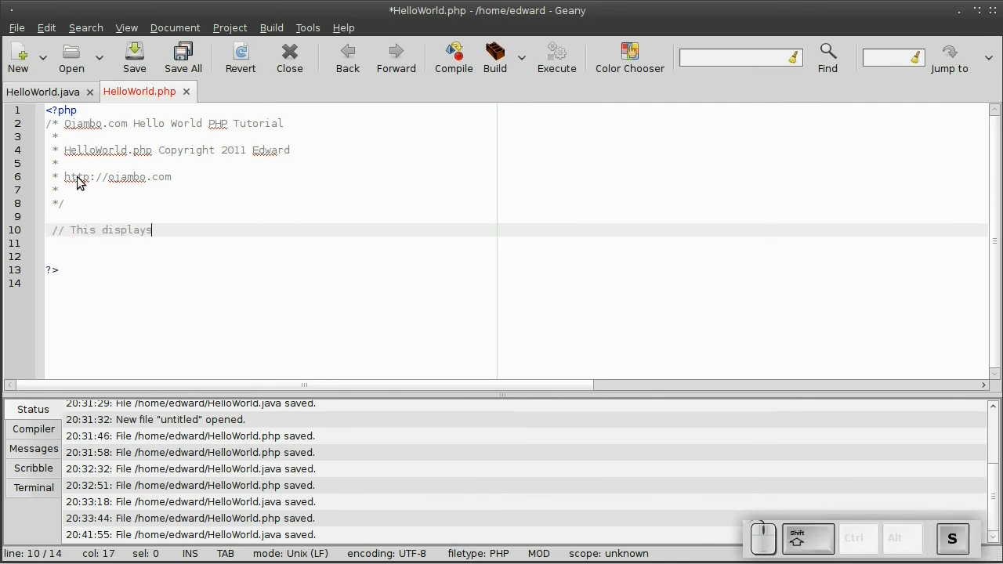
type("Hello World")
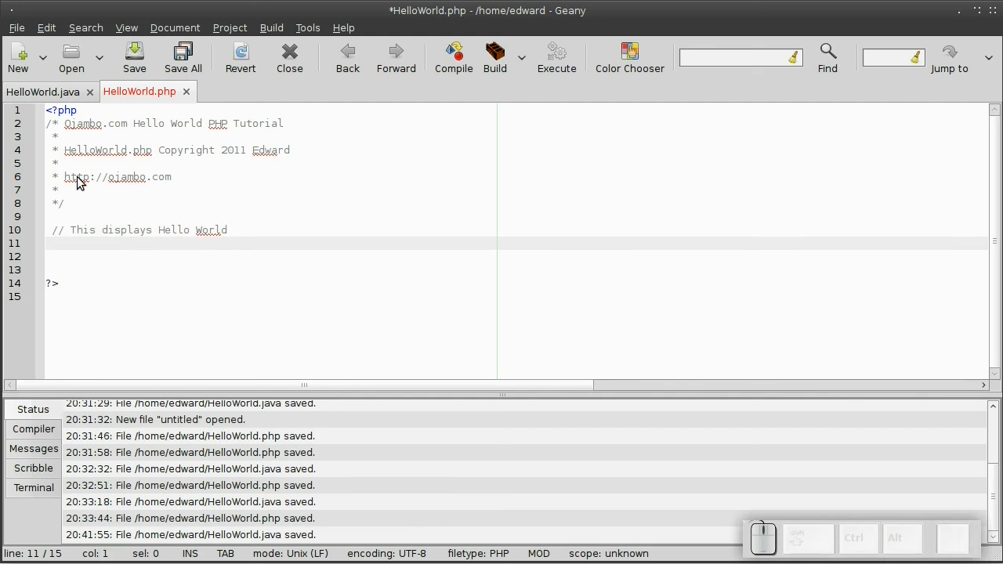
- Add echo "Hello World!"; with its trailing '//This prints the Hello World' comment
type("echo \"Hello World")
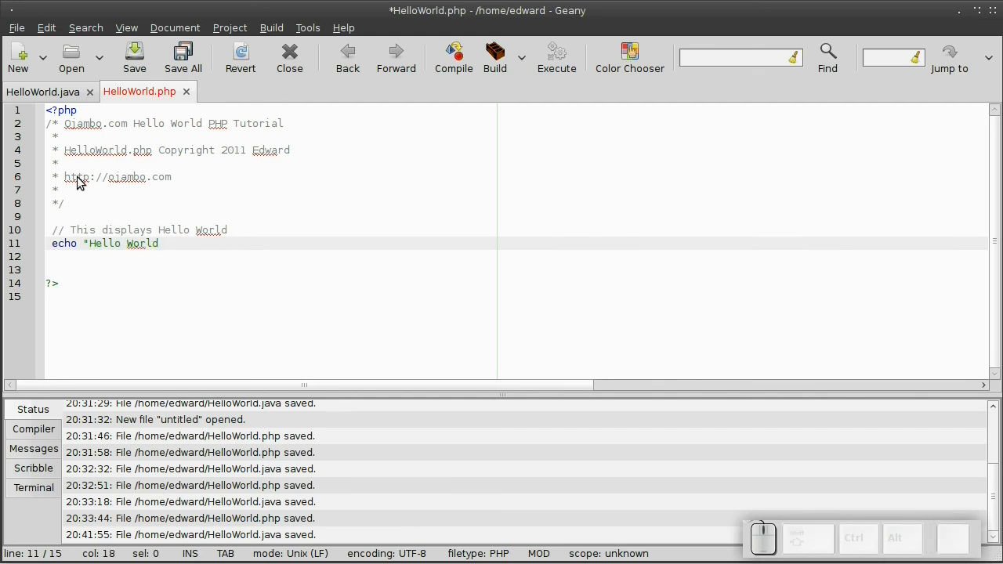
type("!\"; //")
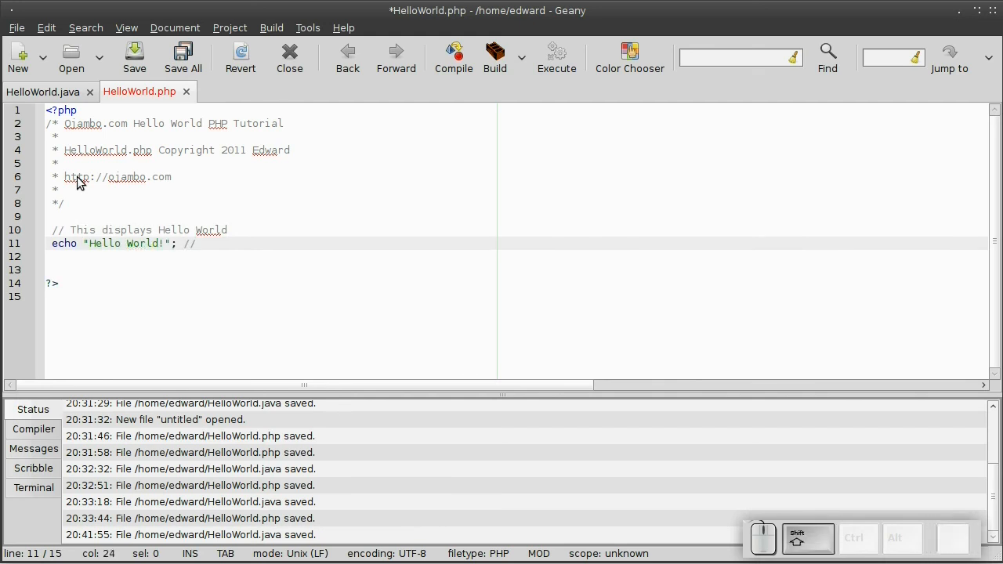
type("This prints the Hellow")
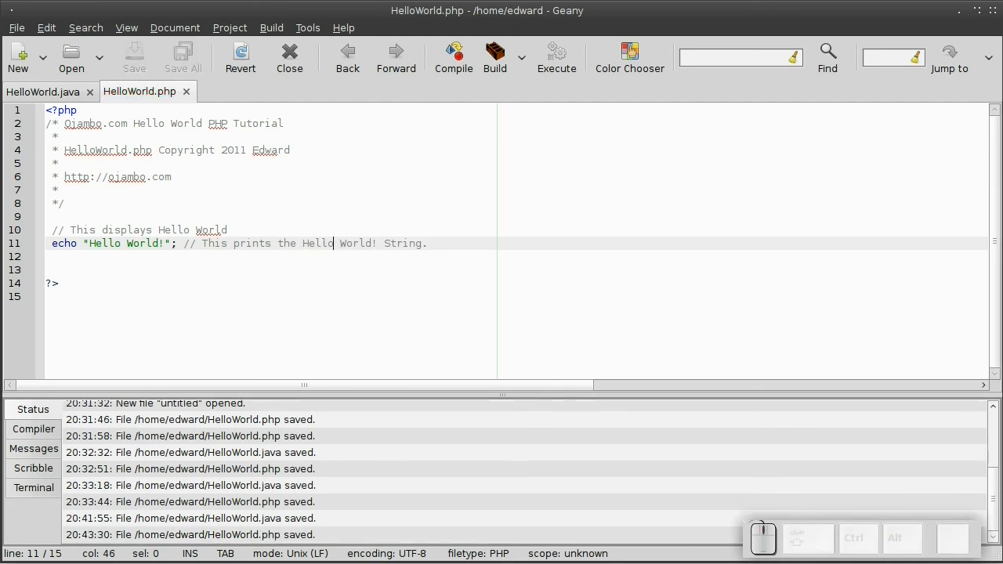
mouse_move(611, 462)
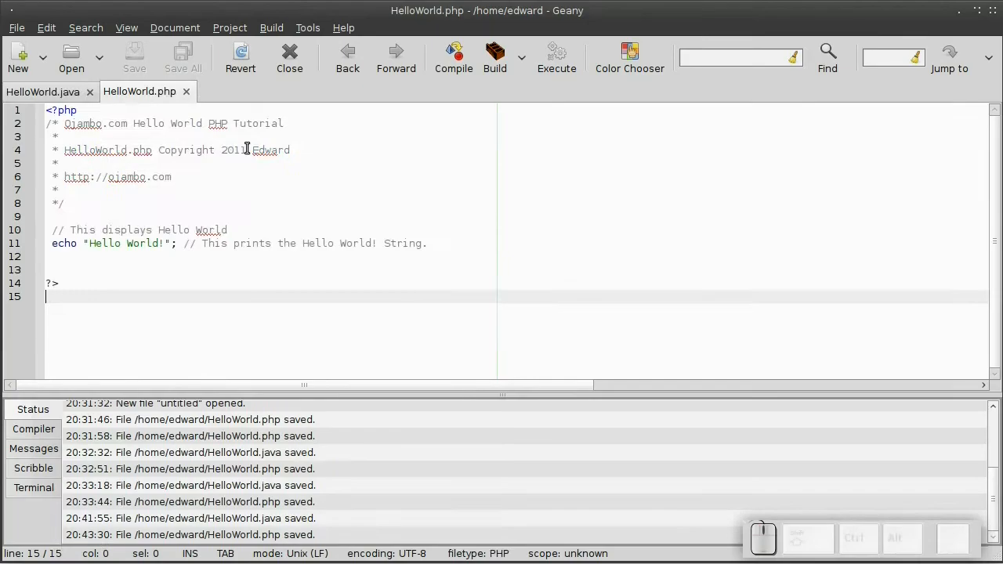
- Compile HelloWorld.java from the Build menu, revealing the misspelled class name error
left_click(44, 91)
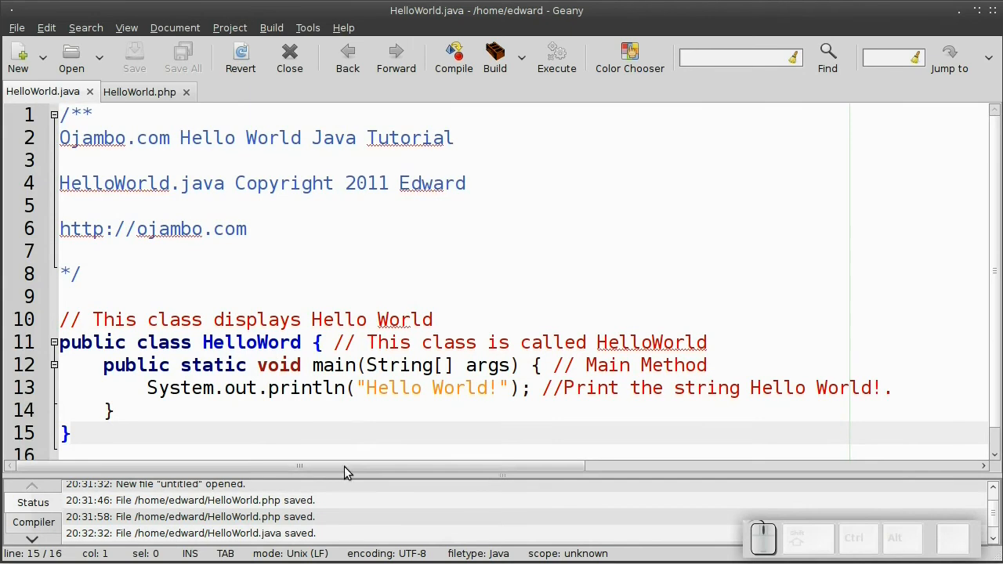
left_click(125, 28)
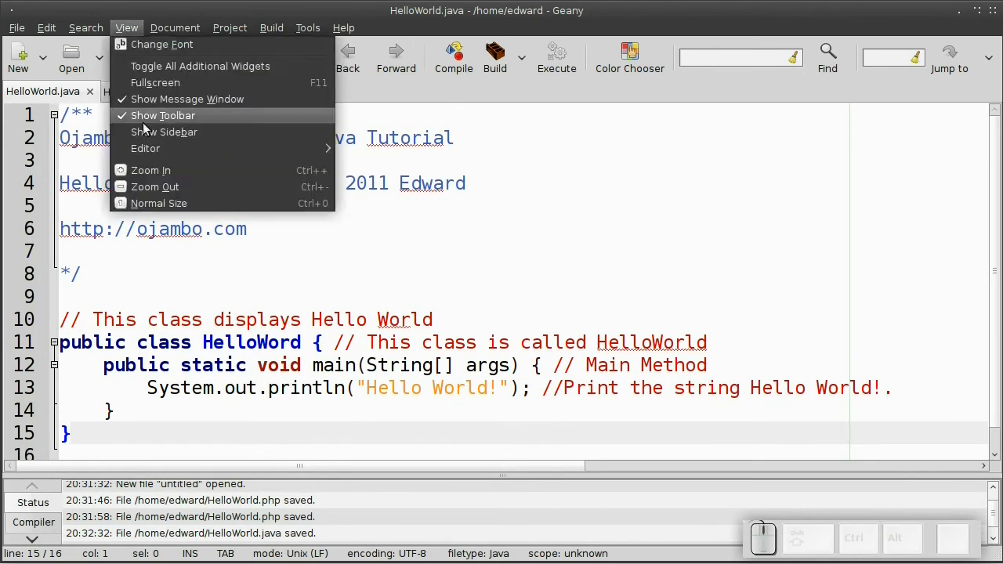
left_click(271, 28)
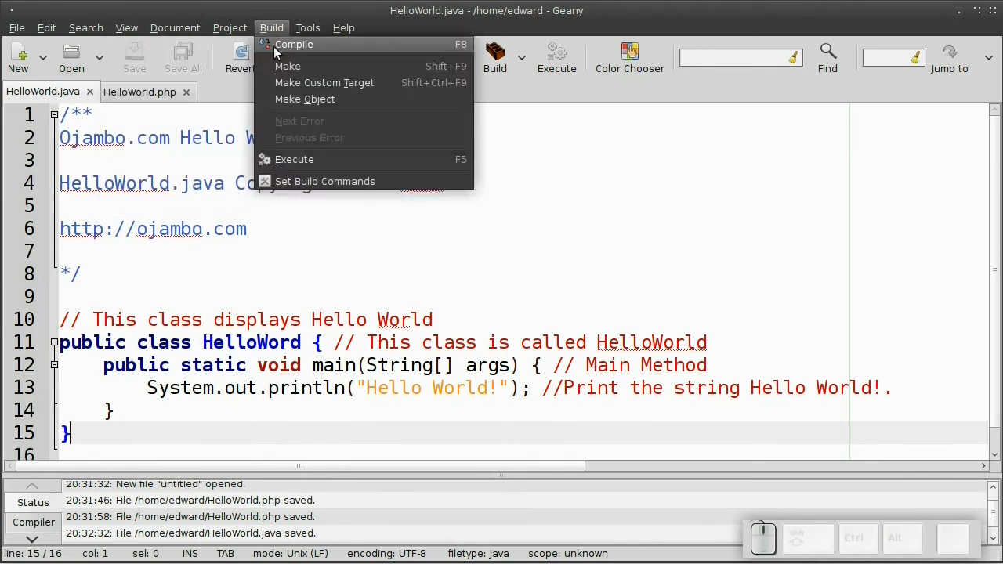
left_click(294, 43)
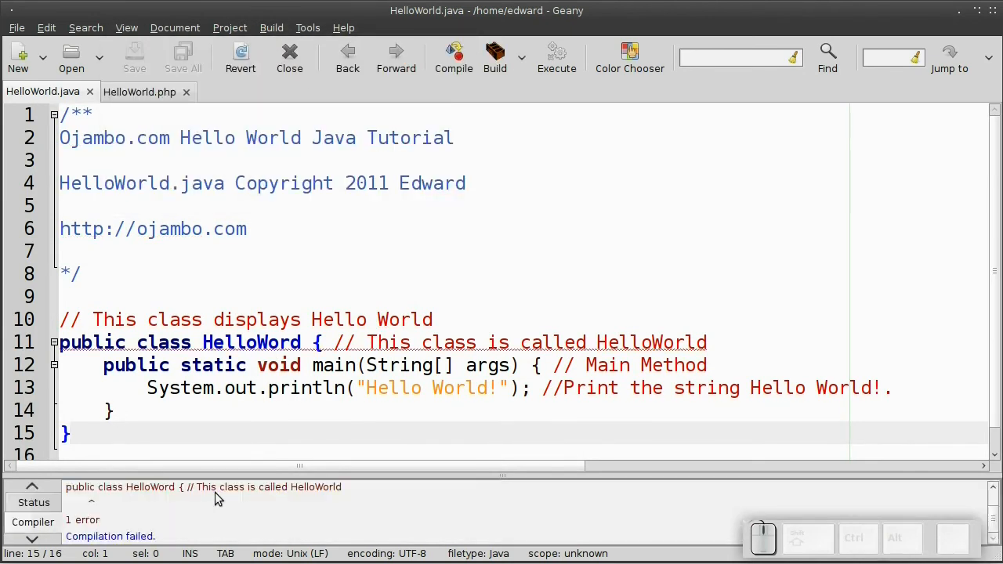
- Fix 'HelloWord' to 'HelloWorld' and recompile the Java file successfully
left_click(310, 342)
type("l")
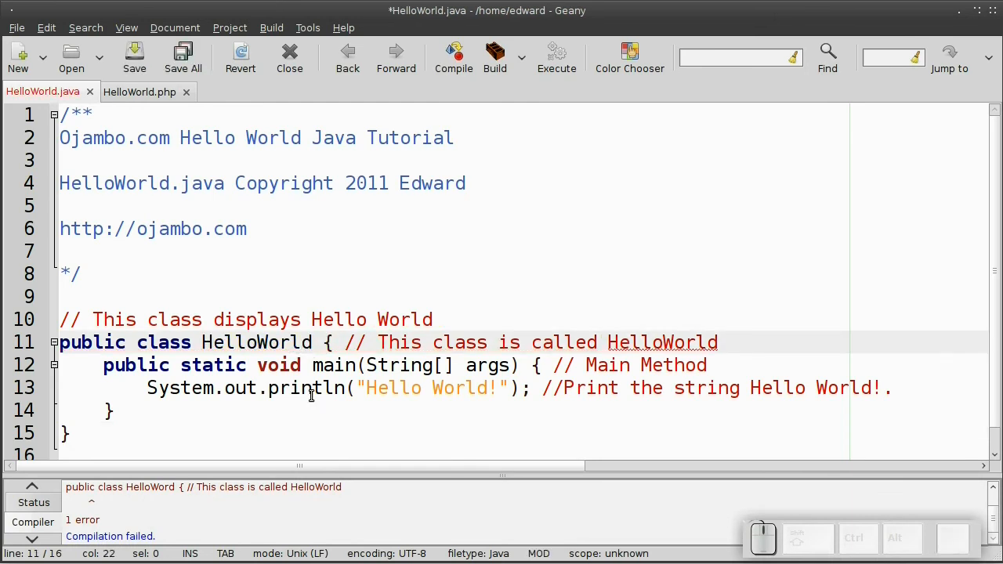
left_click(135, 55)
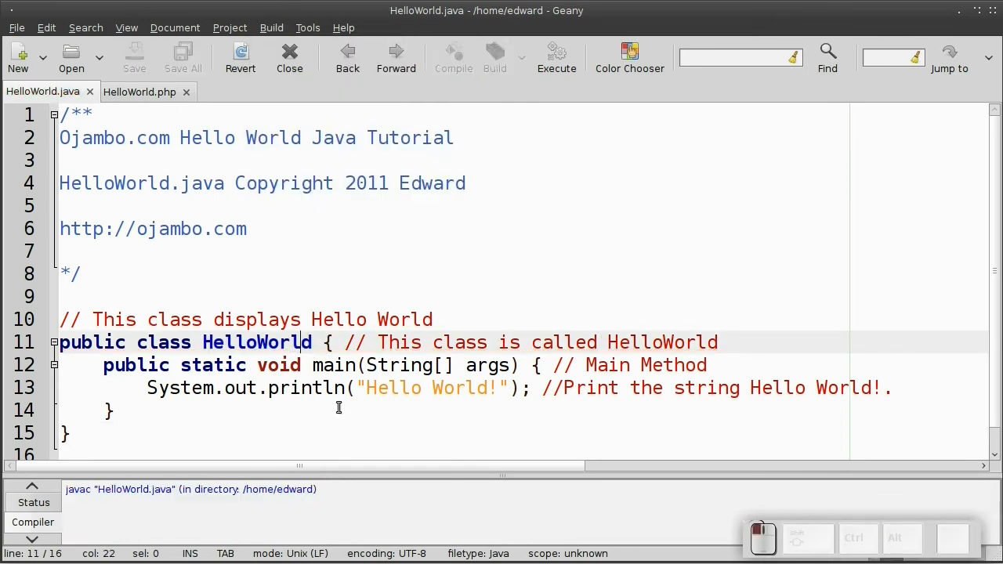
left_click(271, 28)
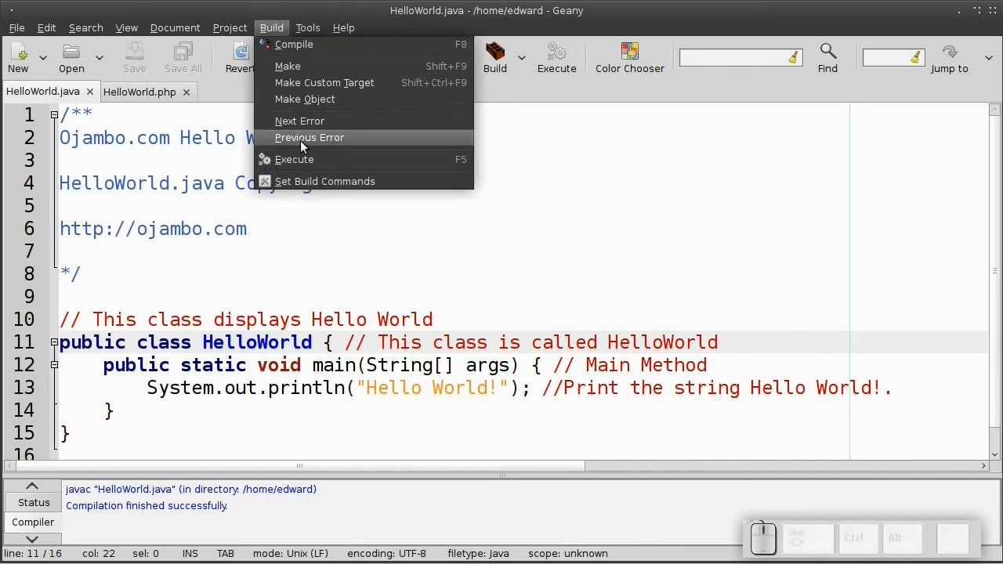
left_click(294, 160)
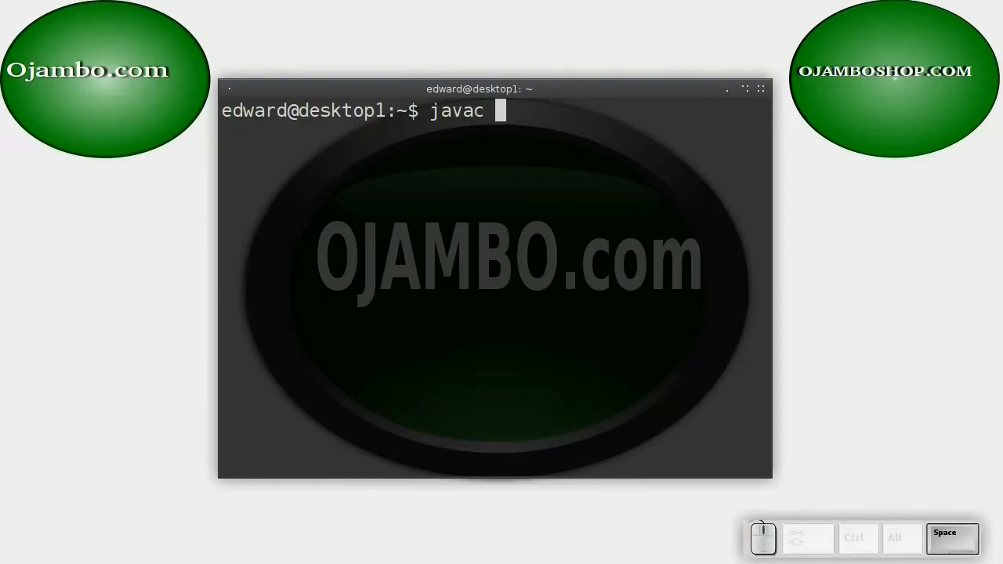
- Run the compiled HelloWorld program in the terminal, then check HelloWorld.php via Geany's Build commands
type("HelloWorld.java")
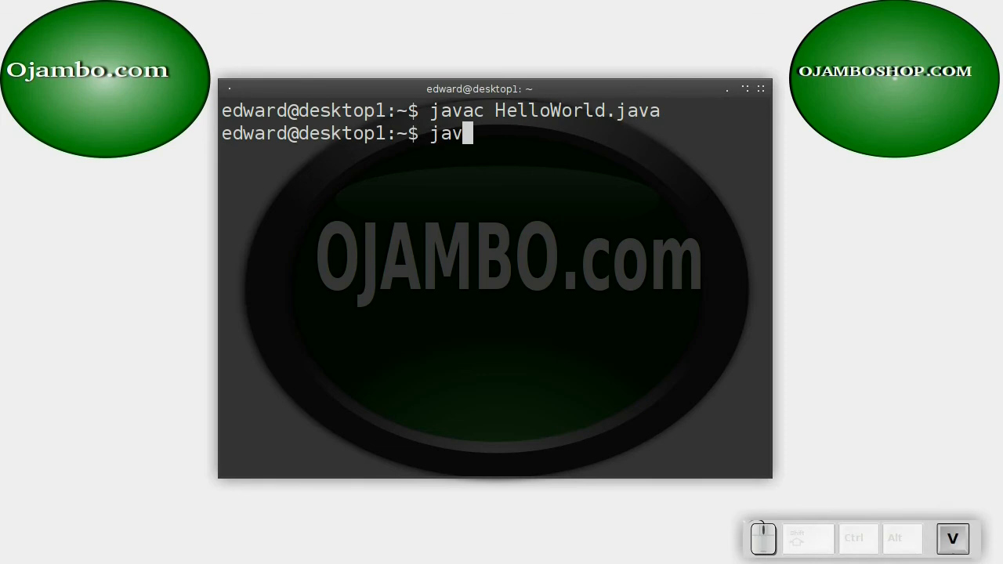
key("Return")
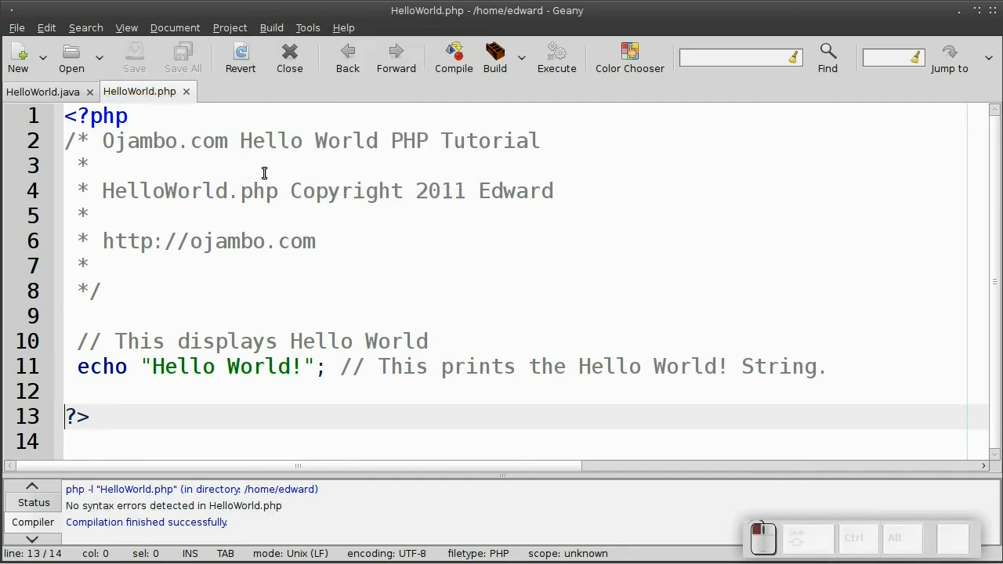
left_click(271, 28)
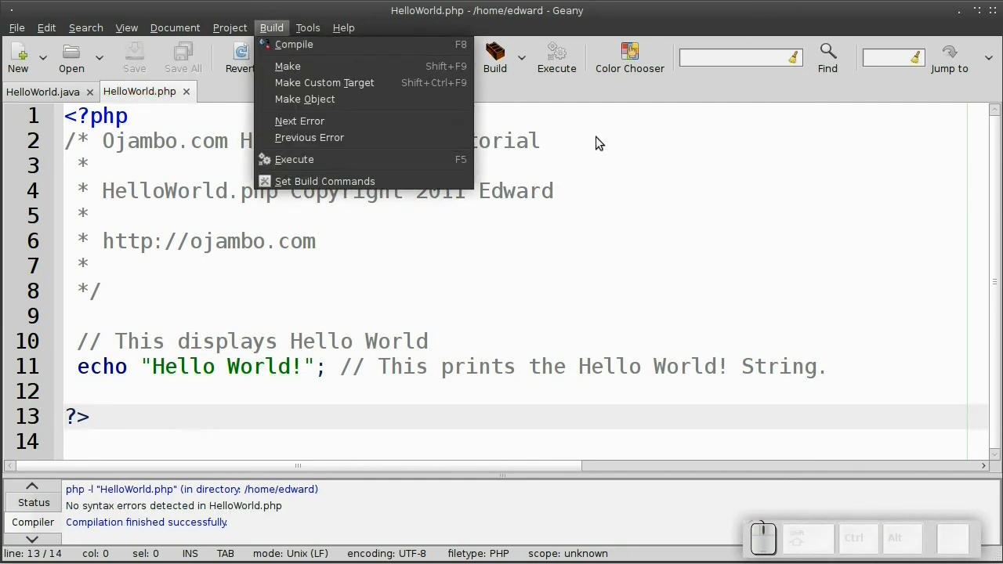
left_click(294, 159)
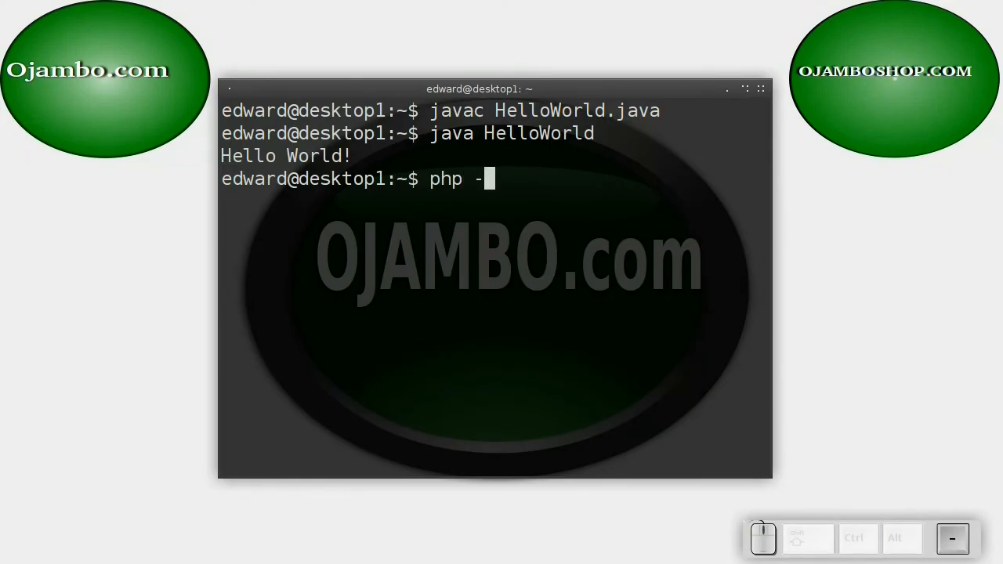
- Run 'php -l HelloWorld.php' finding no syntax errors, then begin running 'php HelloWorld.php'
type("l HelloWo")
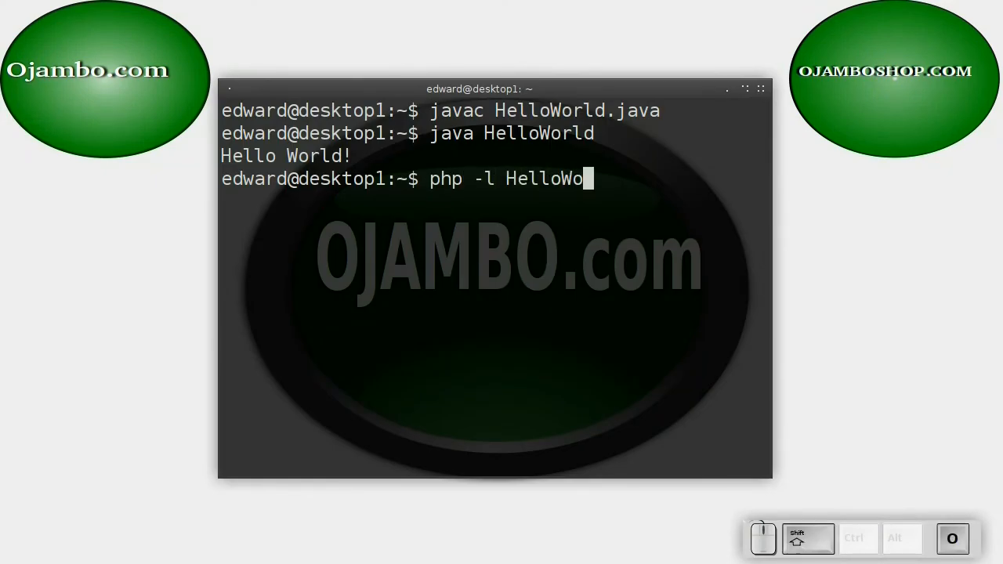
key("Return")
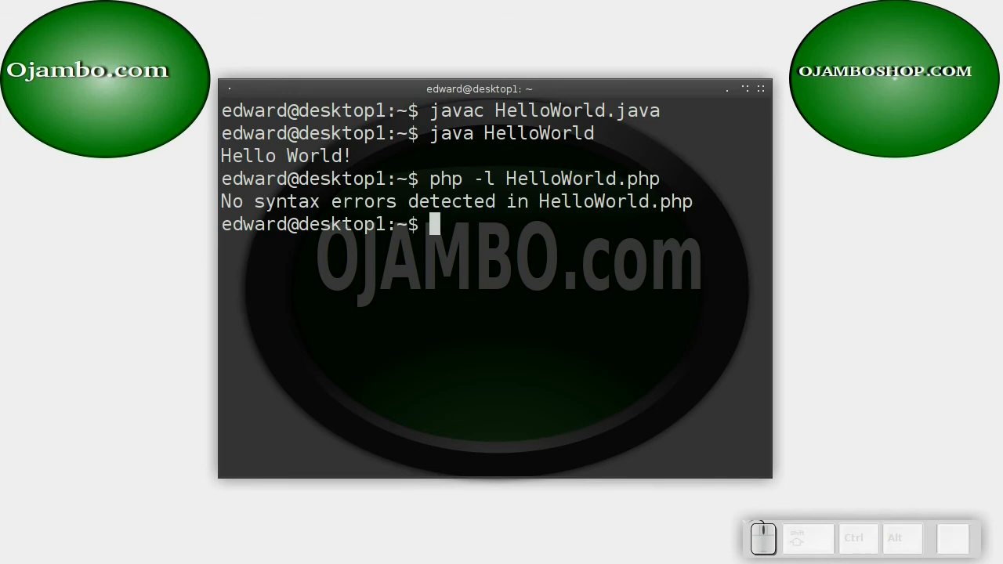
type("php HellowWOr")
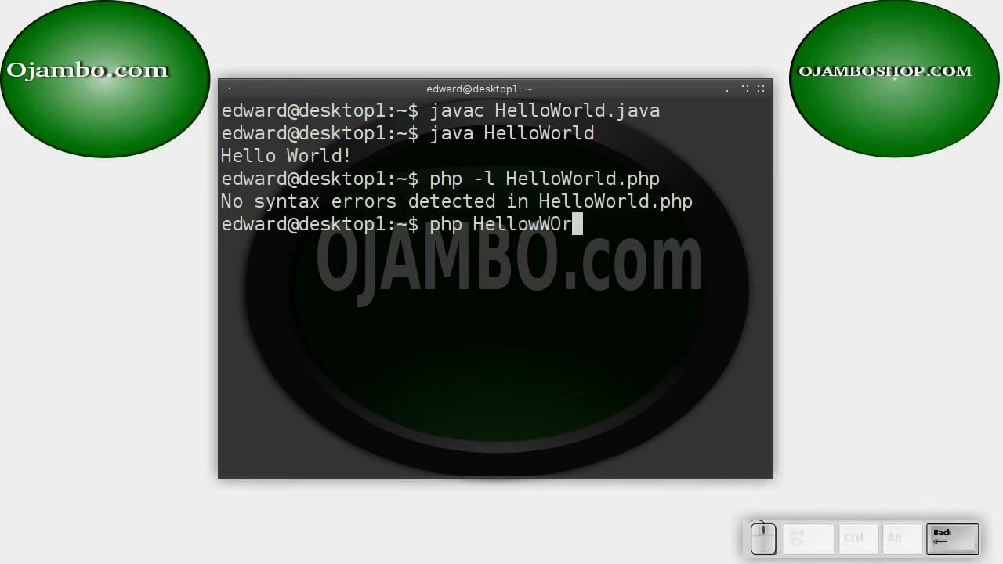
key("Return")
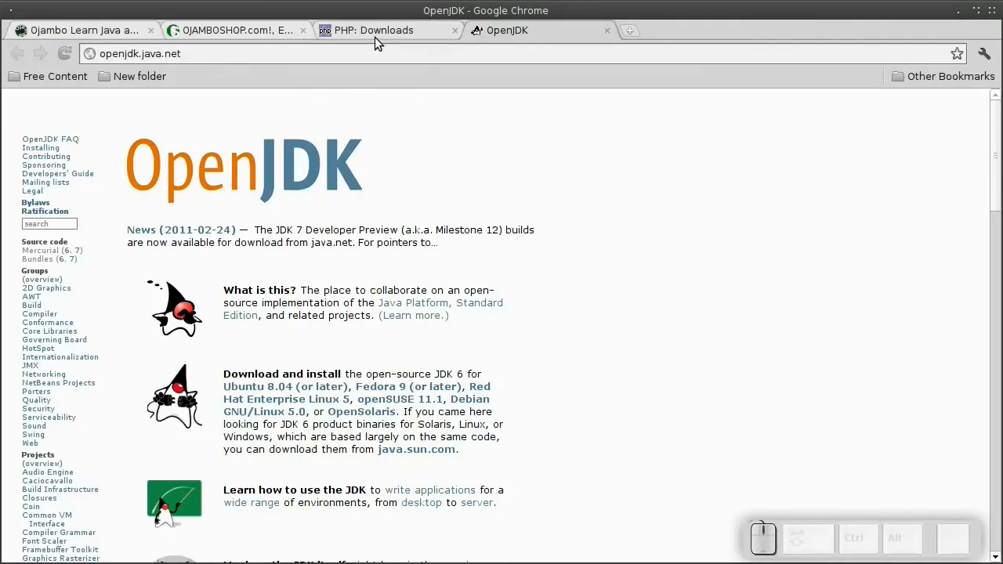
- Revisit the PHP downloads and OjamboShop tabs, then return to the Ojambo Learn Java and PHP tutorial
left_click(376, 30)
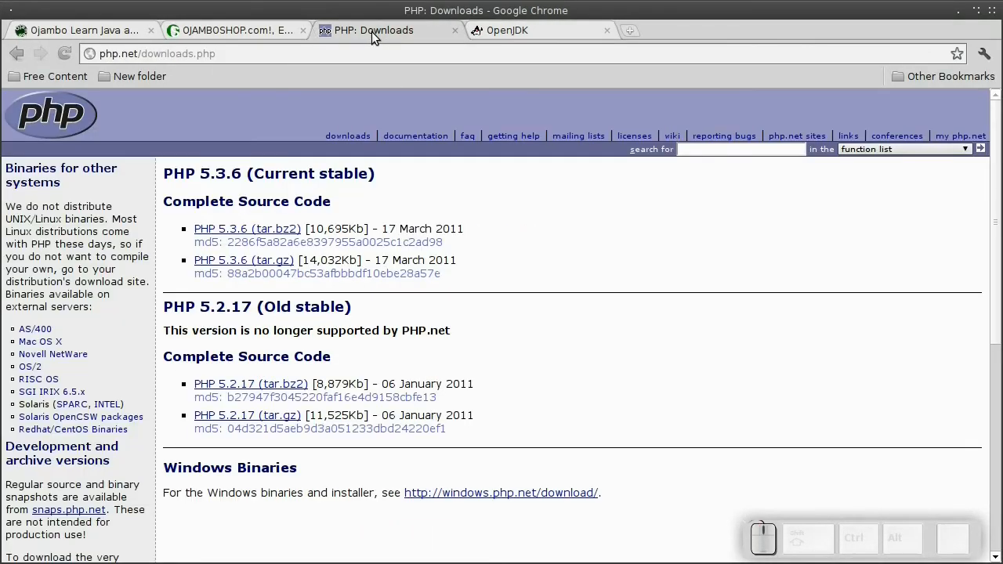
mouse_move(370, 39)
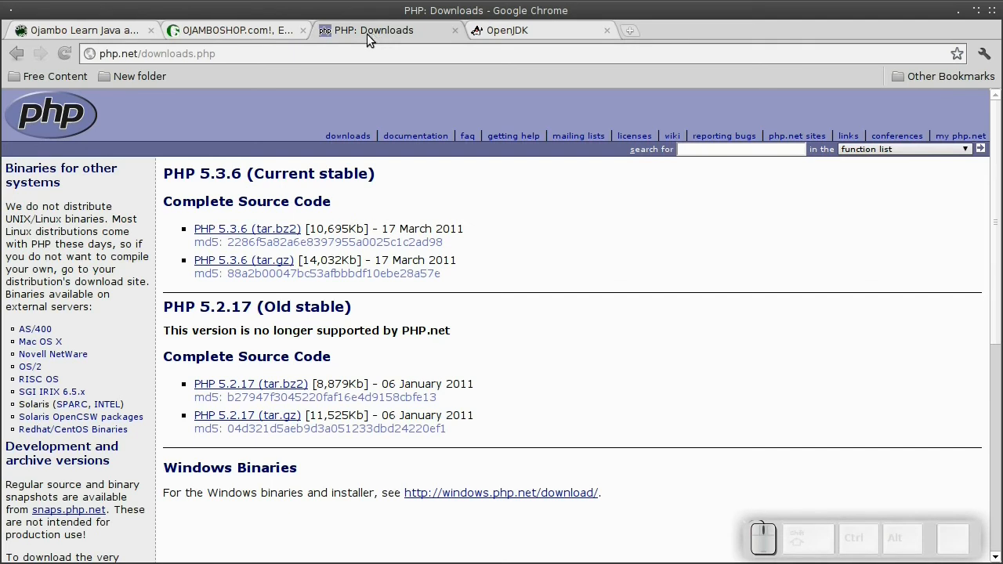
left_click(235, 30)
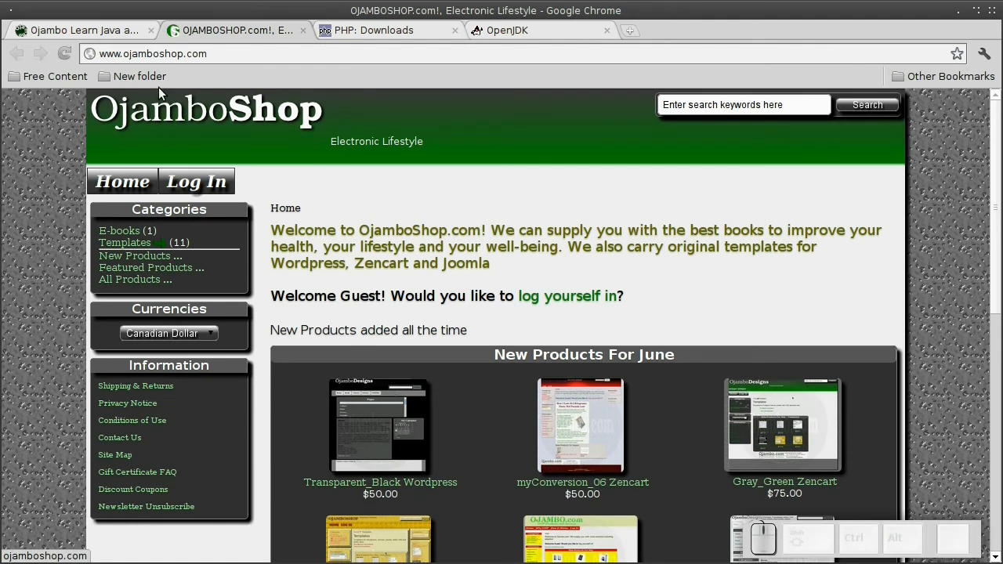
left_click(82, 30)
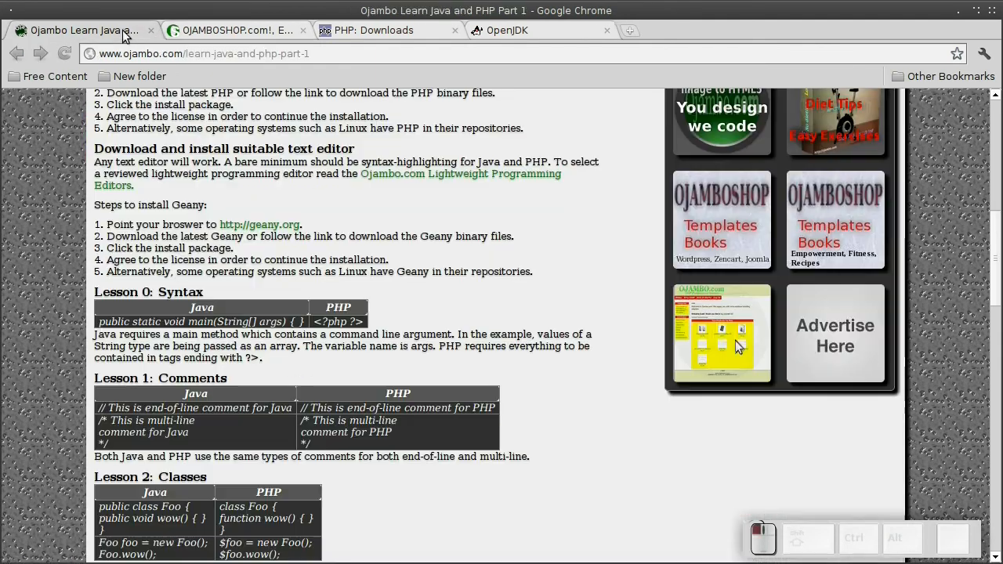